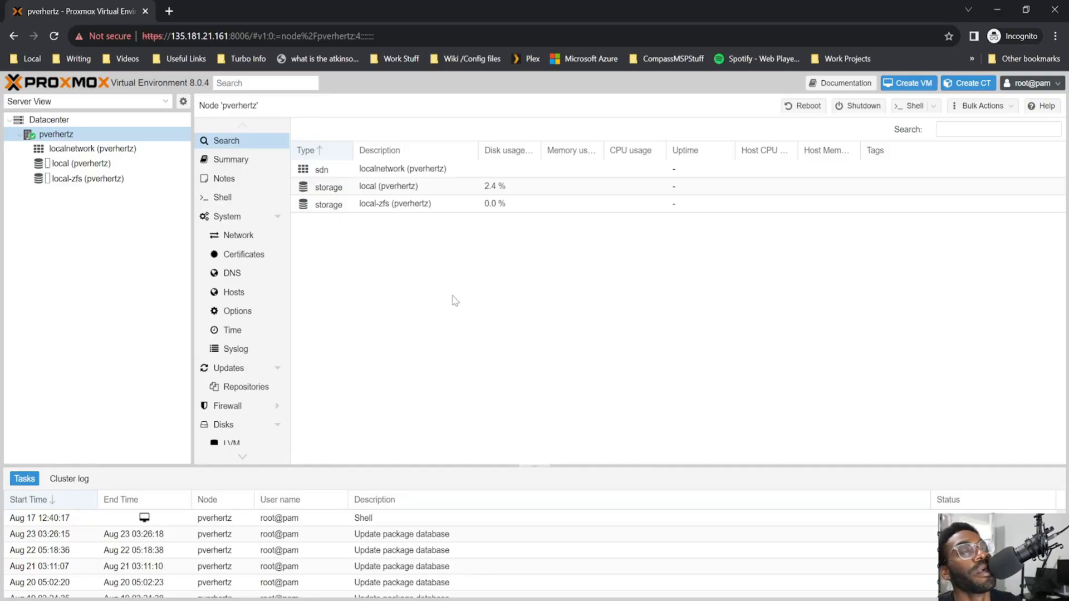
{"action": "mouse_move", "coordinate": [392, 273]}
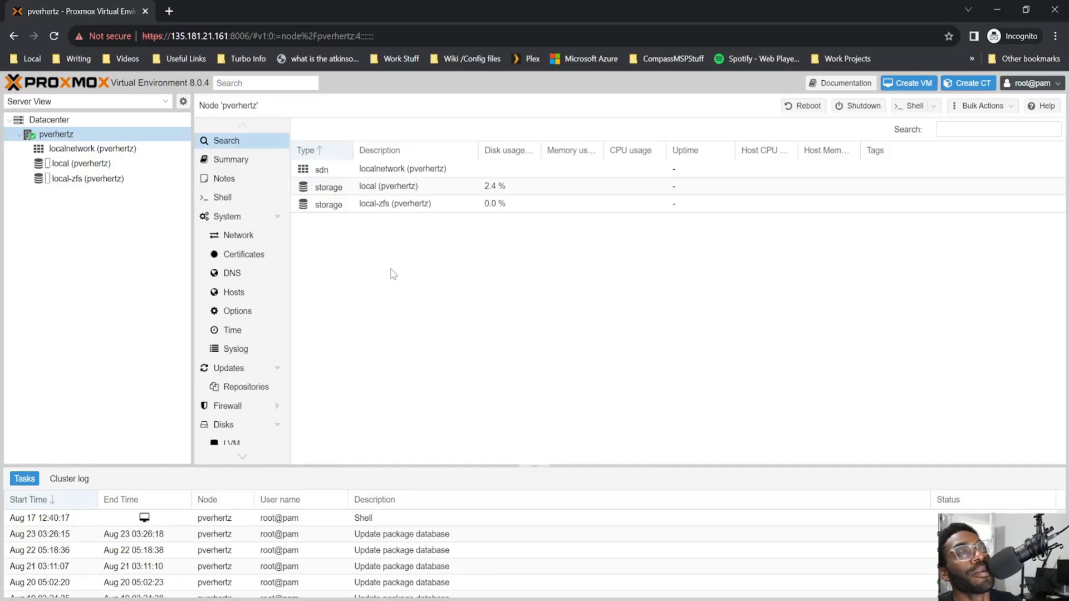
{"action": "mouse_move", "coordinate": [384, 261]}
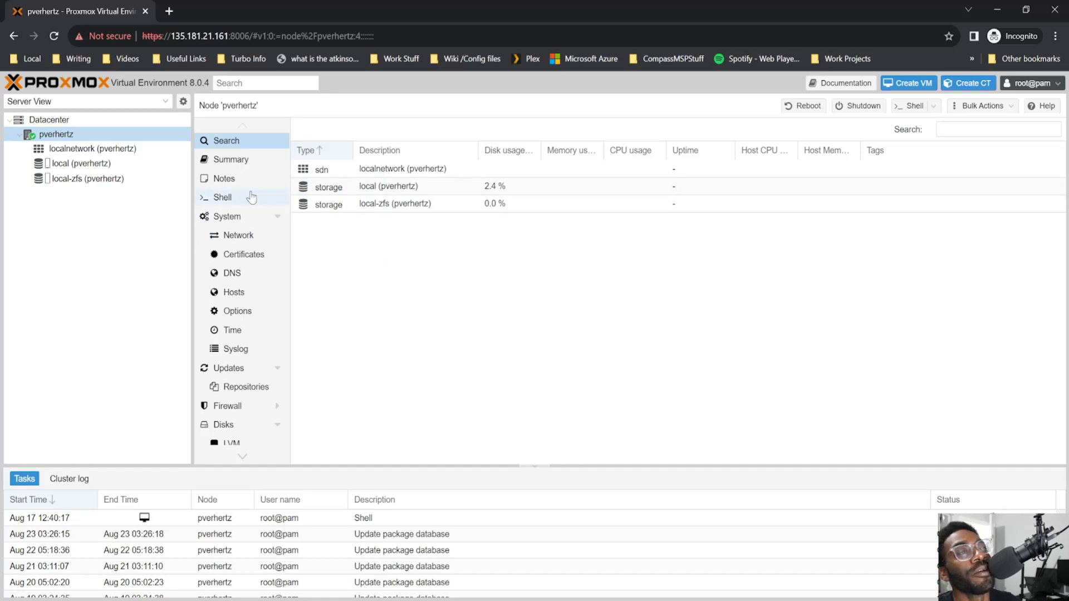
In the node shell, enter nano /etc/ssh/ and tab-complete toward sshd_config
{"action": "left_click", "coordinate": [222, 197]}
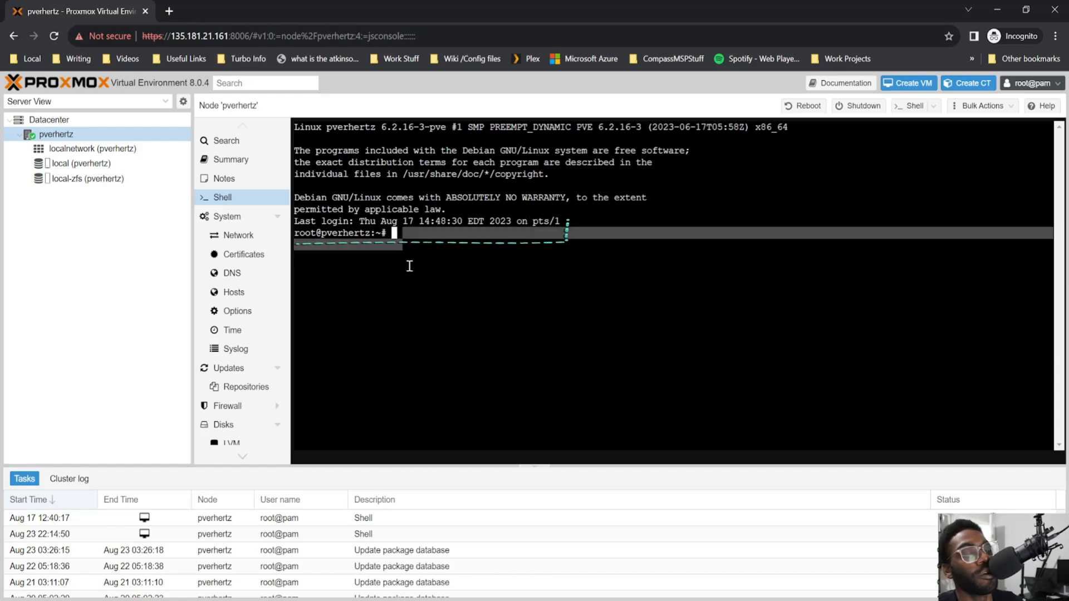
{"action": "type", "text": "nano"}
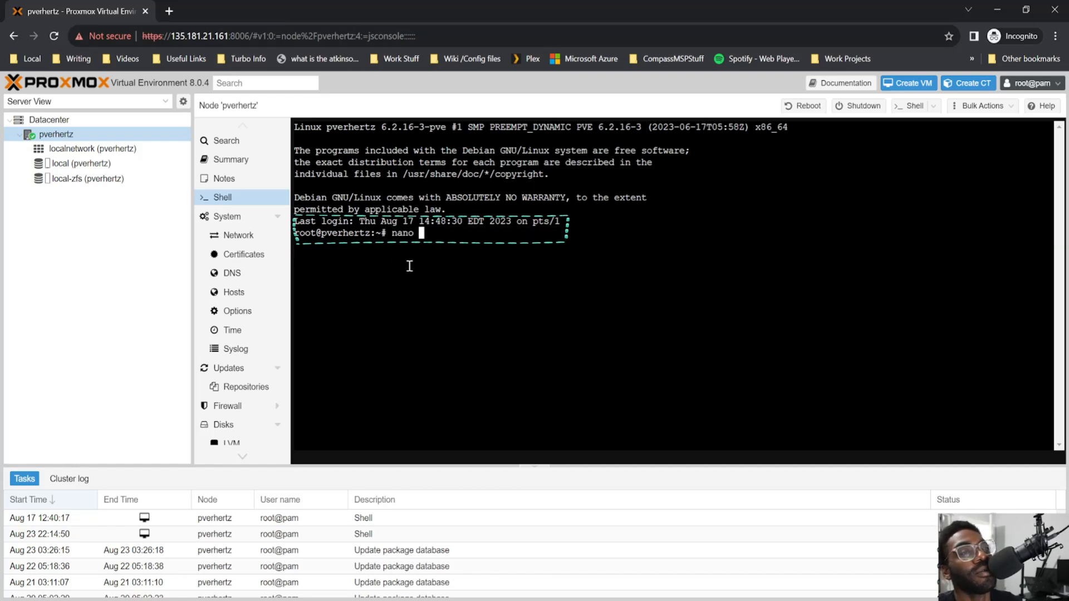
{"action": "type", "text": "/etc/ssh/con"}
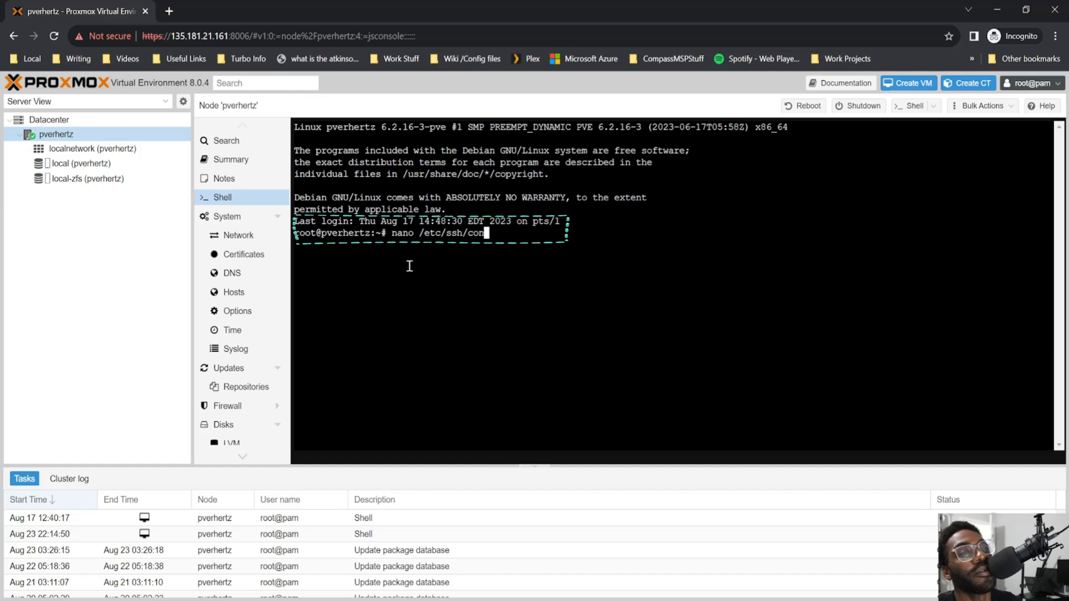
{"action": "type", "text": "f"}
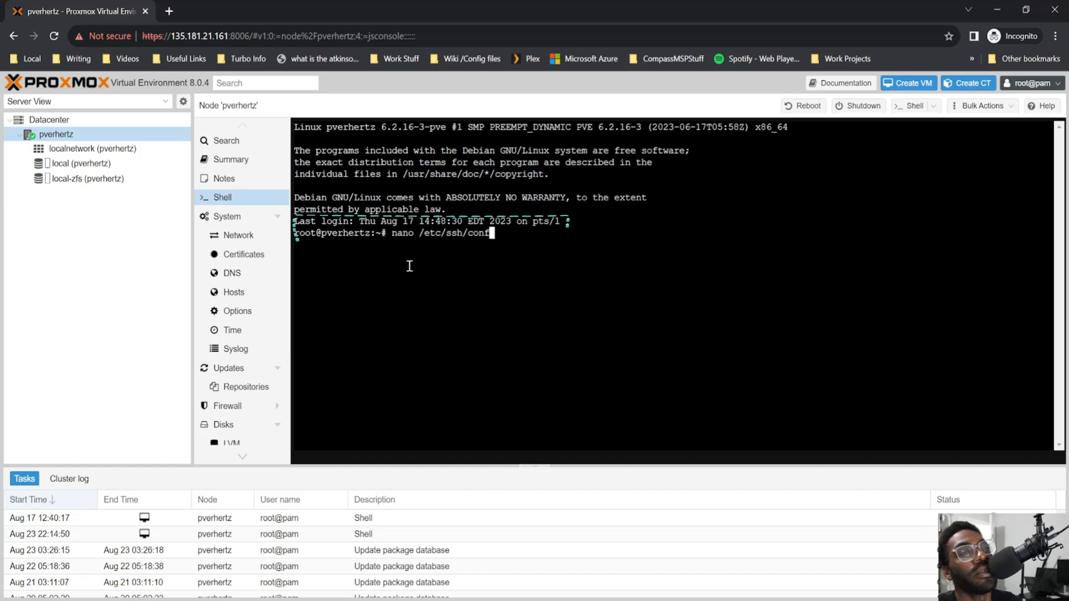
{"action": "key", "text": "Backspace"}
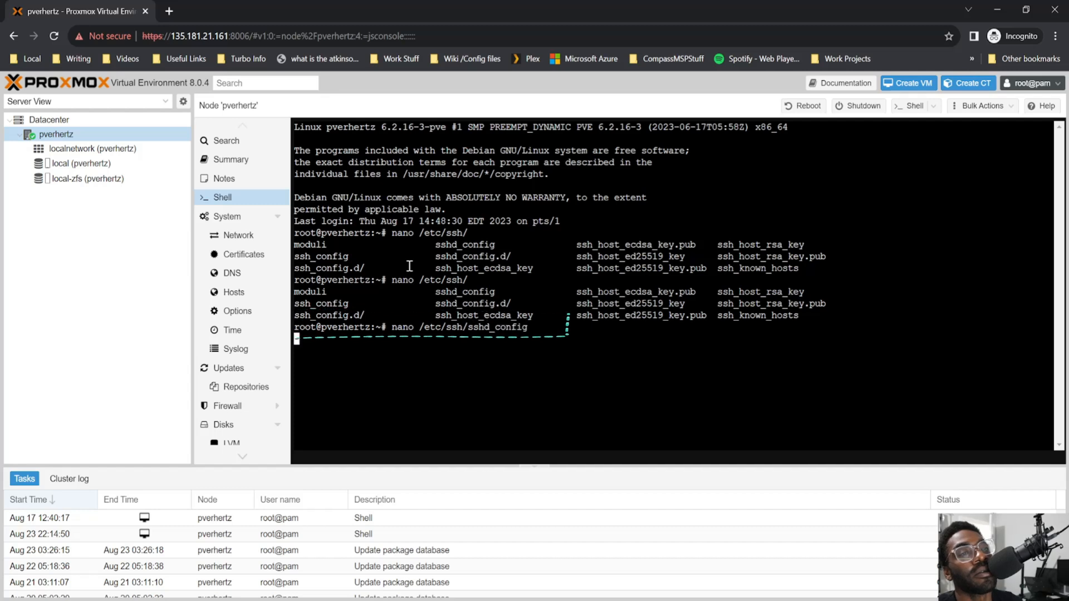
Open sshd_config in nano, scroll through confirming PermitRootLogin yes, then exit
{"action": "key", "text": "Return"}
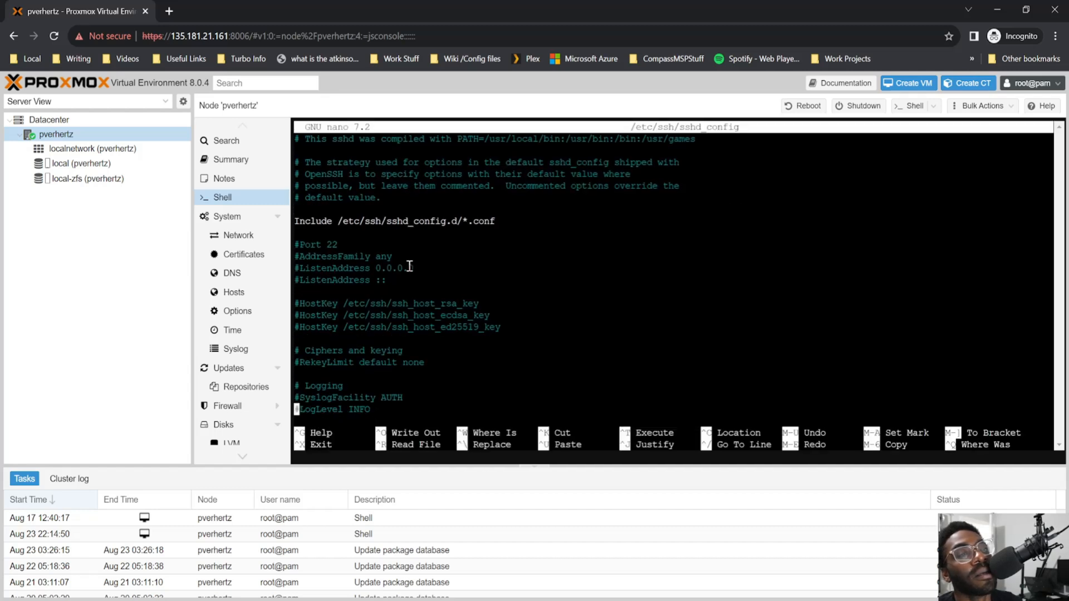
{"action": "scroll", "scroll_direction": "down", "scroll_amount": 3}
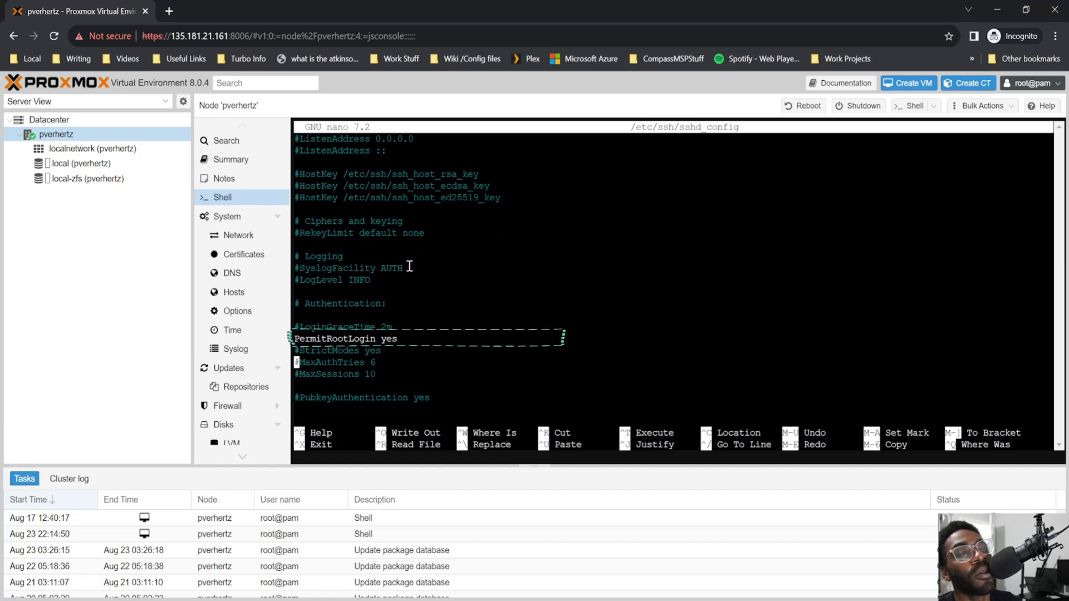
{"action": "scroll", "scroll_direction": "down", "scroll_amount": 3}
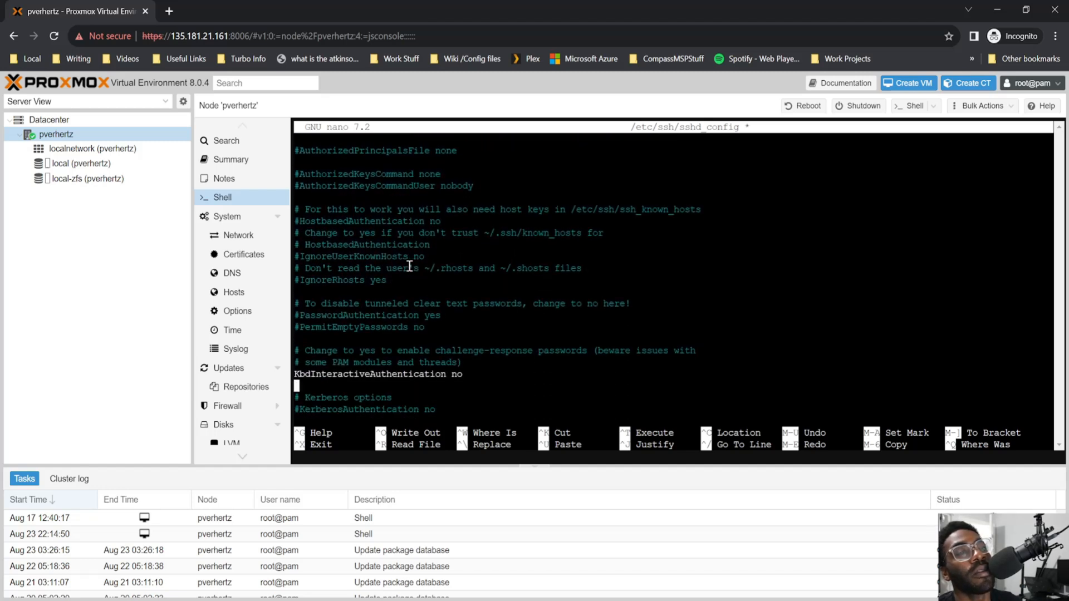
{"action": "scroll", "scroll_direction": "down", "scroll_amount": 3}
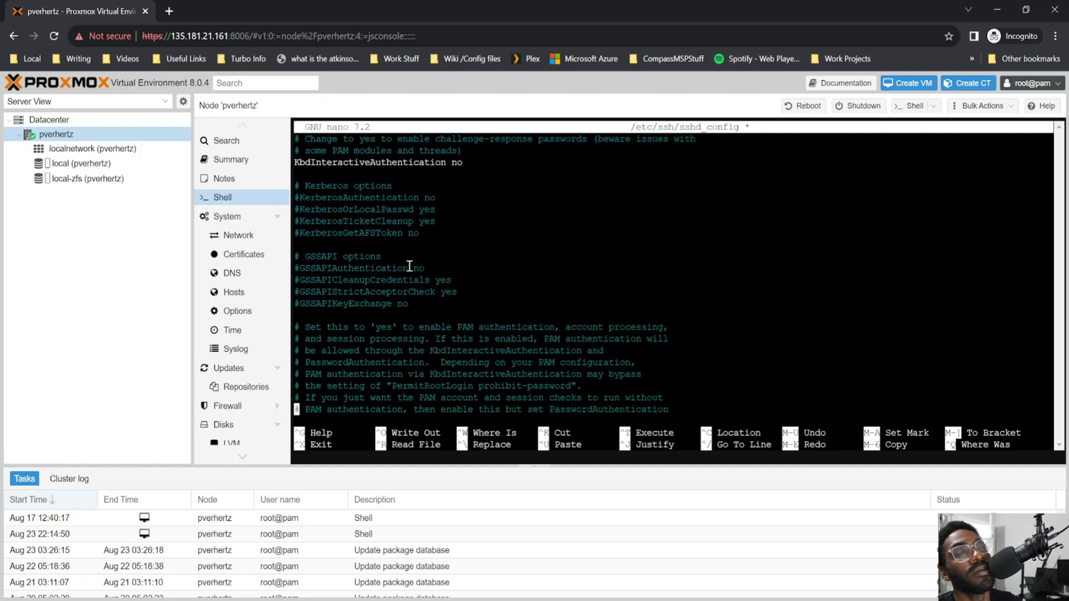
{"action": "scroll", "scroll_direction": "down", "scroll_amount": 3}
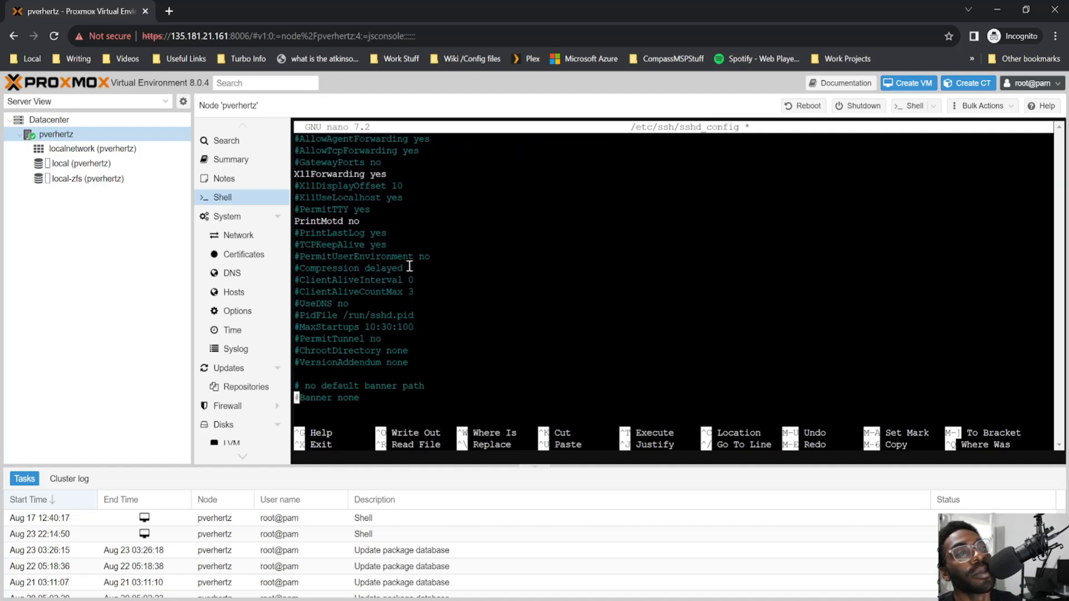
{"action": "scroll", "scroll_direction": "down", "scroll_amount": 3}
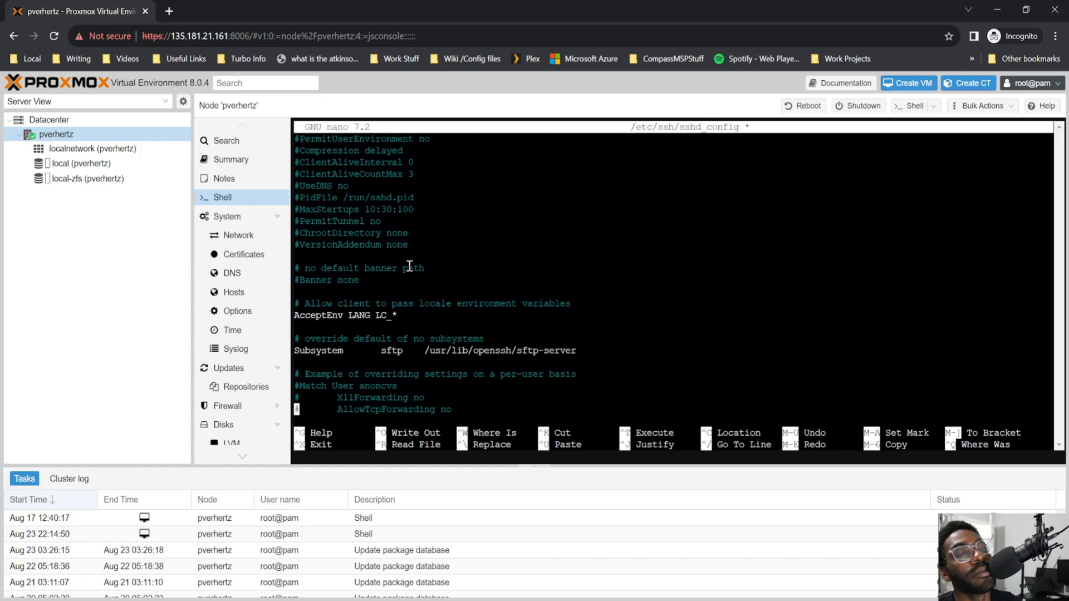
{"action": "key", "text": "ctrl+x"}
{"action": "type", "text": "ssh-keygen"}
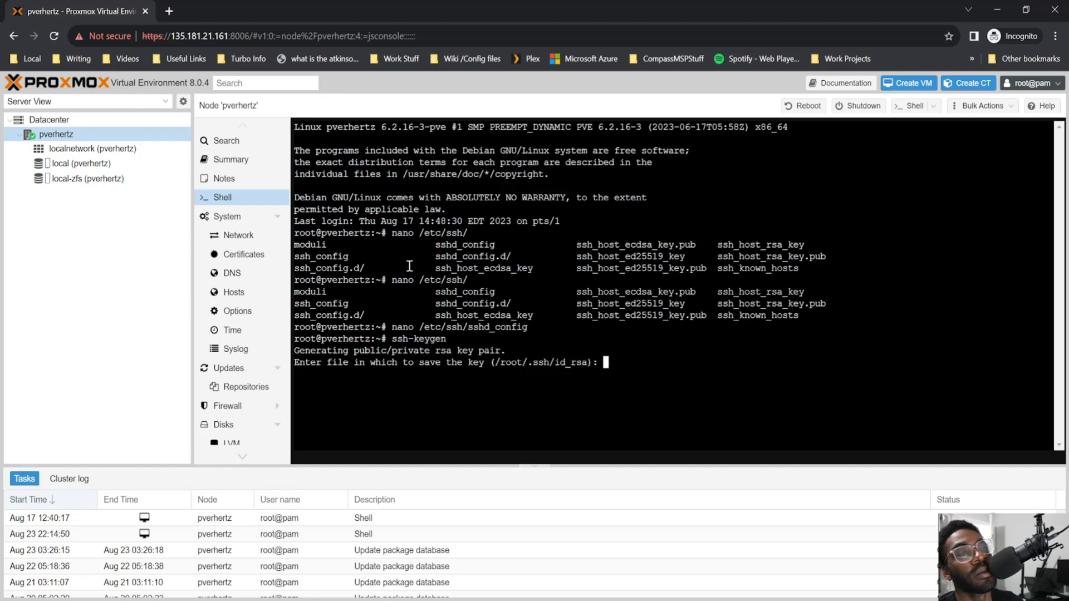
Cancel ssh-keygen at the overwrite prompt and run systemctl reload sshd
{"action": "key", "text": "enter"}
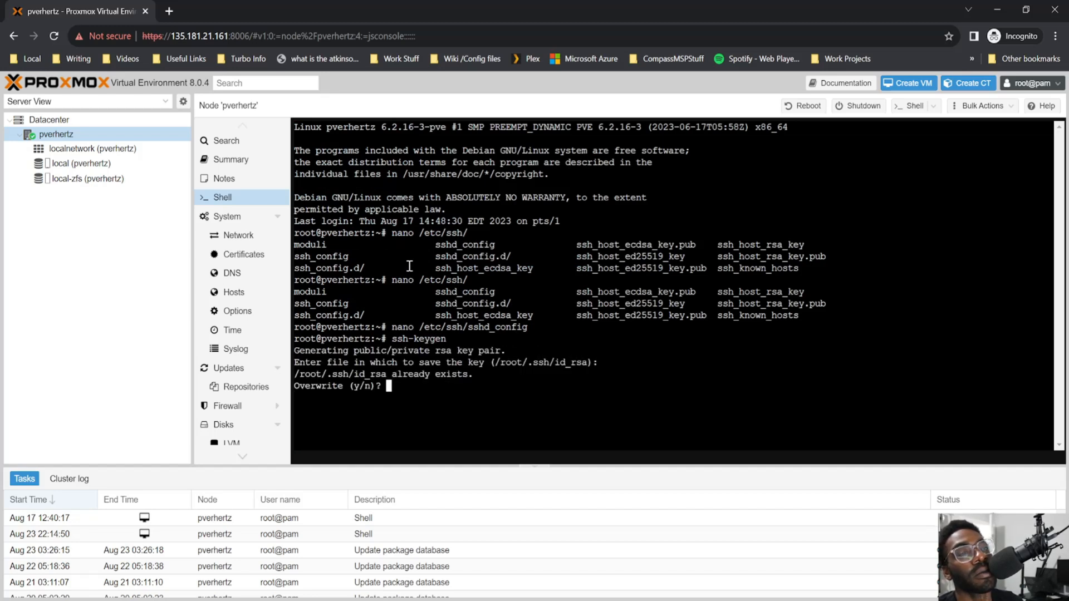
{"action": "key", "text": "ctrl+c"}
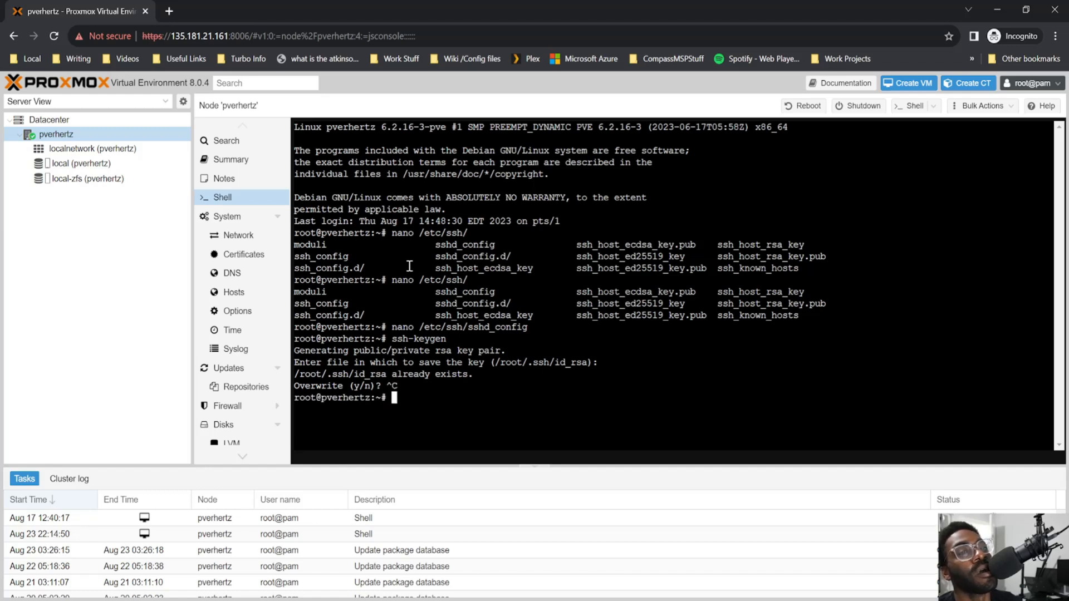
{"action": "type", "text": "syuste"}
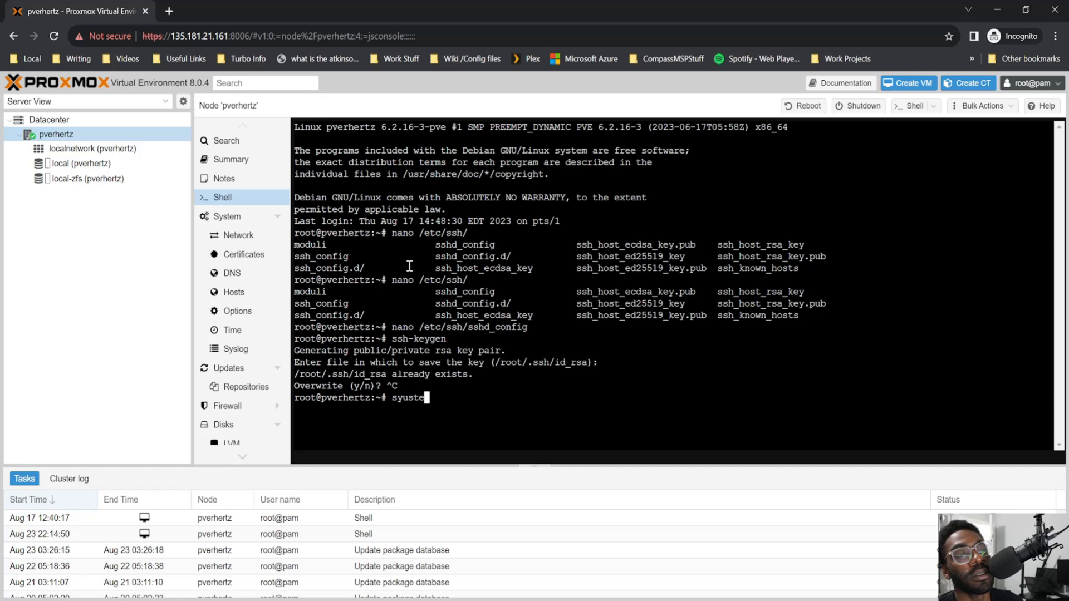
{"action": "type", "text": "systec"}
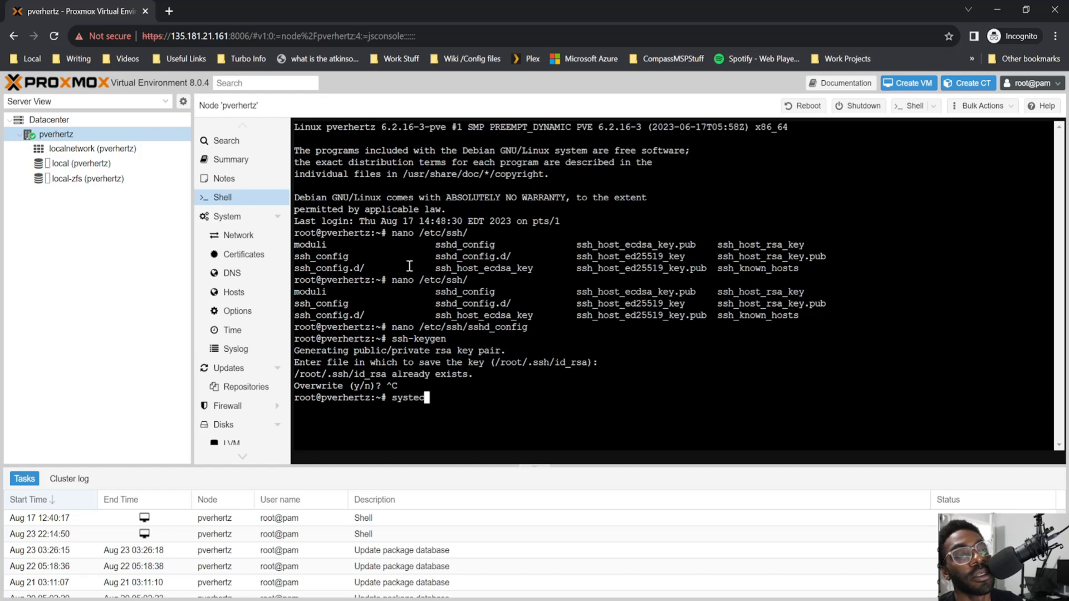
{"action": "type", "text": "l"}
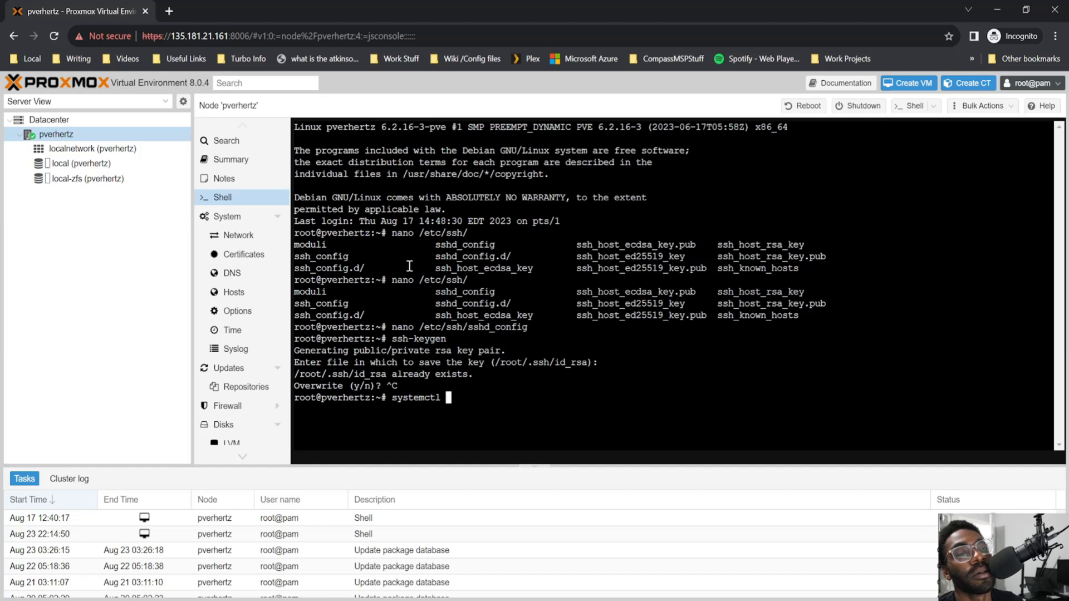
{"action": "type", "text": "reload"}
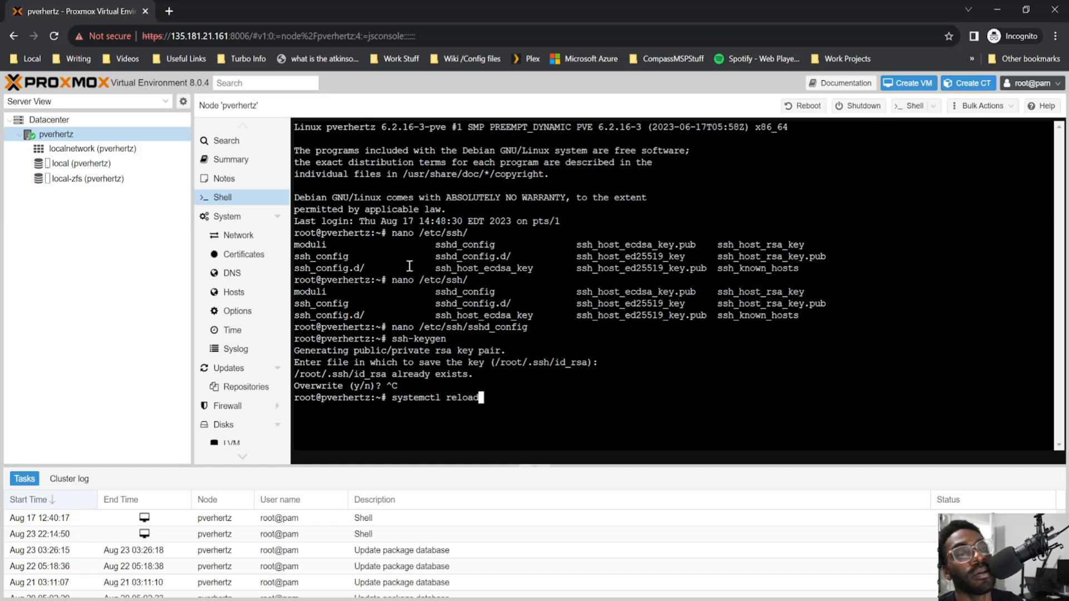
{"action": "type", "text": "sshd"}
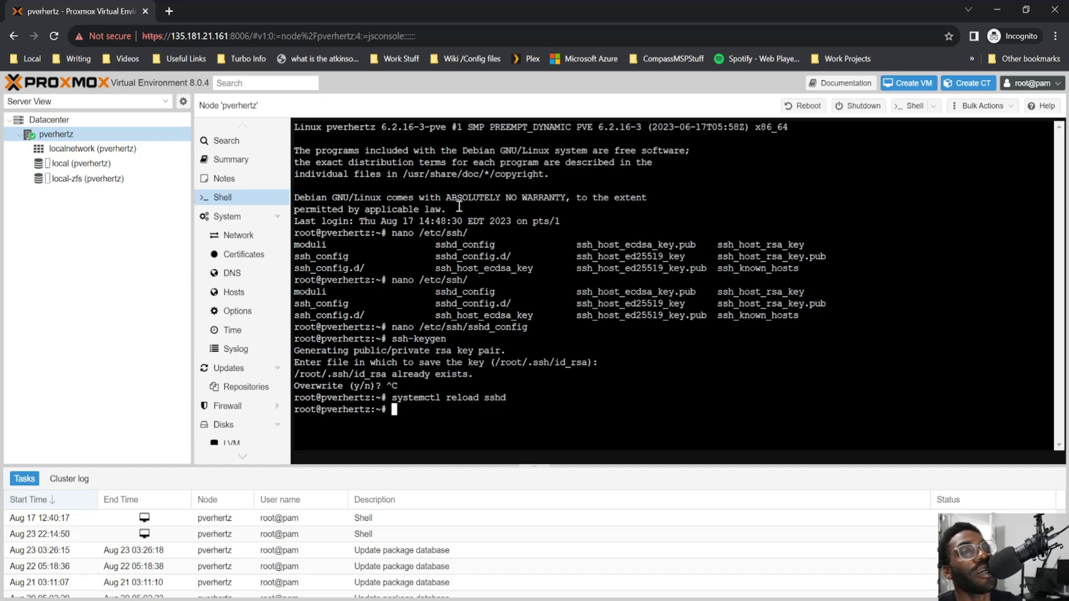
{"action": "mouse_move", "coordinate": [497, 271]}
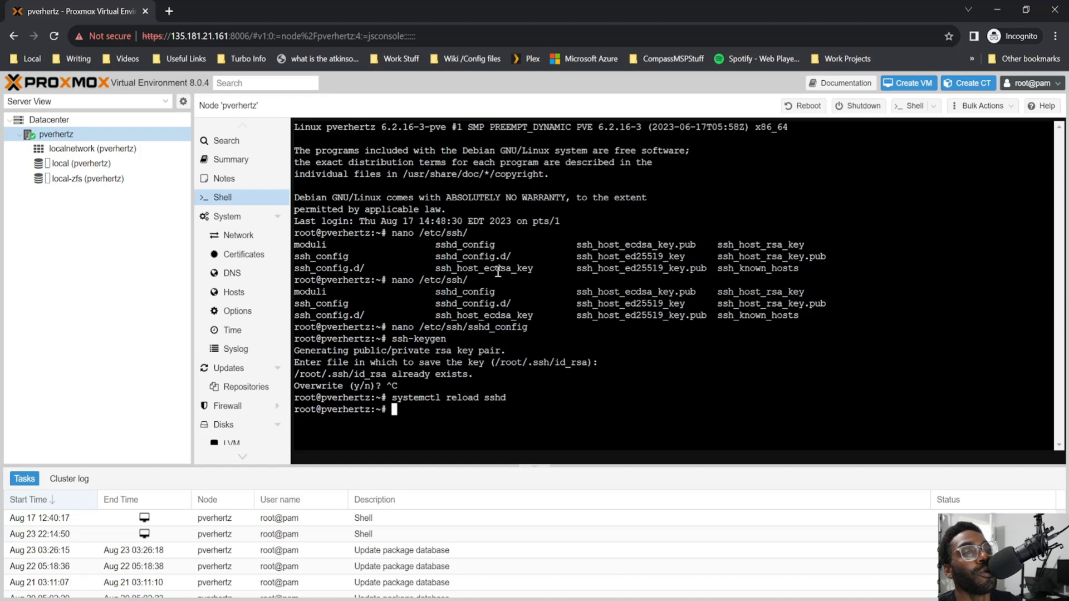
{"action": "mouse_move", "coordinate": [622, 298]}
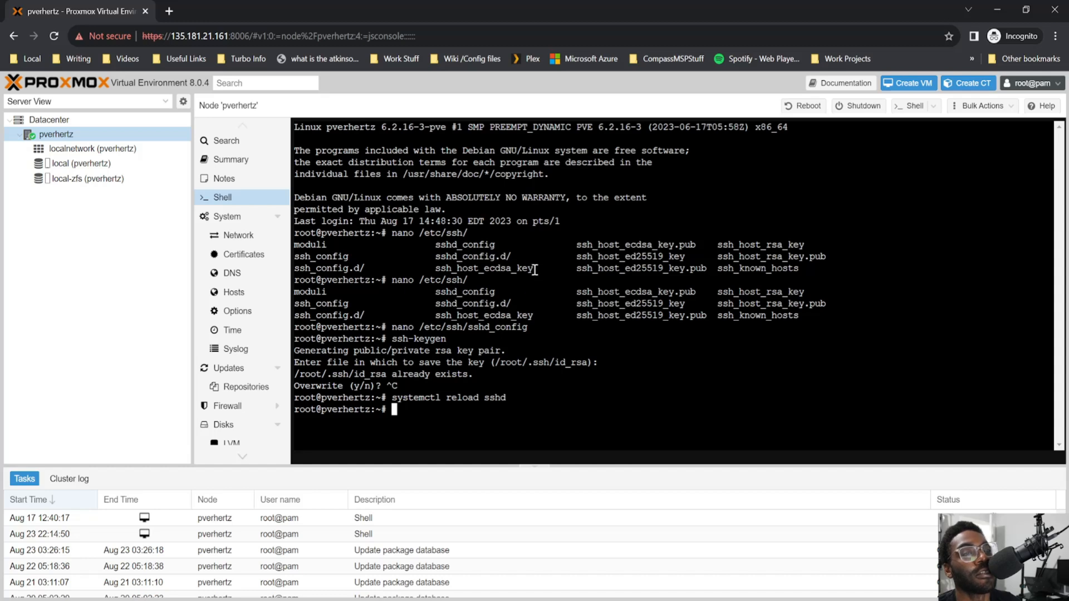
{"action": "mouse_move", "coordinate": [481, 328]}
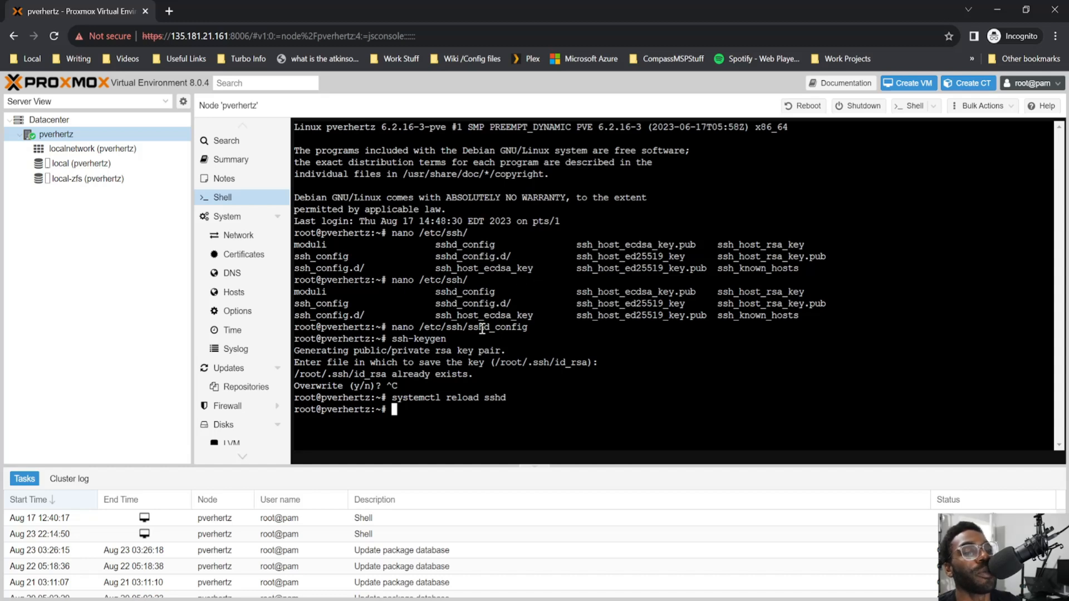
{"action": "mouse_move", "coordinate": [498, 484]}
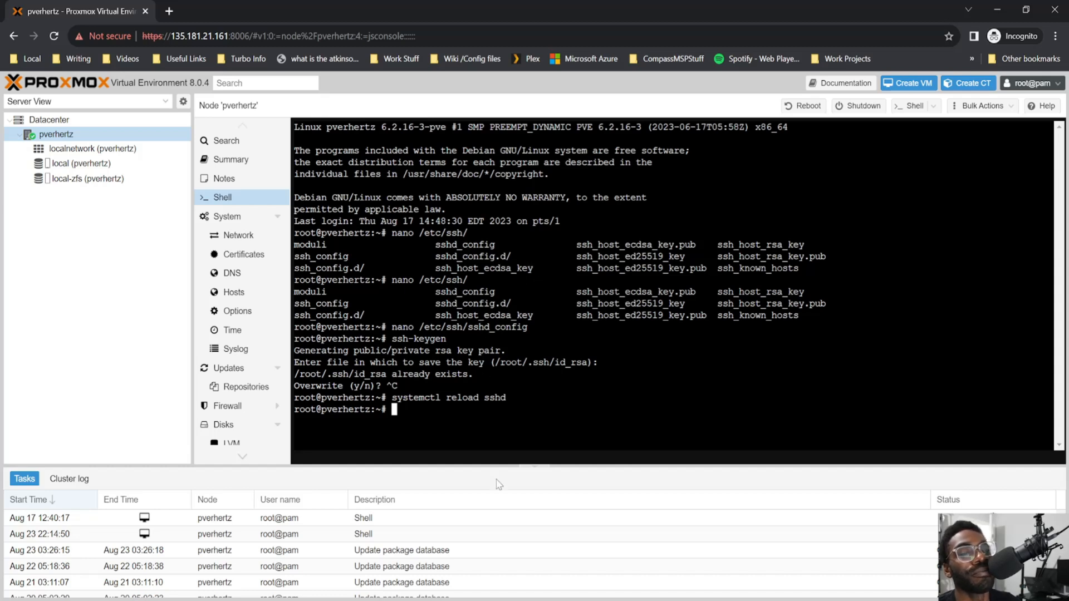
{"action": "mouse_move", "coordinate": [92, 148]}
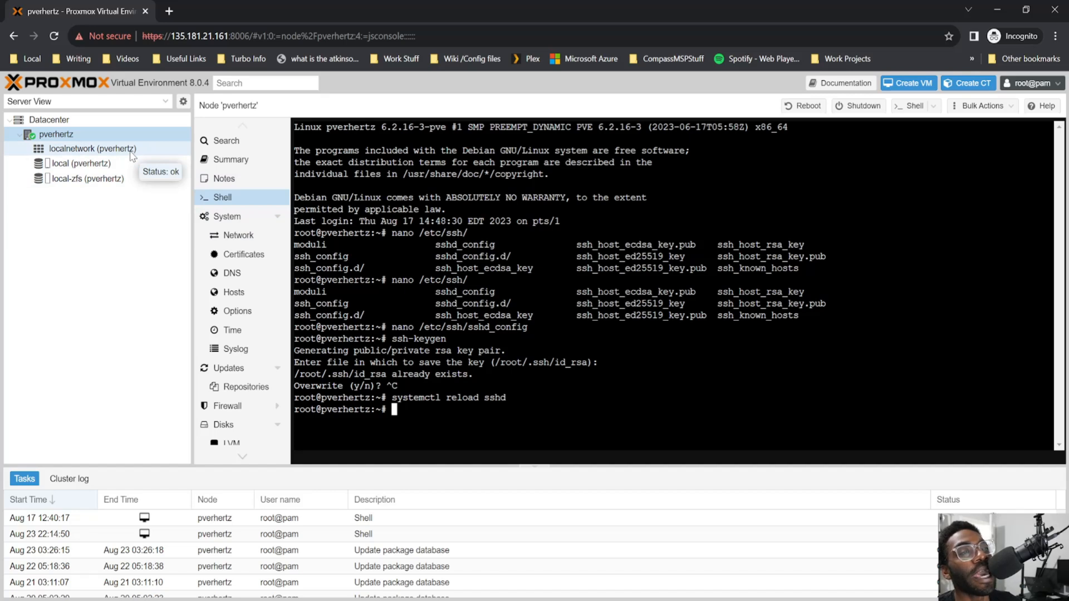
In Datacenter two-factor settings, choose Add > TOTP for root@pam
{"action": "left_click", "coordinate": [1028, 83]}
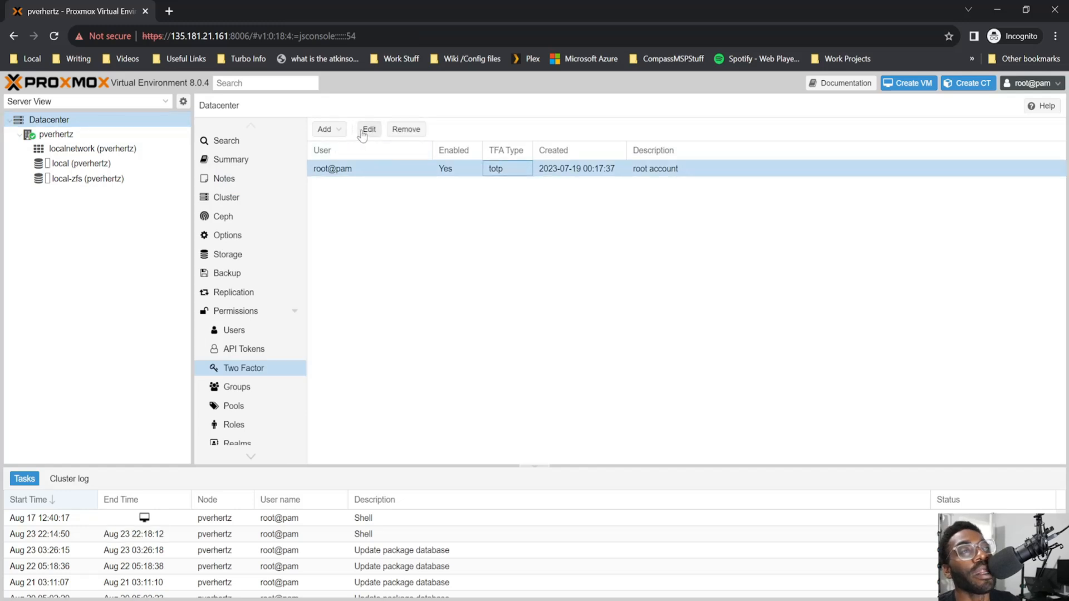
{"action": "left_click", "coordinate": [368, 128]}
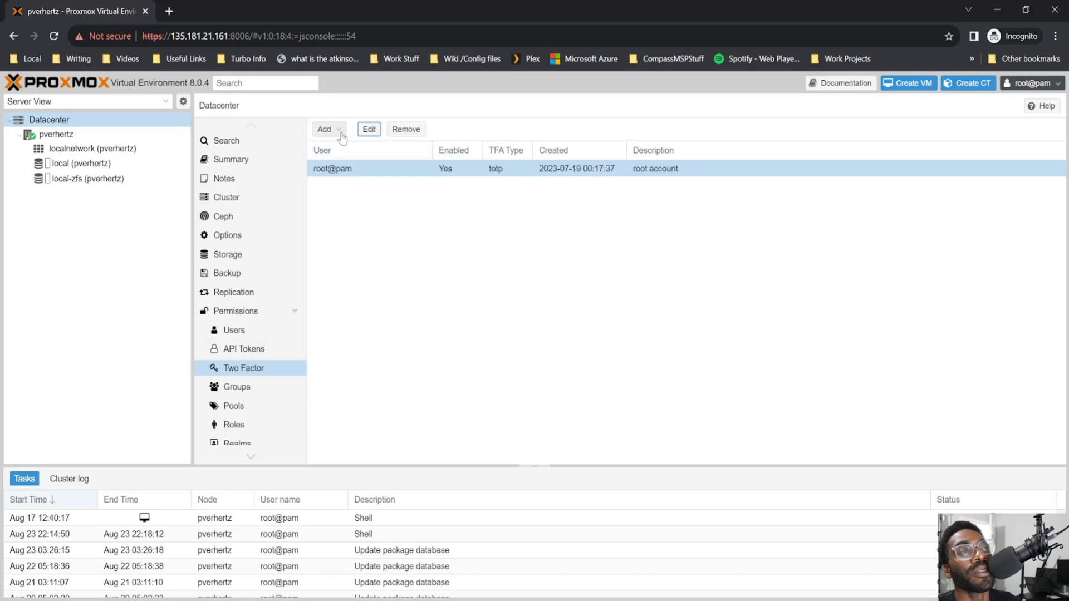
{"action": "left_click", "coordinate": [327, 129]}
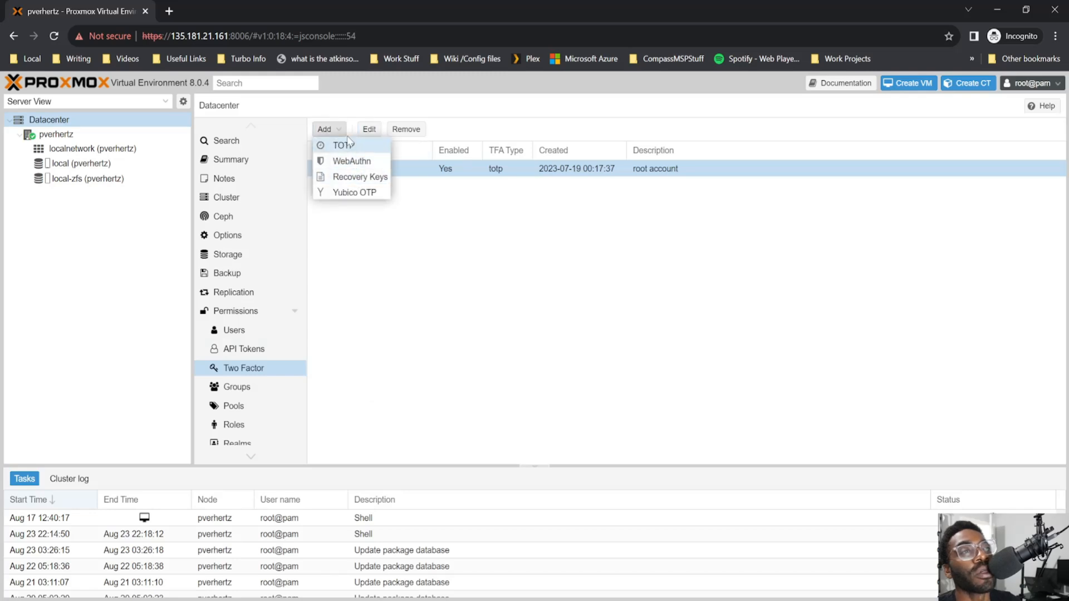
{"action": "mouse_move", "coordinate": [339, 151]}
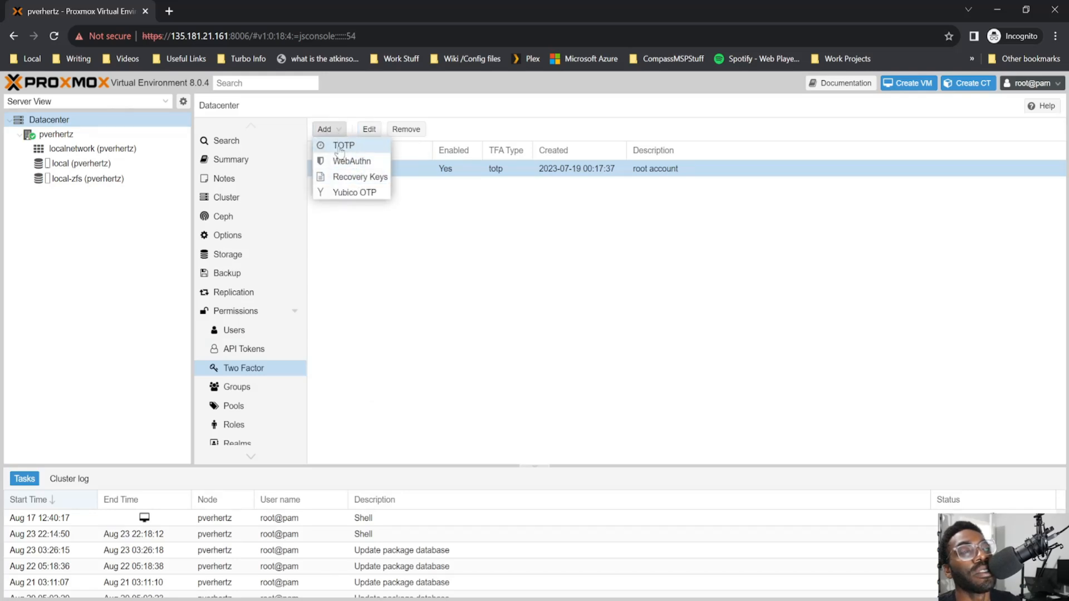
{"action": "left_click", "coordinate": [343, 146]}
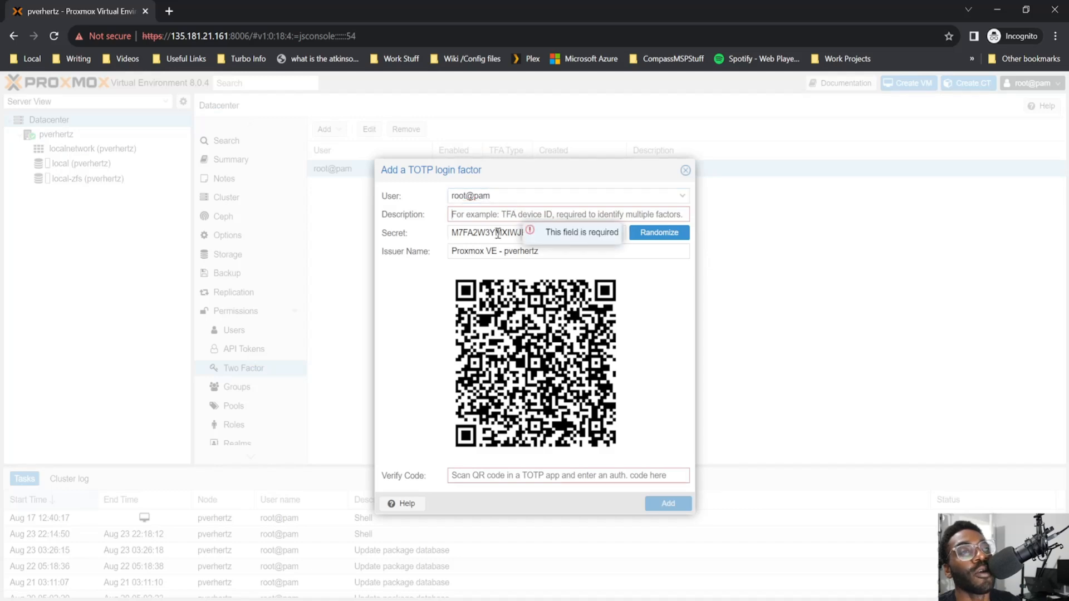
Dismiss the TOTP form showing the QR code and secret without adding it
{"action": "left_click", "coordinate": [657, 233]}
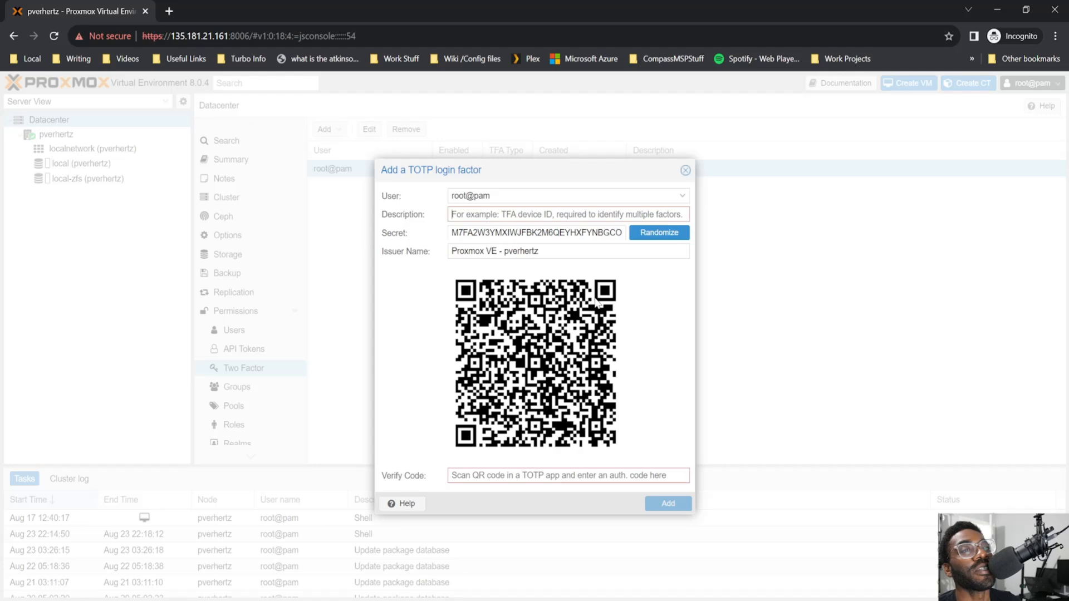
{"action": "mouse_move", "coordinate": [622, 459]}
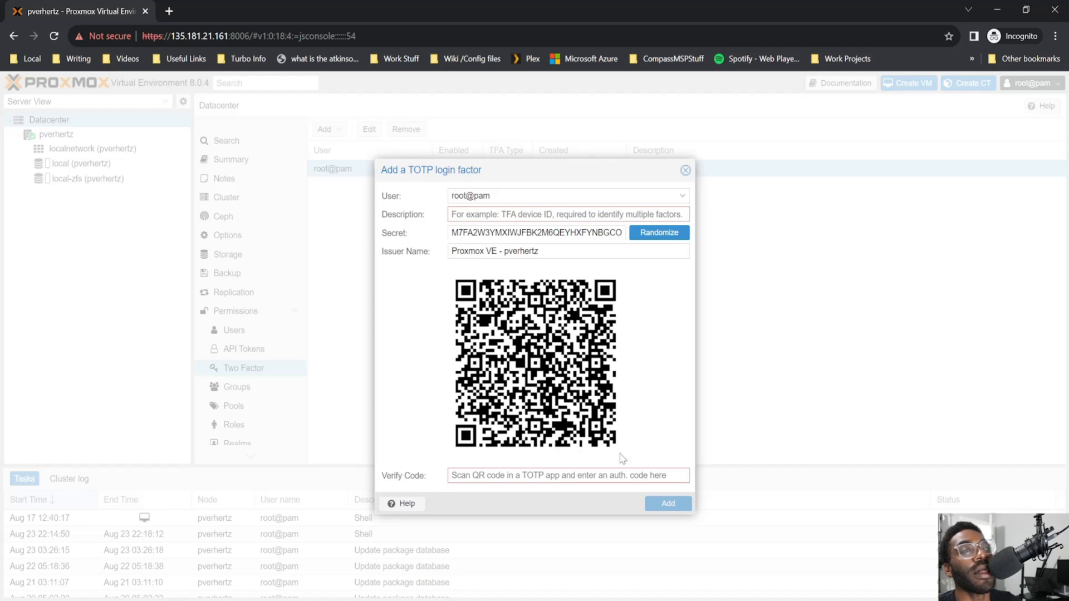
{"action": "mouse_move", "coordinate": [454, 195]}
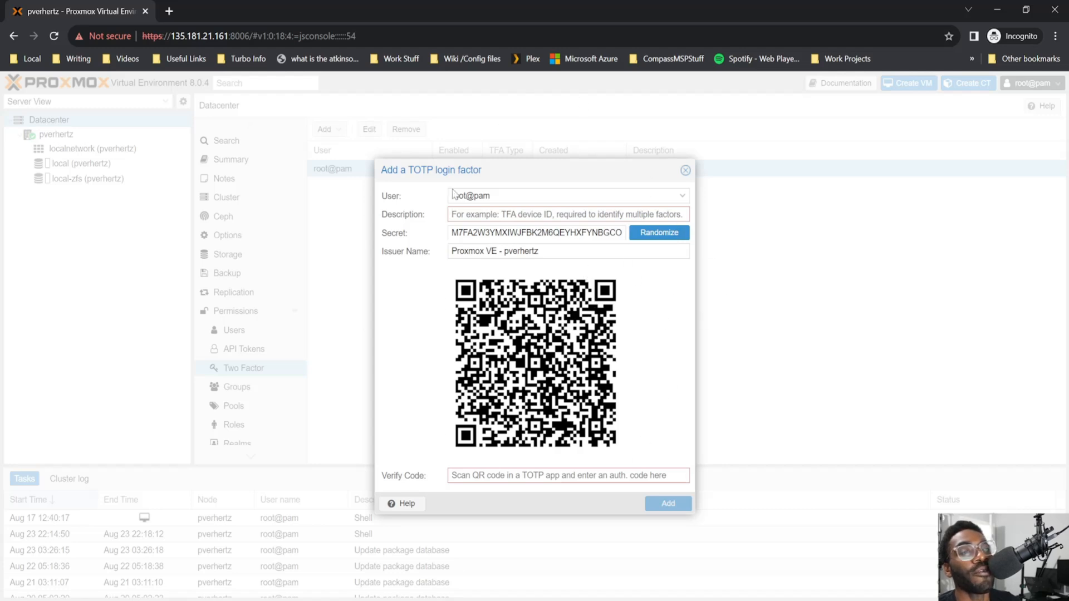
{"action": "mouse_move", "coordinate": [690, 382]}
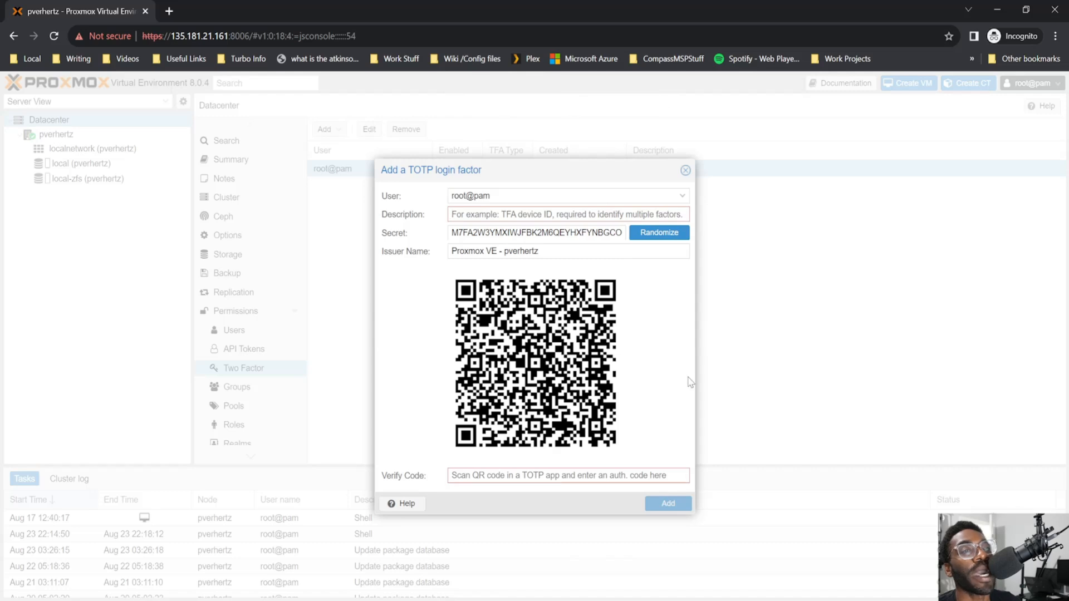
{"action": "mouse_move", "coordinate": [711, 293]}
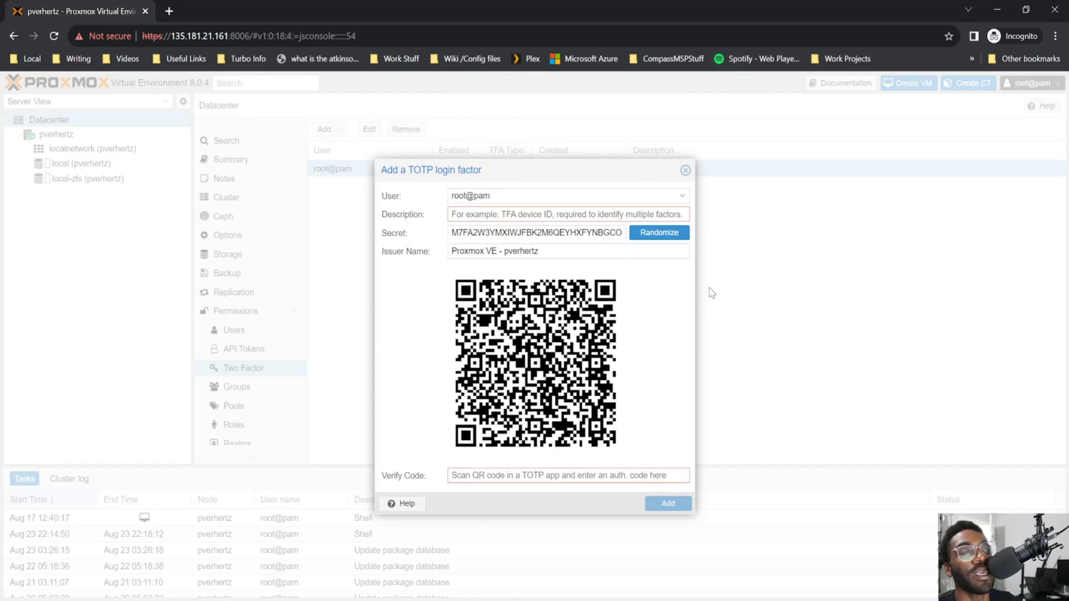
{"action": "mouse_move", "coordinate": [716, 350]}
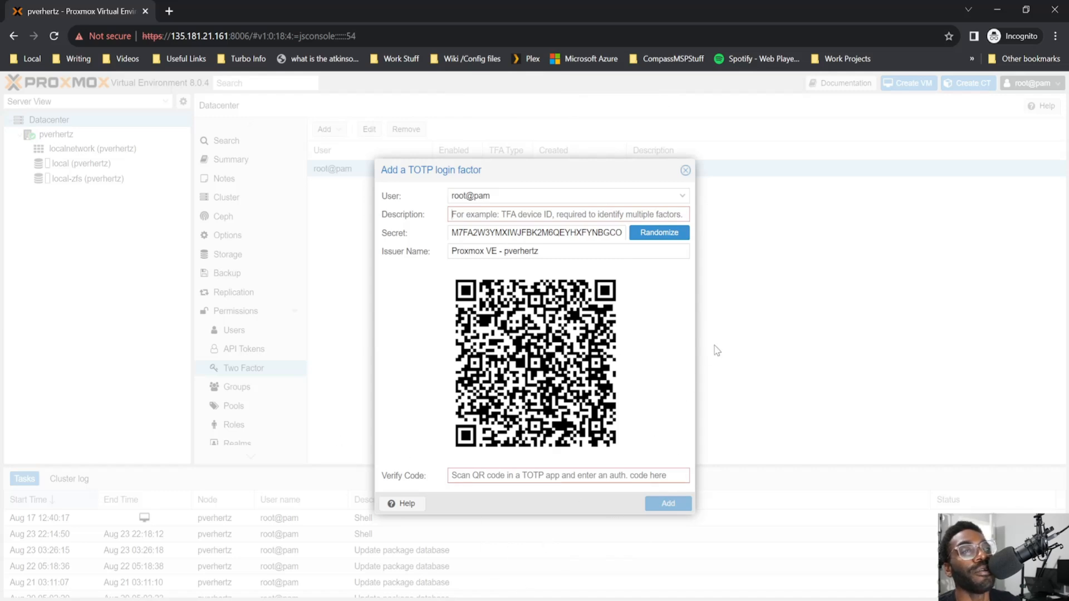
{"action": "mouse_move", "coordinate": [723, 358]}
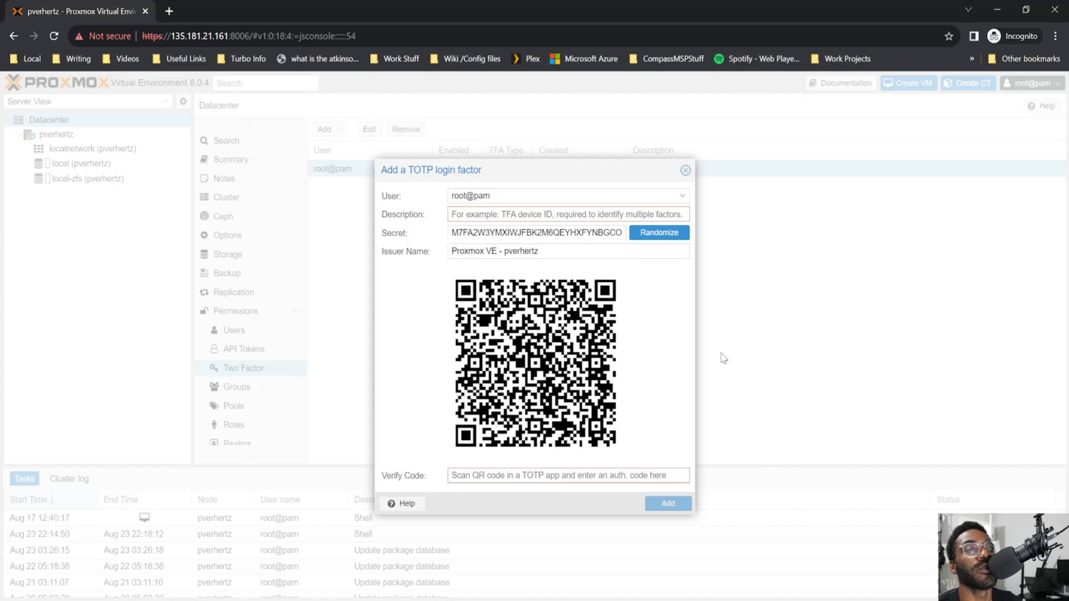
{"action": "mouse_move", "coordinate": [695, 161]}
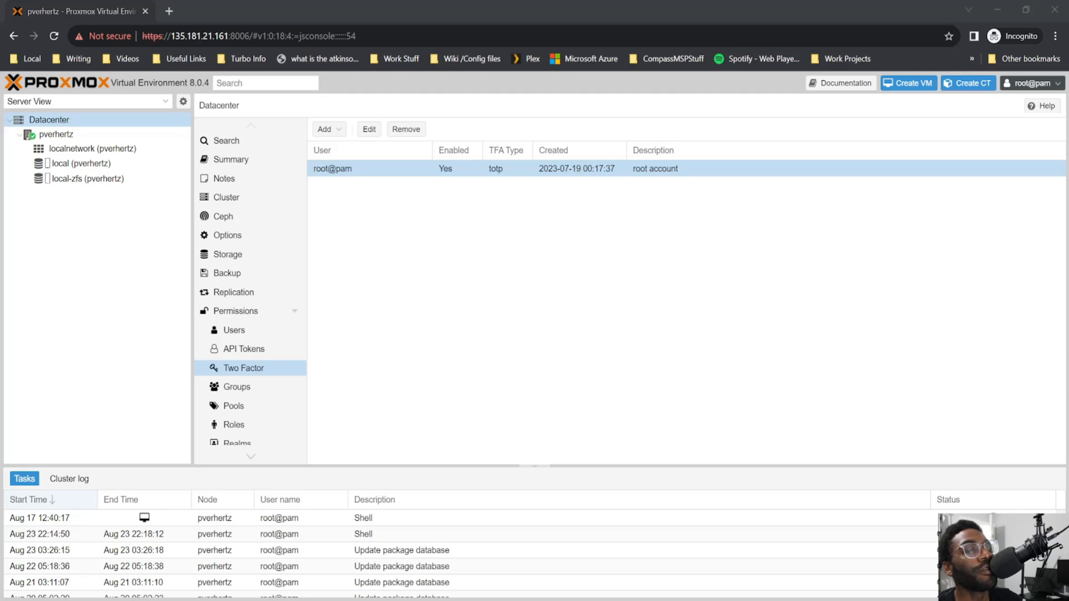
Select node pverhertz and open its System > Network page
{"action": "left_click", "coordinate": [57, 134]}
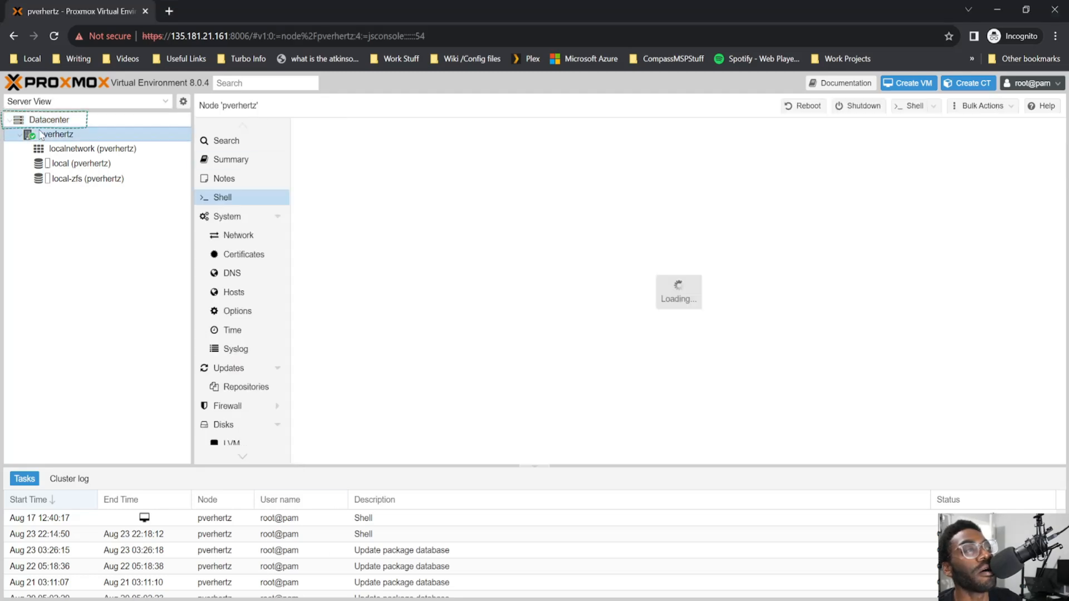
{"action": "left_click", "coordinate": [239, 234]}
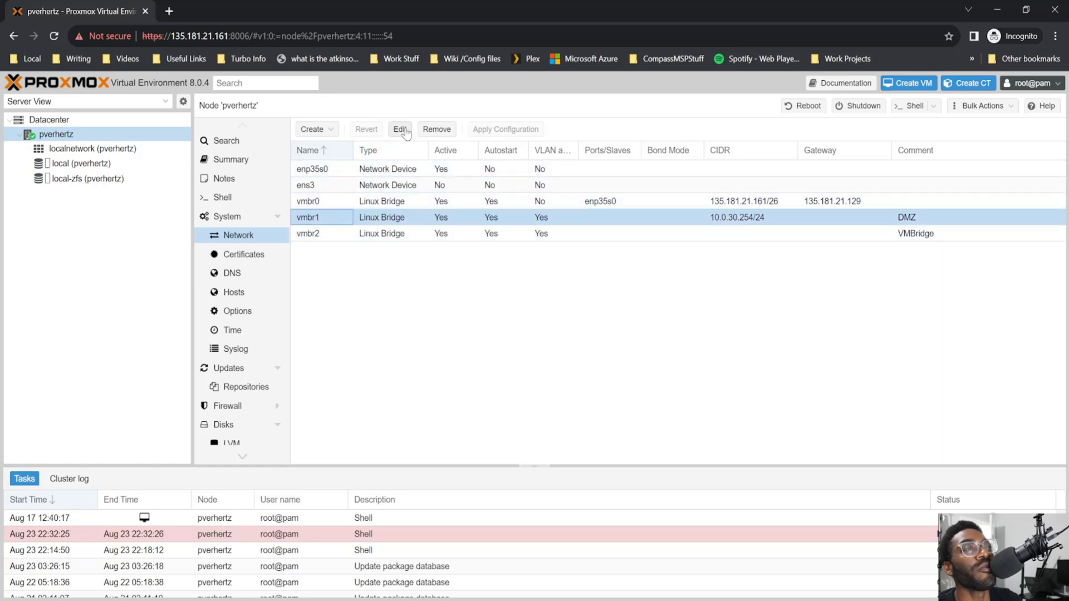
{"action": "mouse_move", "coordinate": [198, 201]}
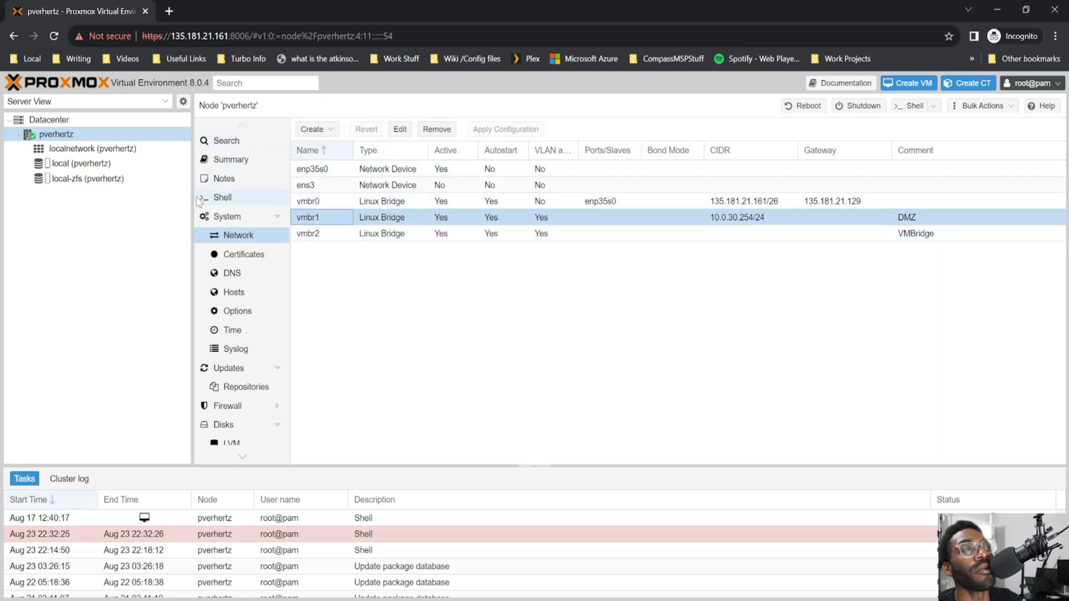
Remove bridge vmbr1 and cancel the Apply Configuration prompt, keeping the change pending
{"action": "left_click", "coordinate": [222, 198]}
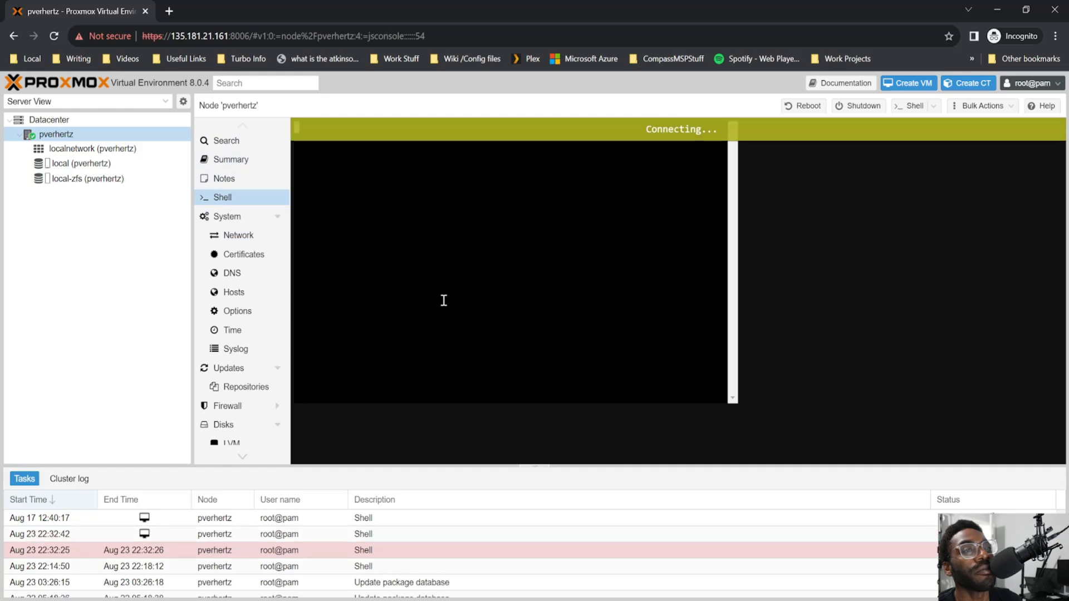
{"action": "left_click", "coordinate": [239, 235]}
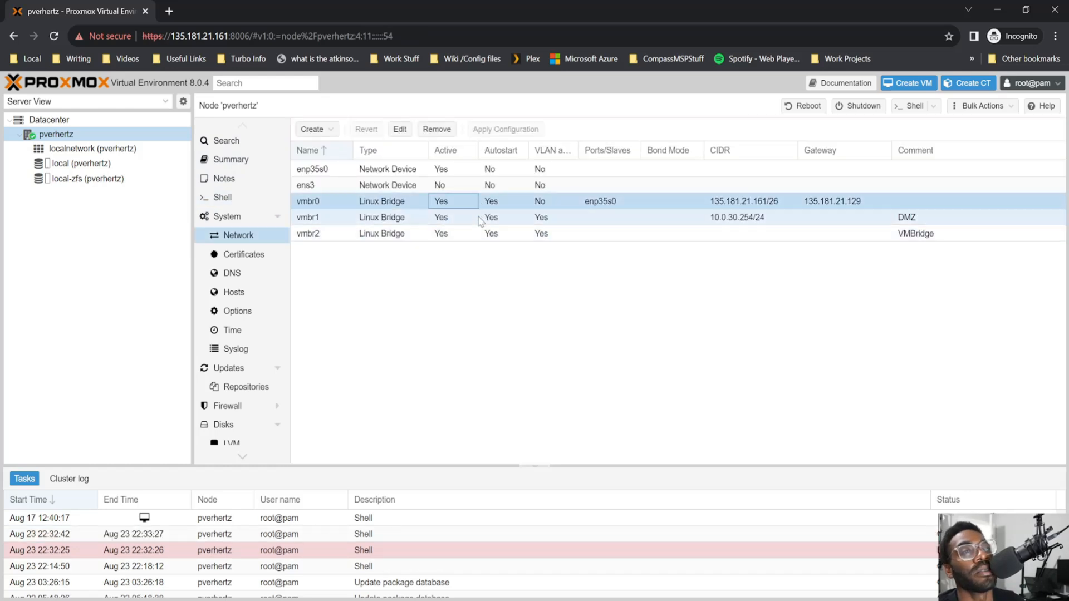
{"action": "left_click", "coordinate": [435, 128]}
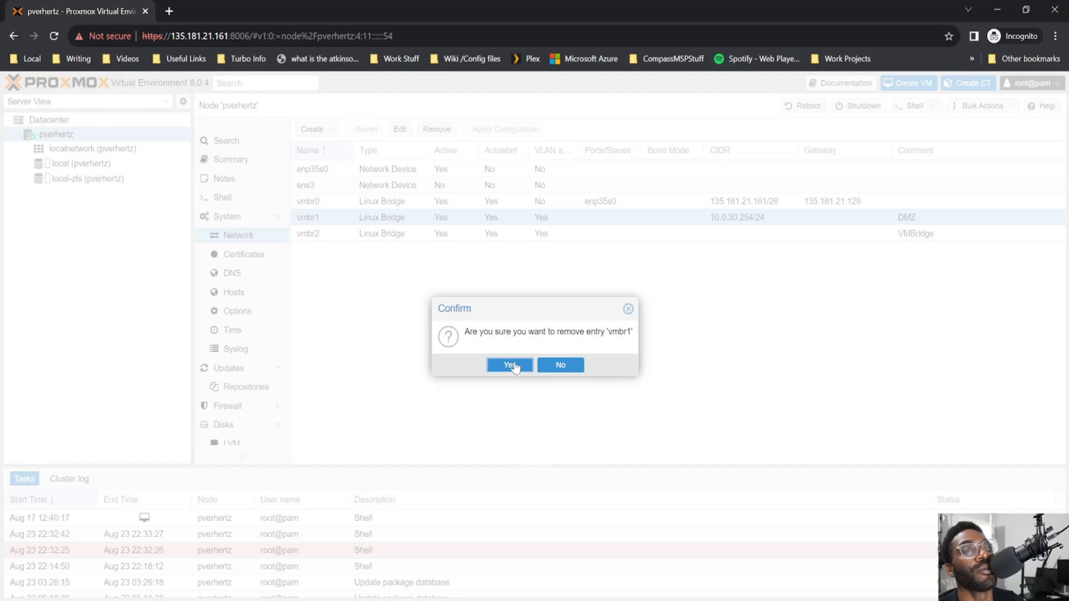
{"action": "left_click", "coordinate": [510, 364]}
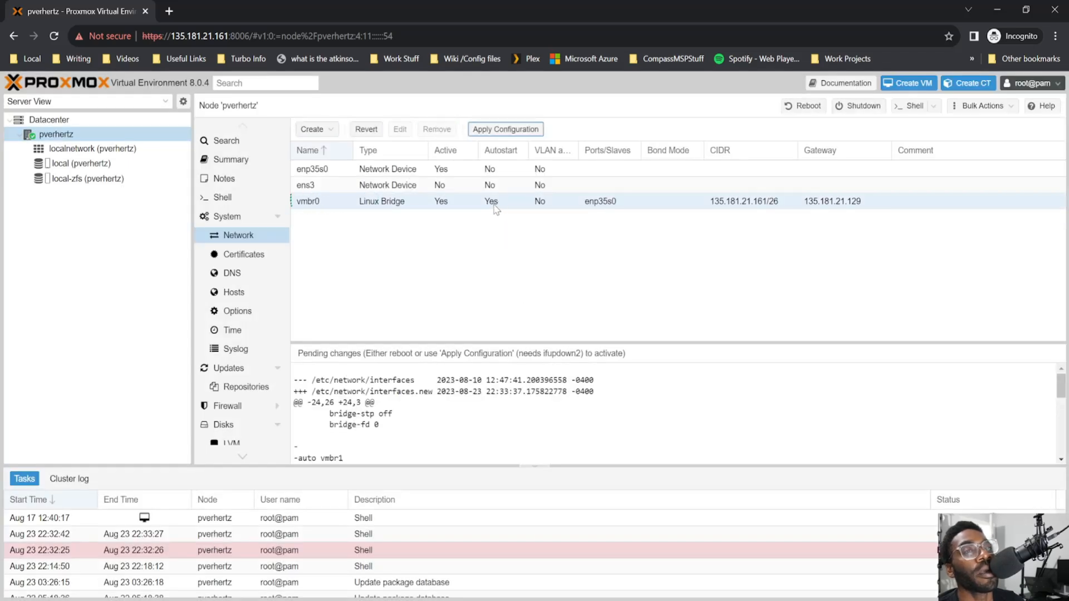
{"action": "left_click", "coordinate": [505, 128]}
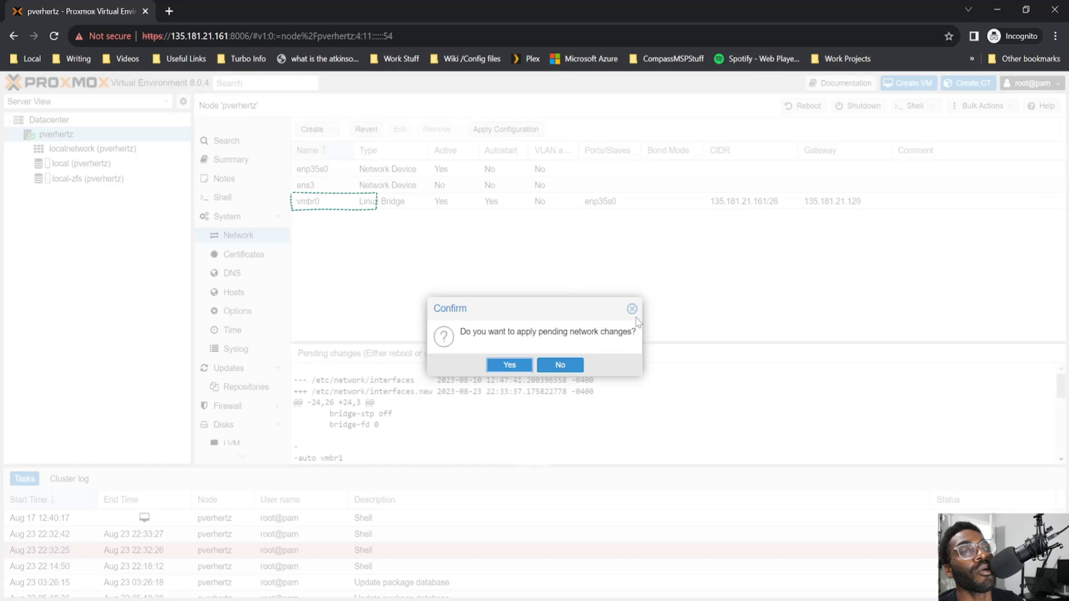
{"action": "left_click", "coordinate": [559, 364]}
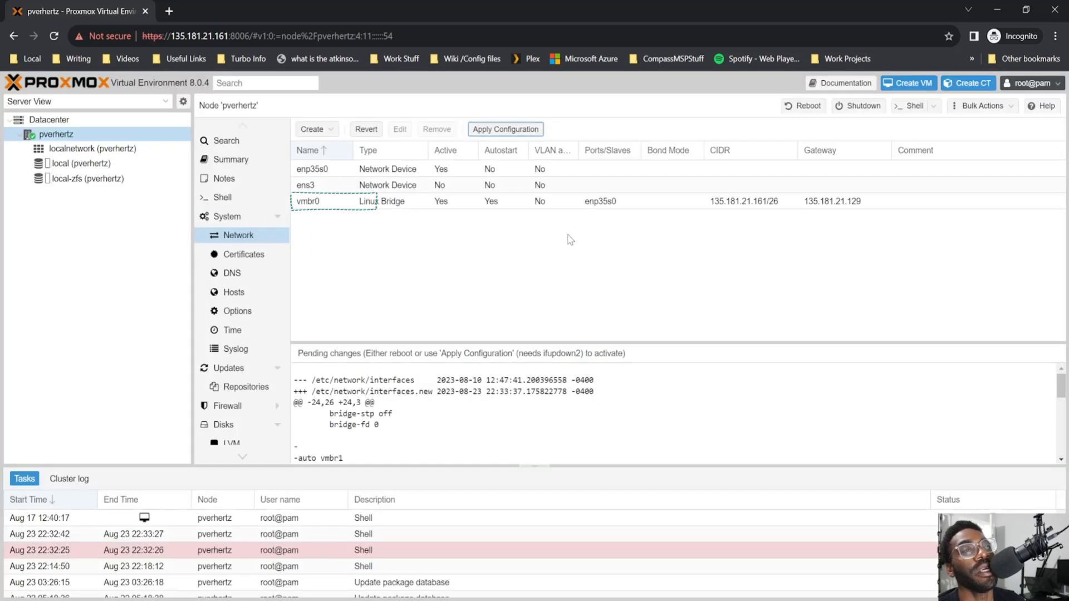
{"action": "left_click", "coordinate": [442, 200]}
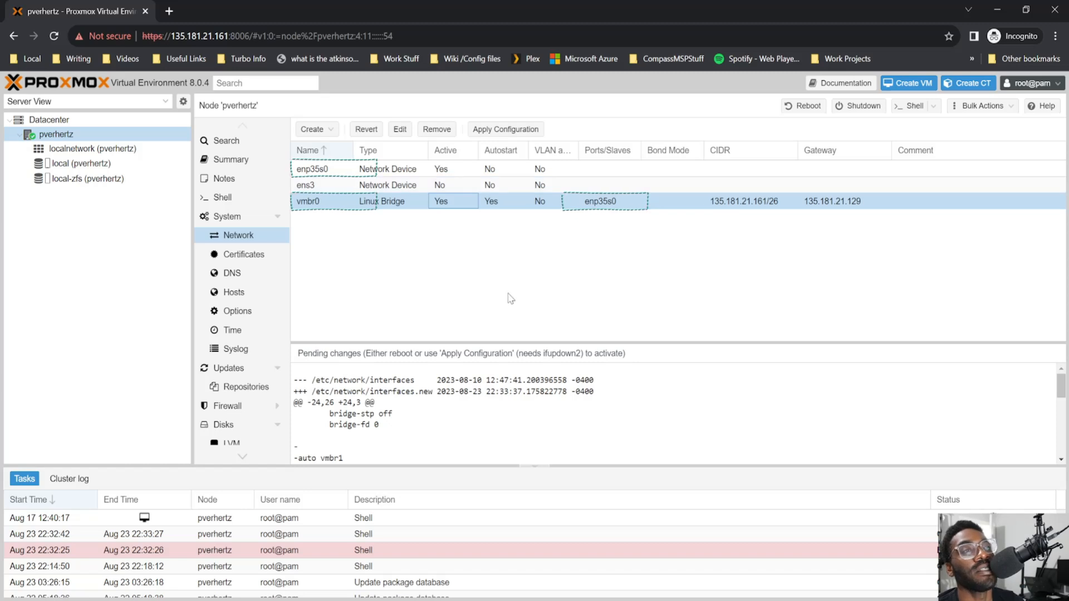
{"action": "mouse_move", "coordinate": [489, 210]}
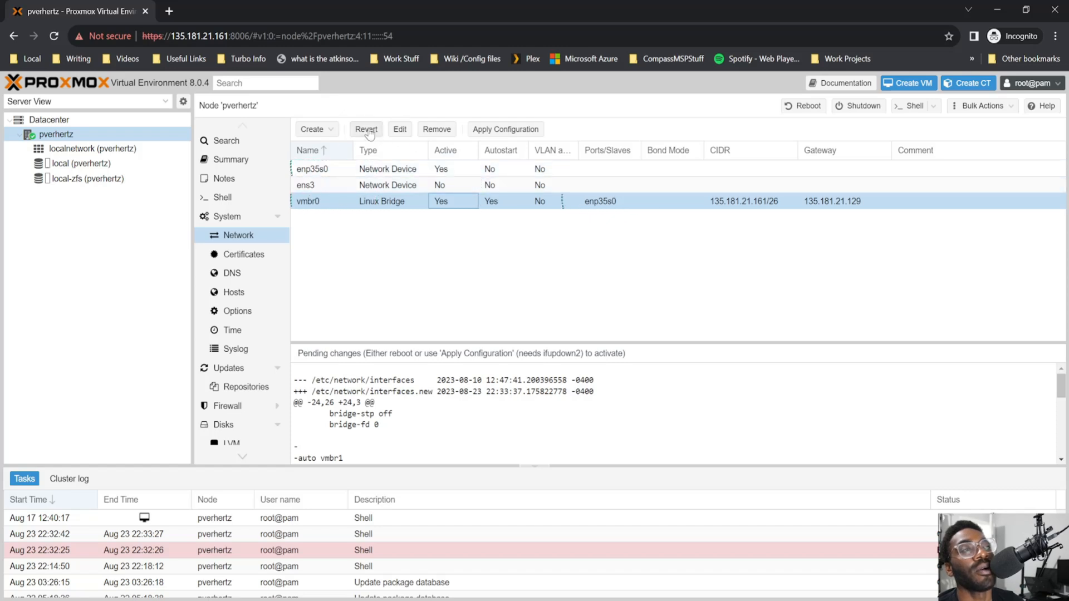
Create Linux bridge vmbr1 with comment dmz and IPv4 10.0.20.254/24, past the bridge-port error
{"action": "left_click", "coordinate": [311, 129]}
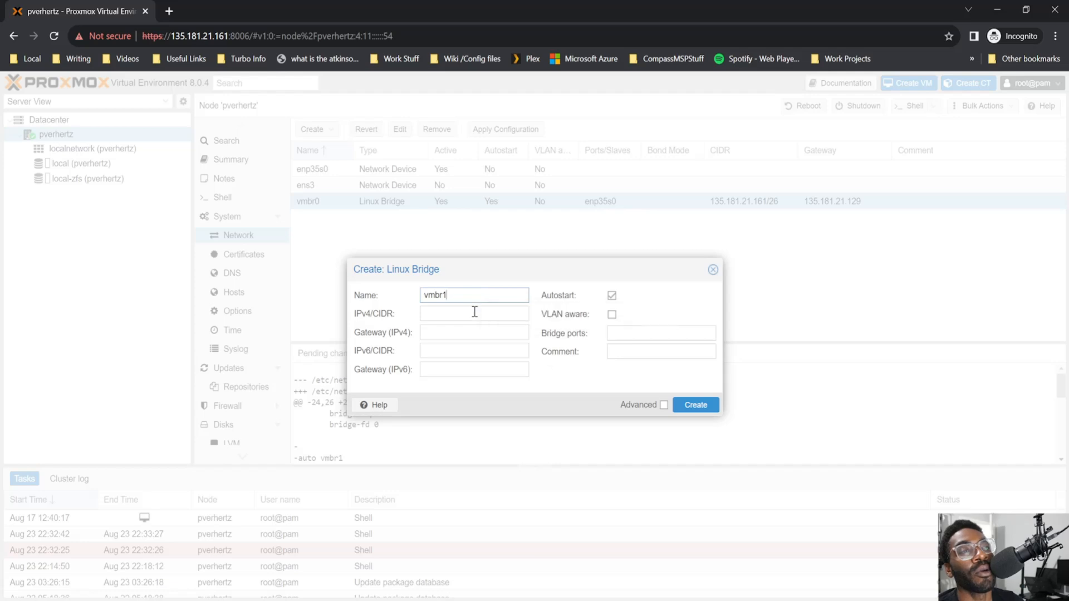
{"action": "type", "text": "dmz"}
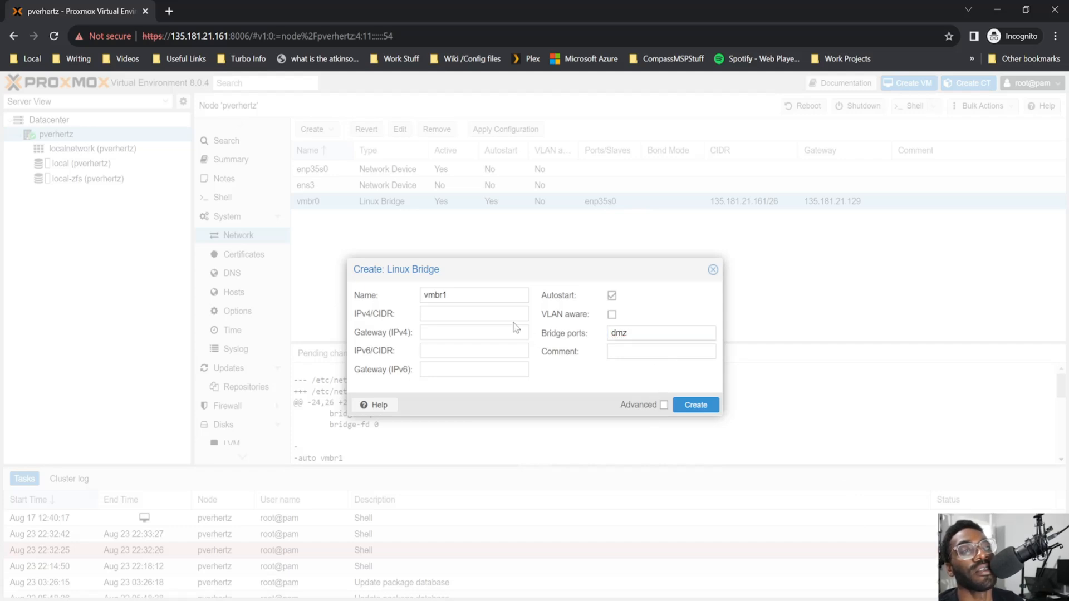
{"action": "left_click", "coordinate": [474, 313]}
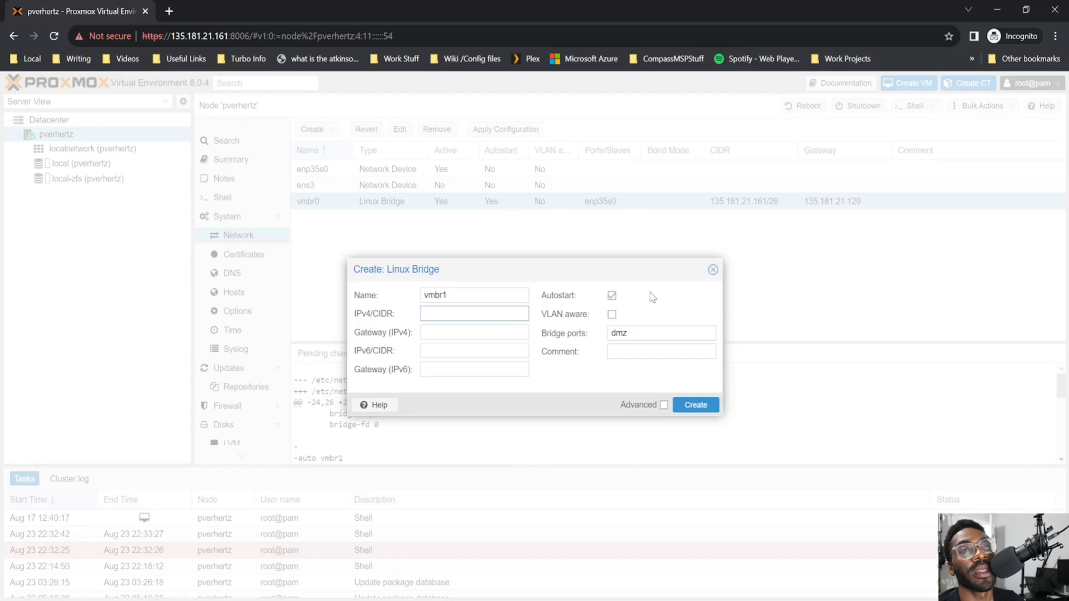
{"action": "type", "text": "10.0.0.254/24"}
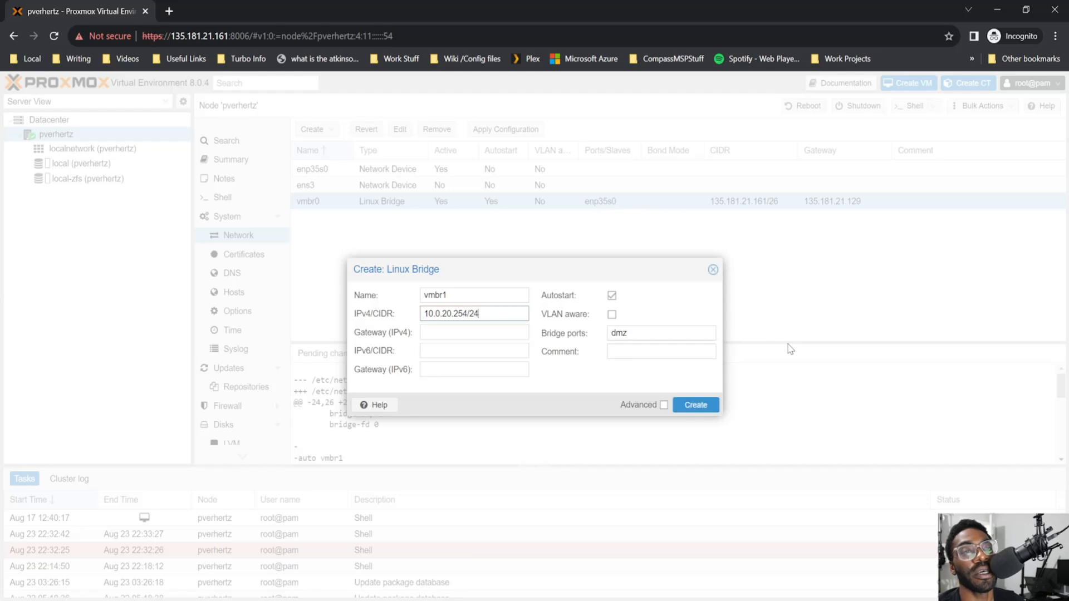
{"action": "left_click", "coordinate": [695, 405]}
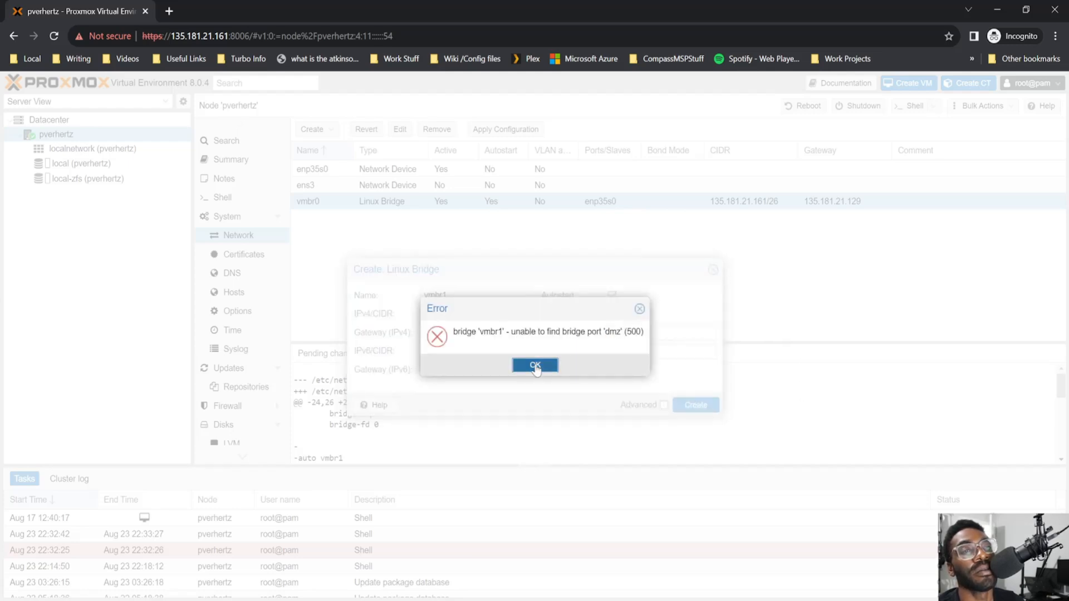
{"action": "left_click", "coordinate": [535, 365]}
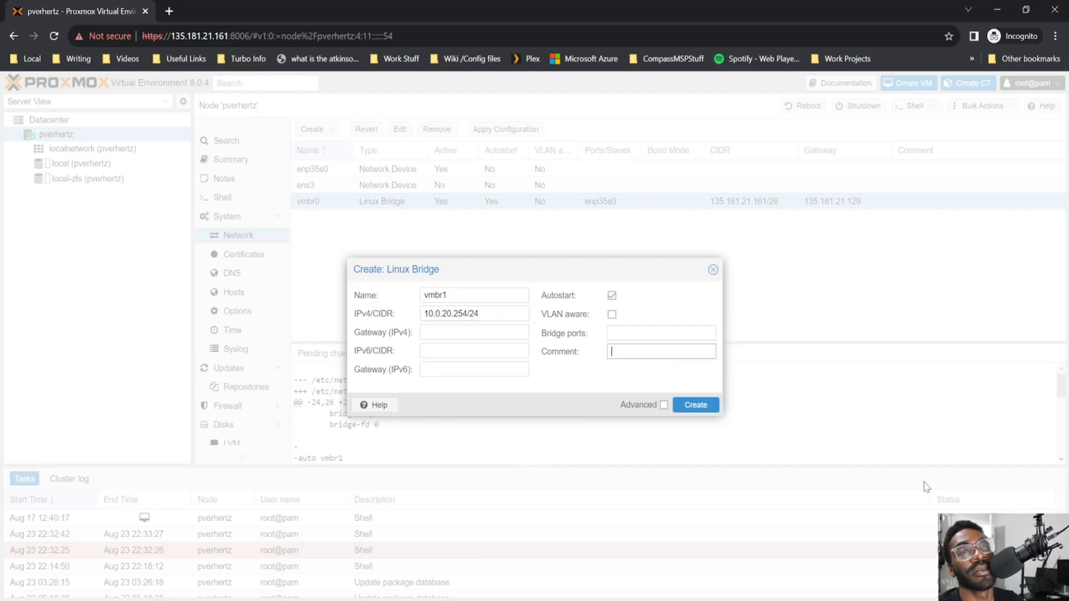
{"action": "type", "text": "dmz"}
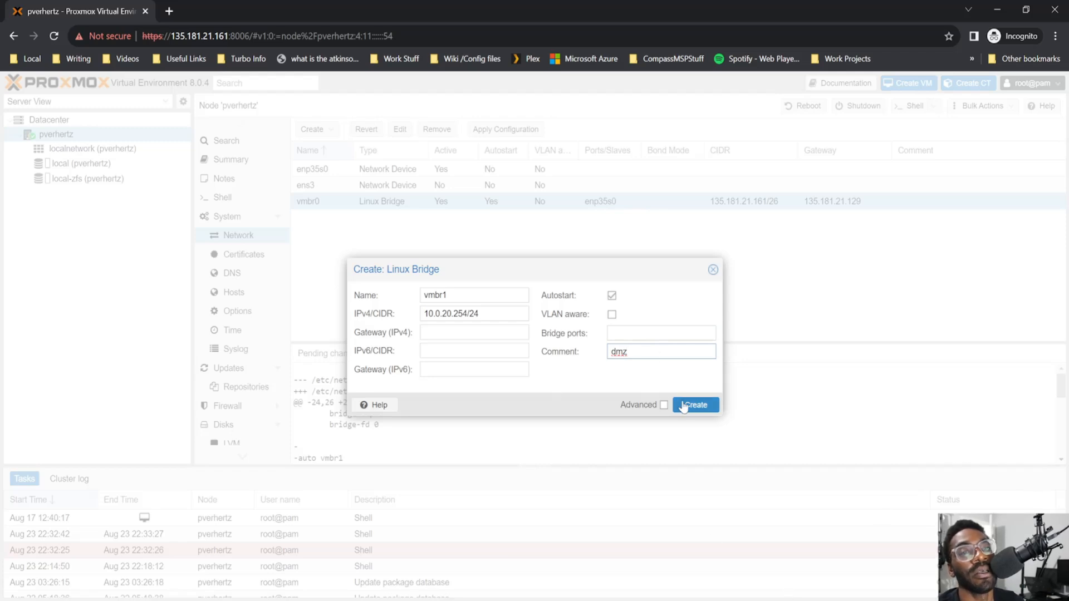
{"action": "left_click", "coordinate": [695, 405]}
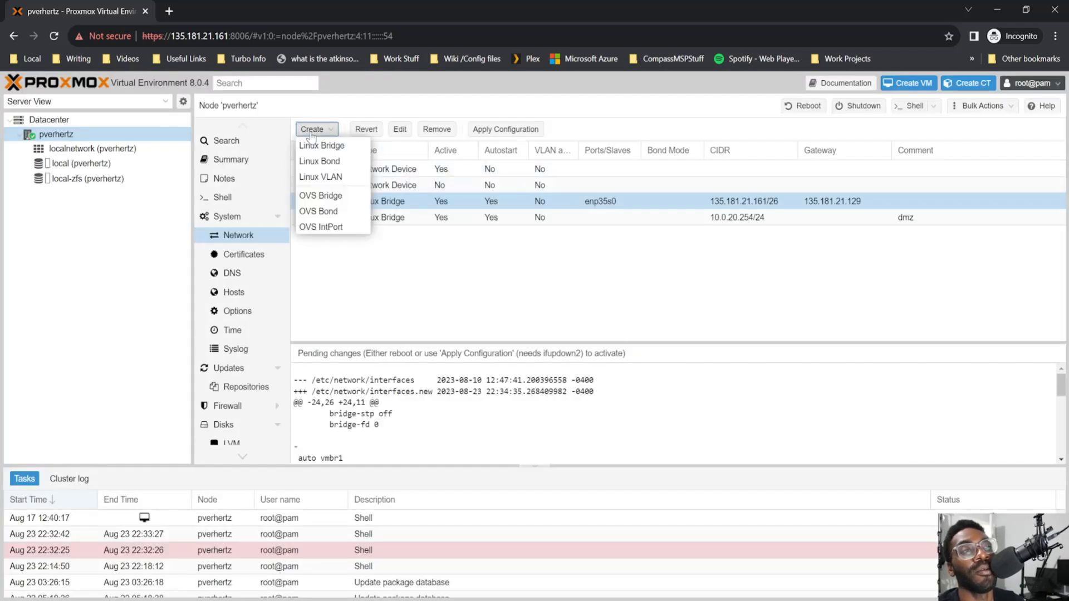
Create Linux bridge vmbr2, commented 'guest lan', with VLAN awareness enabled
{"action": "left_click", "coordinate": [321, 145]}
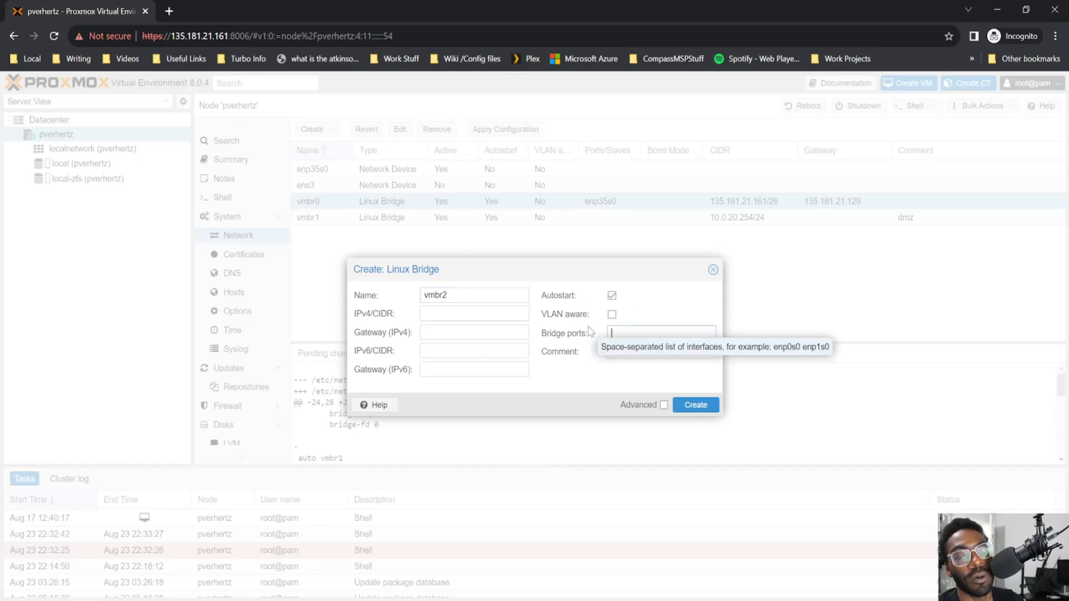
{"action": "type", "text": "gues"}
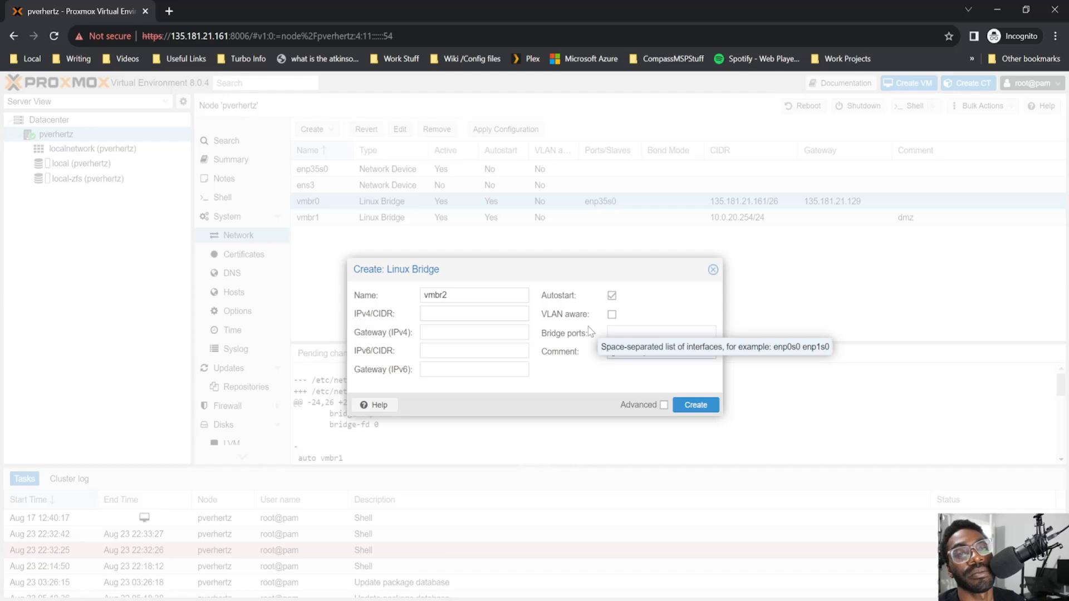
{"action": "type", "text": "guest lan"}
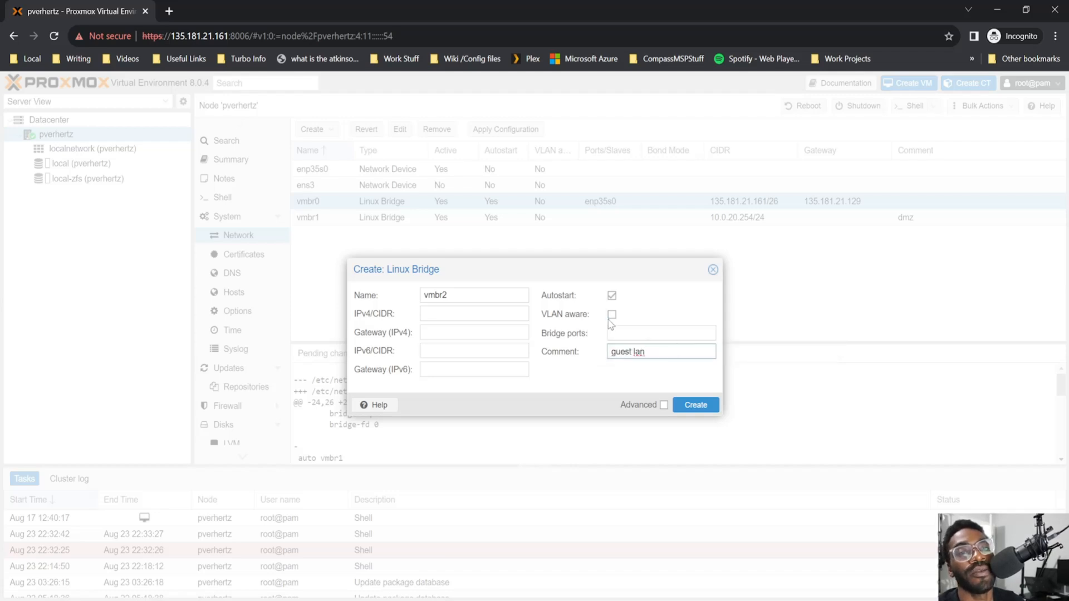
{"action": "left_click", "coordinate": [474, 313]}
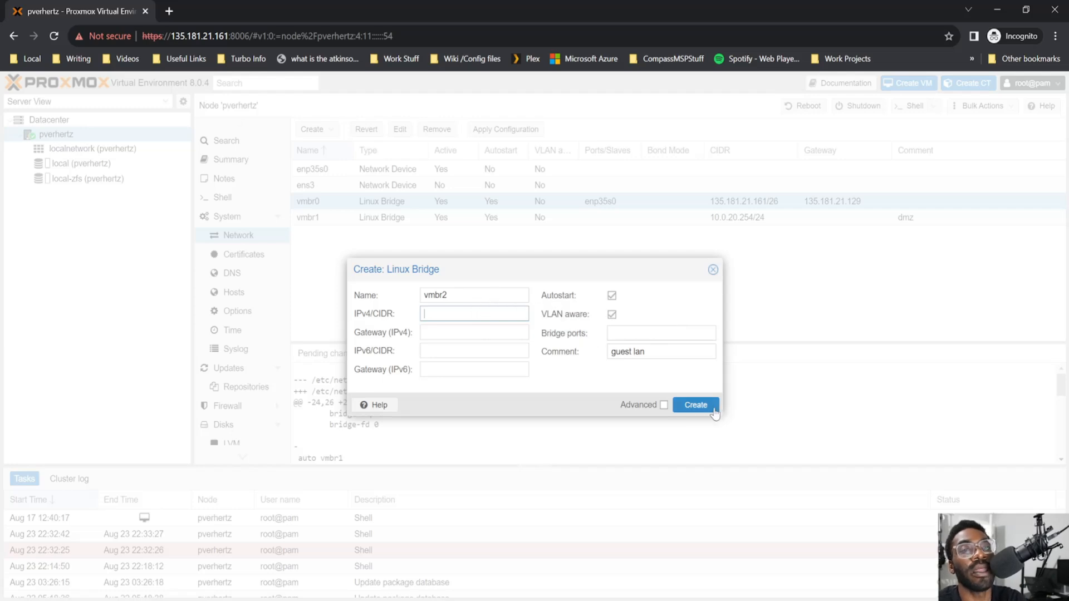
{"action": "left_click", "coordinate": [696, 405]}
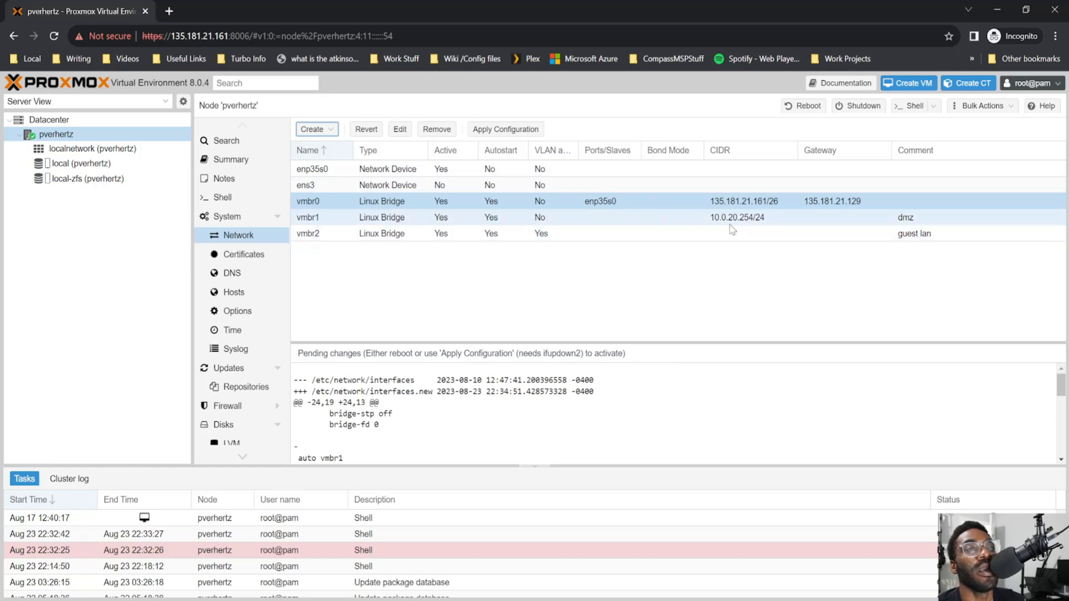
{"action": "mouse_move", "coordinate": [741, 235]}
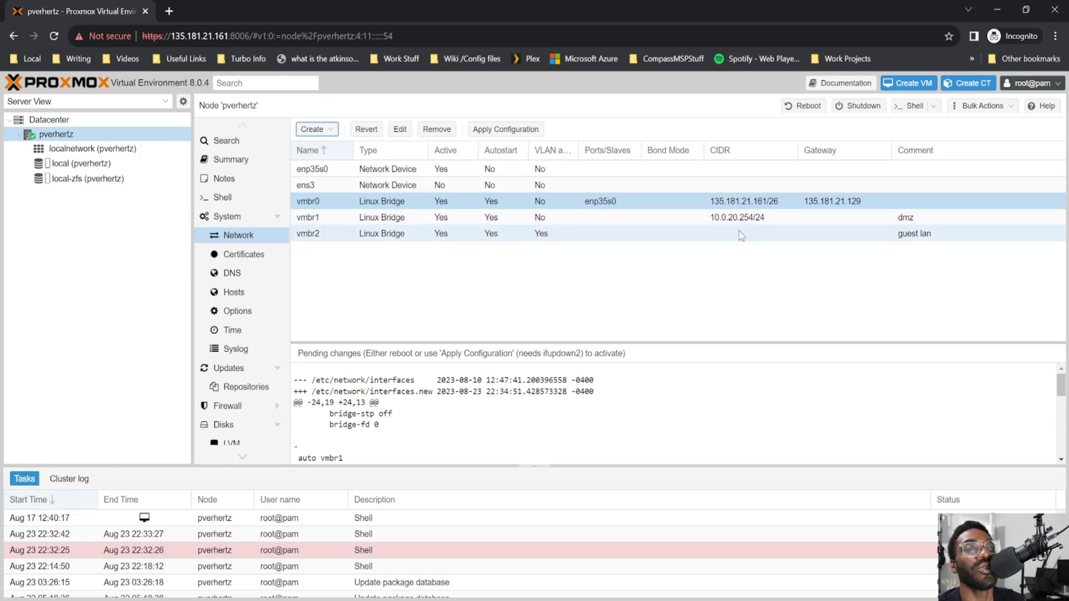
Select vmbr2, apply the pending network configuration, and close the finished reload task
{"action": "left_click", "coordinate": [750, 233]}
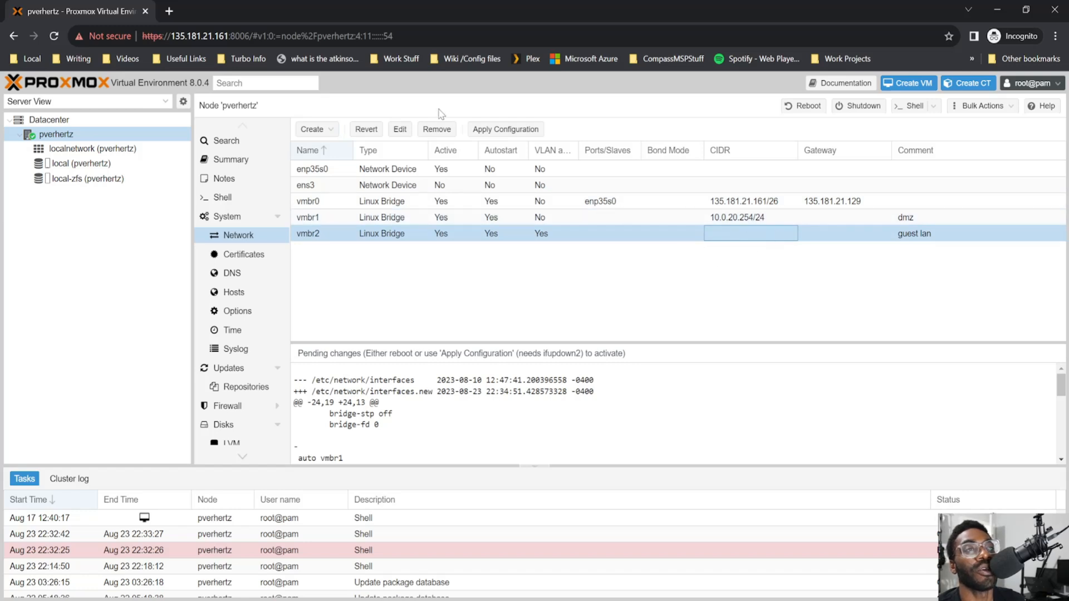
{"action": "left_click", "coordinate": [505, 128]}
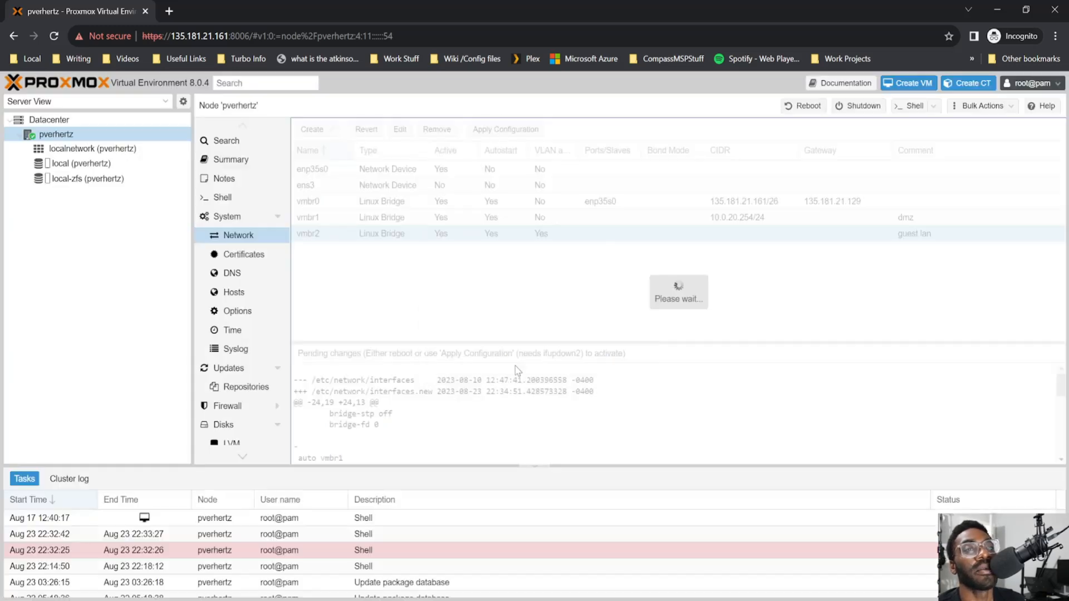
{"action": "left_click", "coordinate": [505, 129]}
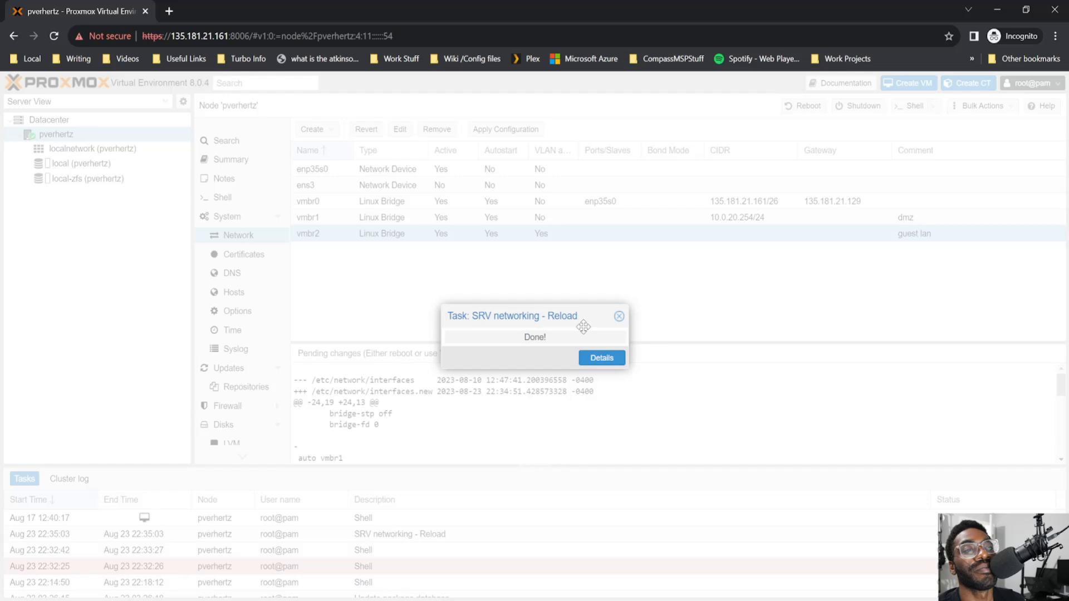
{"action": "left_click", "coordinate": [619, 316]}
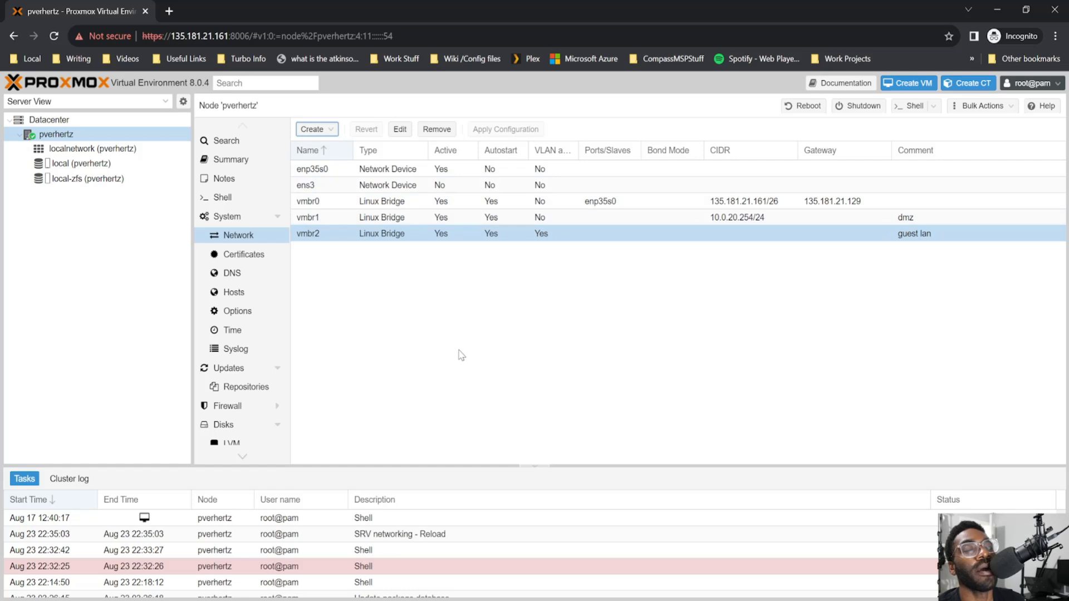
{"action": "mouse_move", "coordinate": [322, 269]}
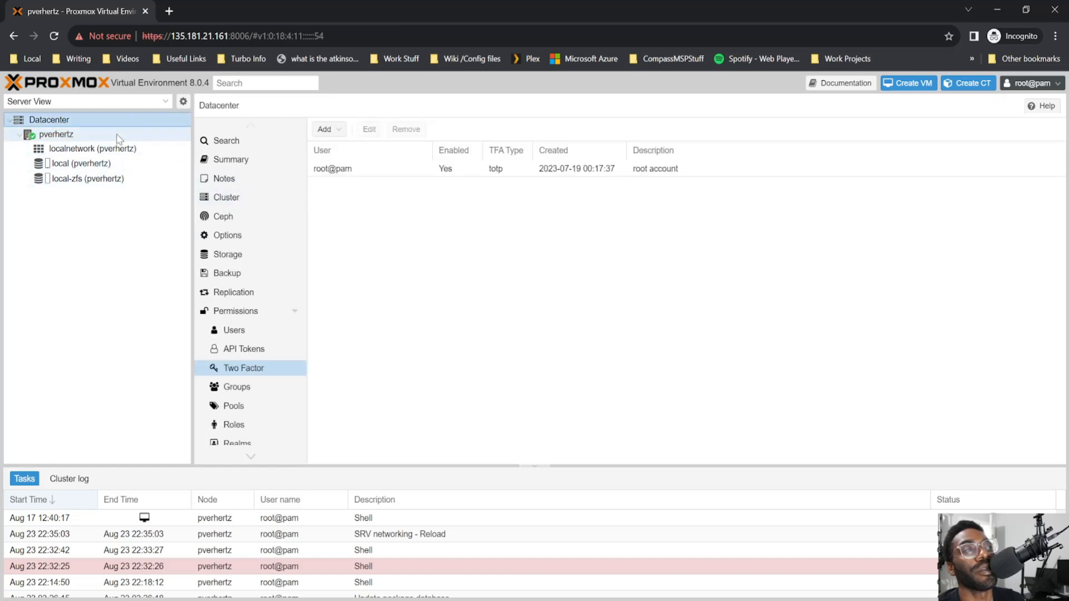
From the pverhertz node shell, open /etc/network/interfaces in nano
{"action": "left_click", "coordinate": [55, 134]}
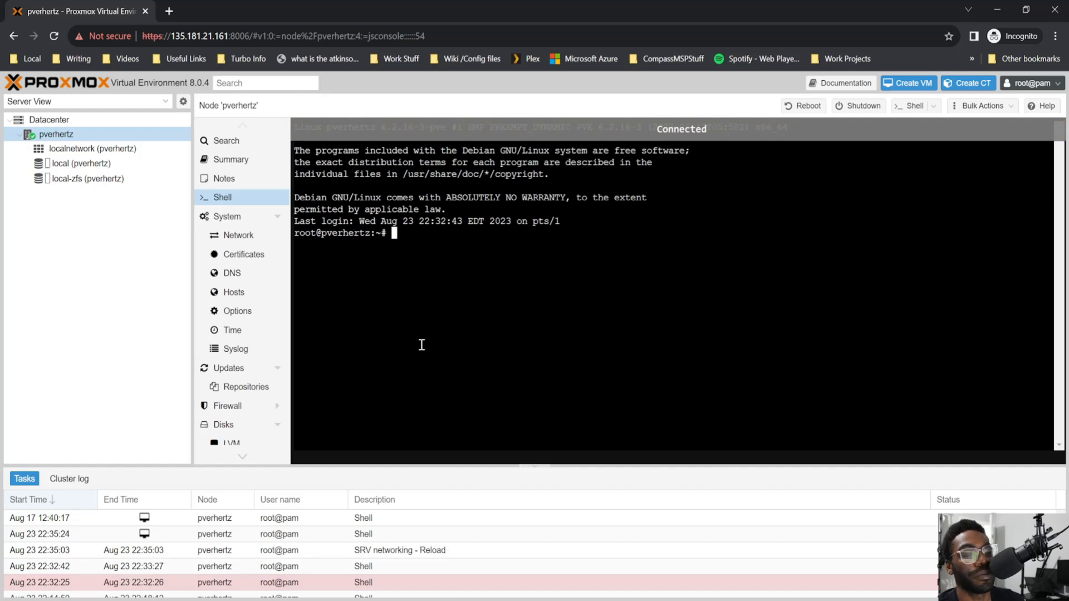
{"action": "type", "text": "nano /etc/"}
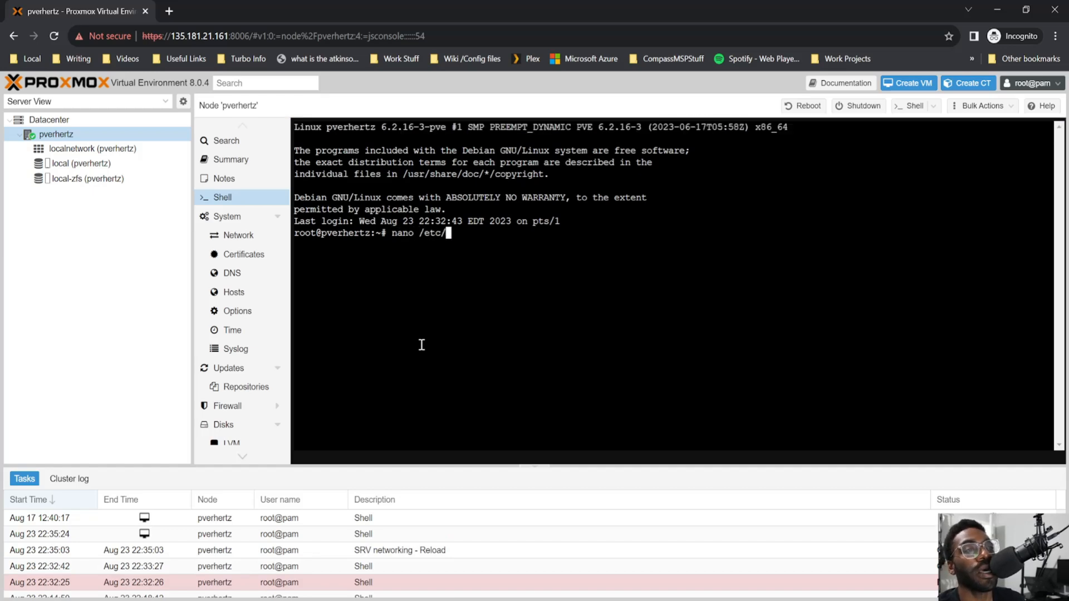
{"action": "type", "text": "network/interfaces"}
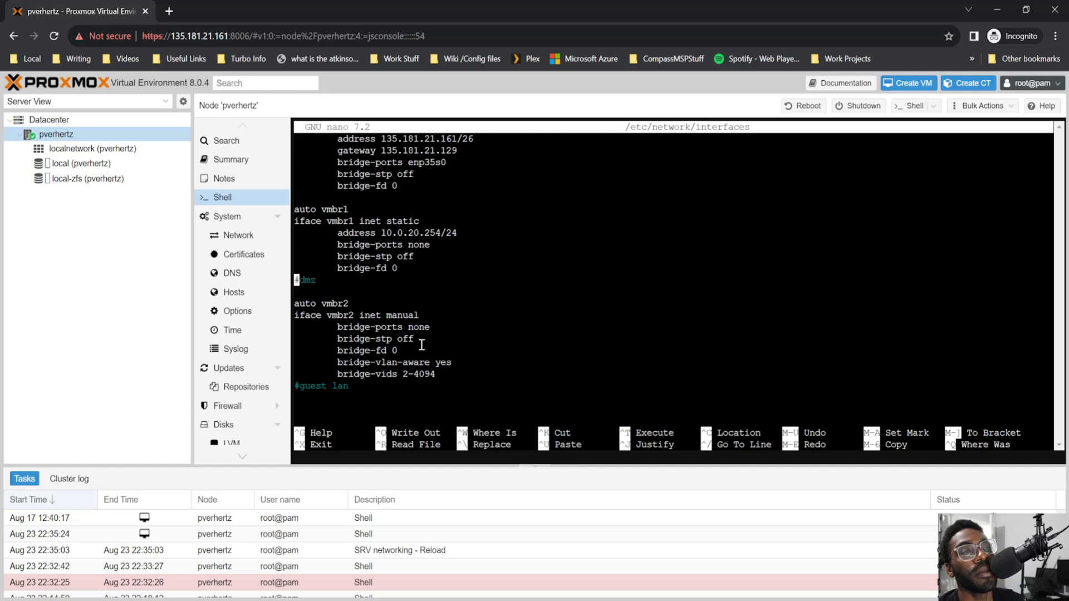
Under vmbr1, add a post-up iptables MASQUERADE rule for 10.0.30.0/24 out vmbr0
{"action": "key", "text": "Enter"}
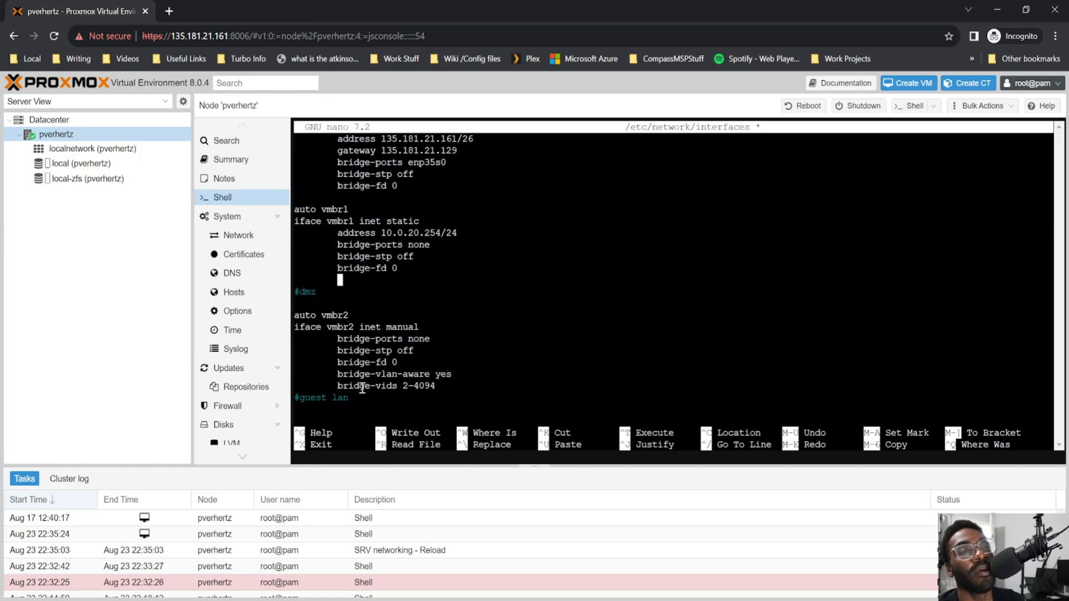
{"action": "mouse_move", "coordinate": [405, 564]}
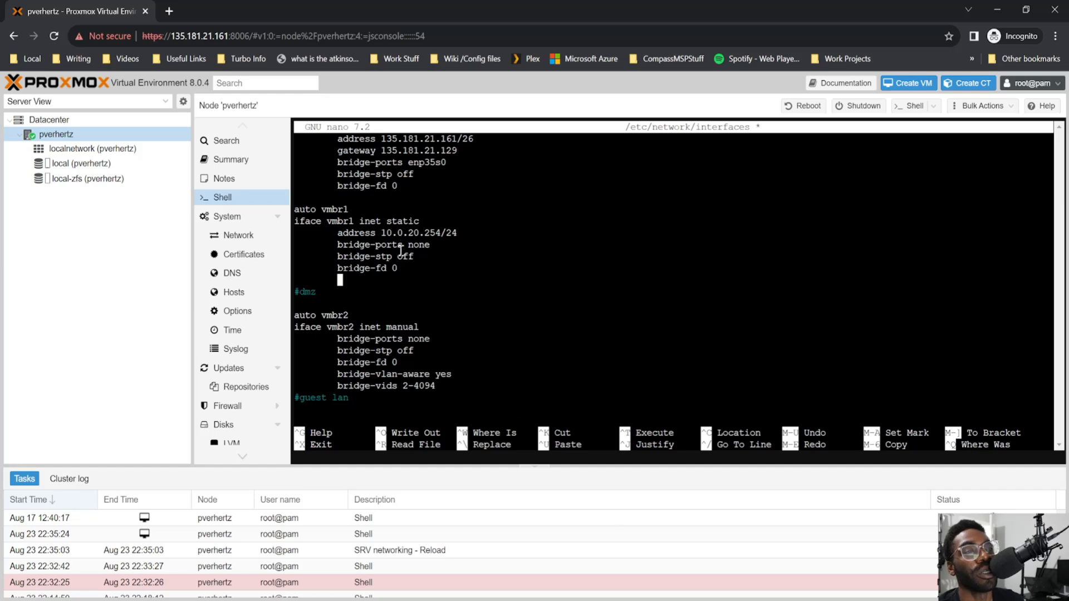
{"action": "mouse_move", "coordinate": [400, 255]}
{"action": "type", "text": "post-up echo 1 > /proc/sys/net/ipv4/ip_forward"}
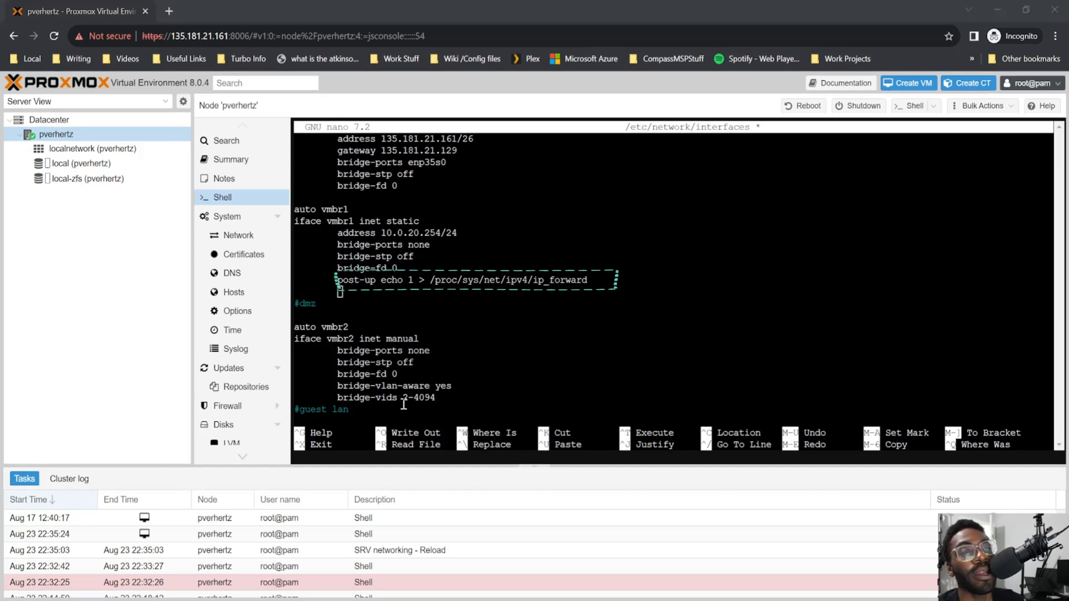
{"action": "type", "text": "post-up iptables -t nat -A POSTROUTING -s '10.0.30.0/24' -o vmbr0 -j MASQUERADE"}
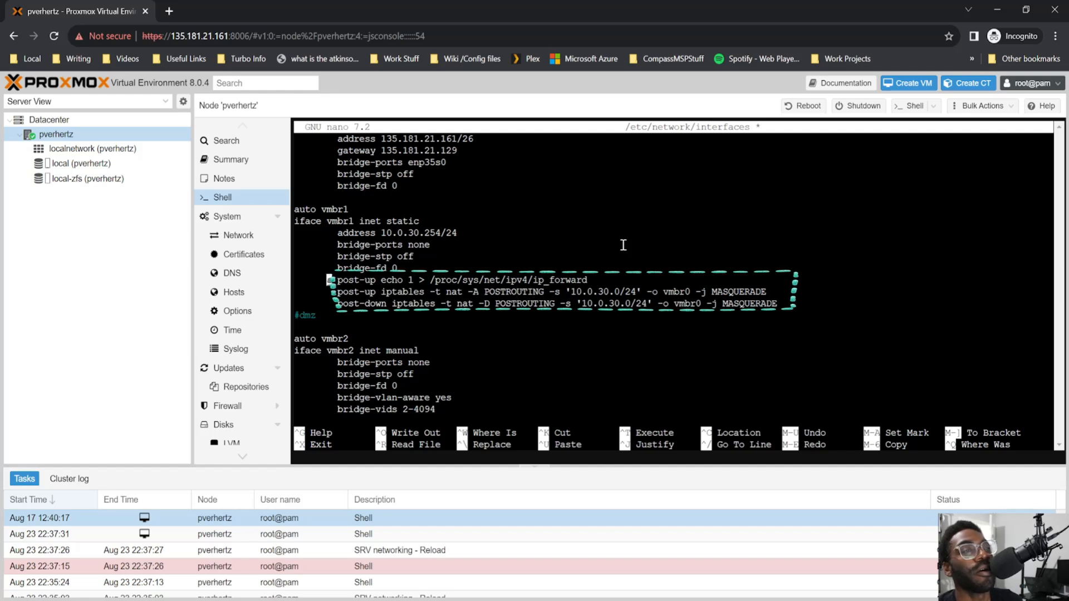
{"action": "mouse_move", "coordinate": [469, 451]}
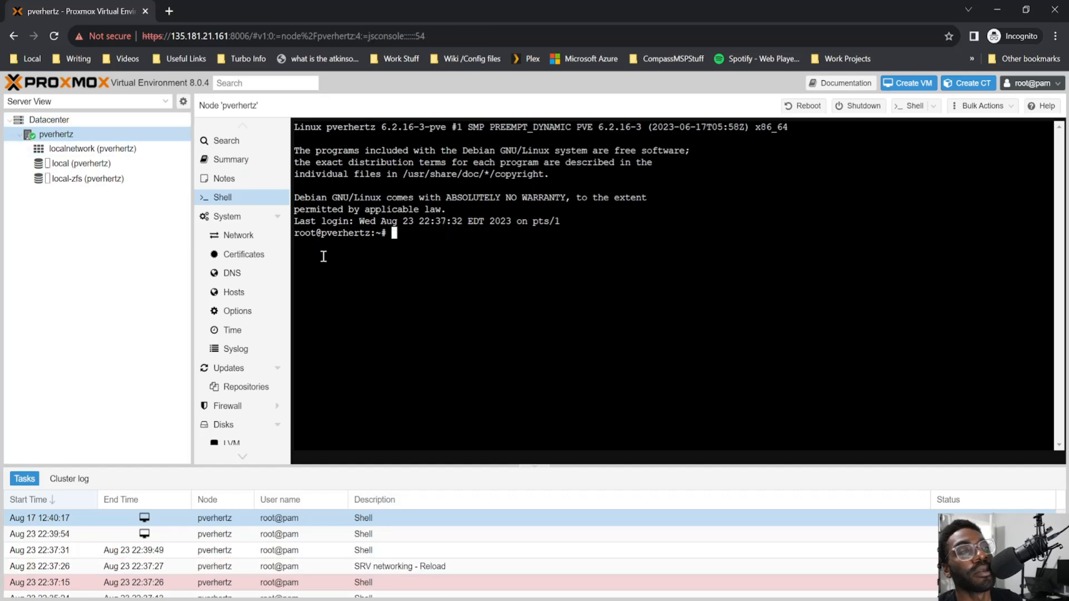
{"action": "mouse_move", "coordinate": [447, 297]}
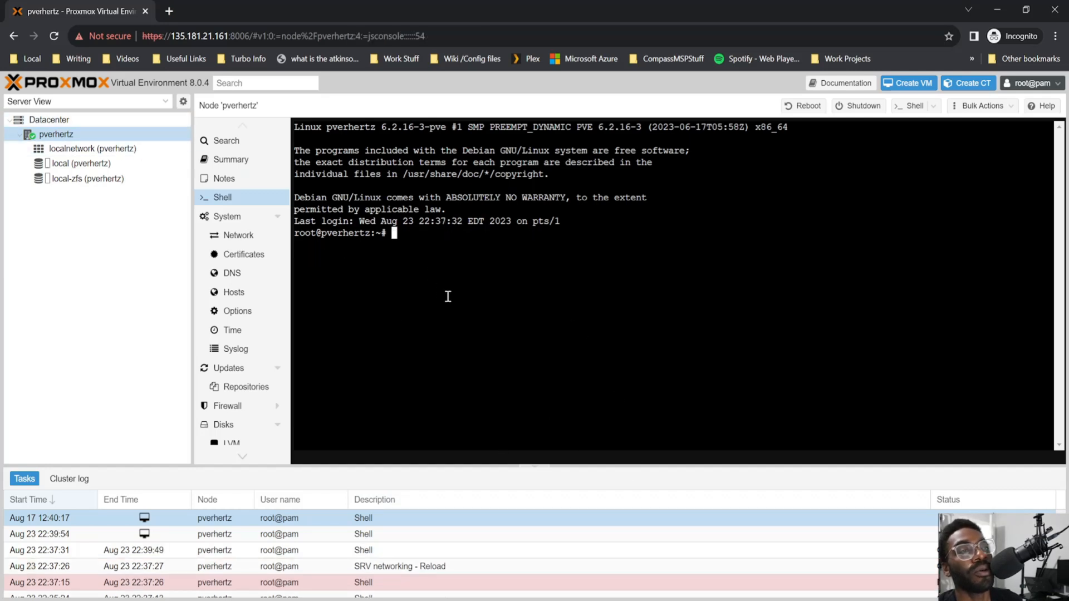
Run ifreload -a, cat the interfaces file to verify vmbr1, then select local (pverhertz) storage
{"action": "type", "text": "ifreload -a"}
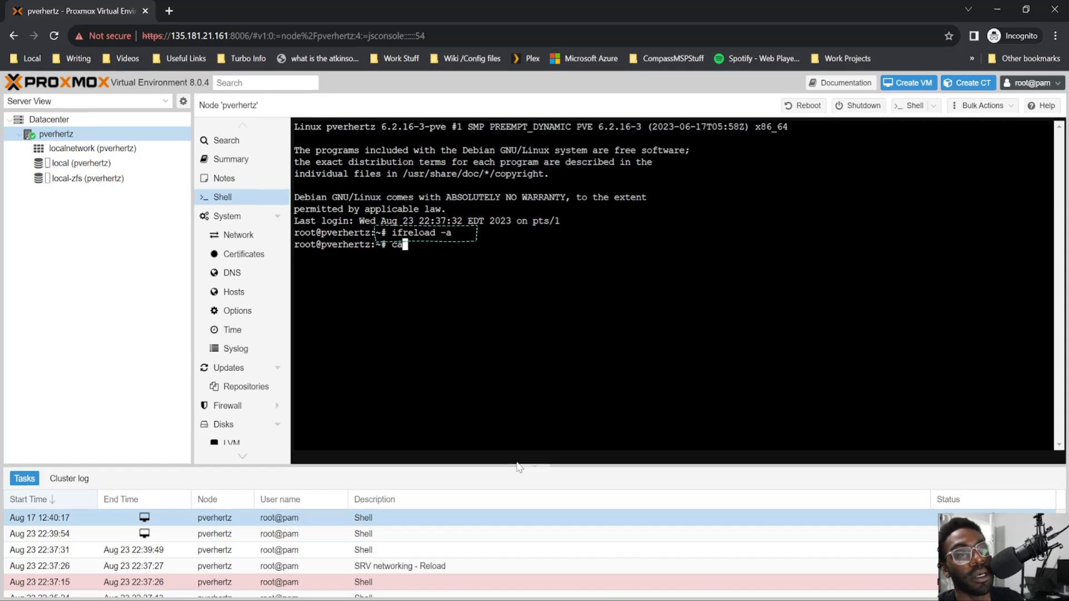
{"action": "type", "text": "cat /etc/net"}
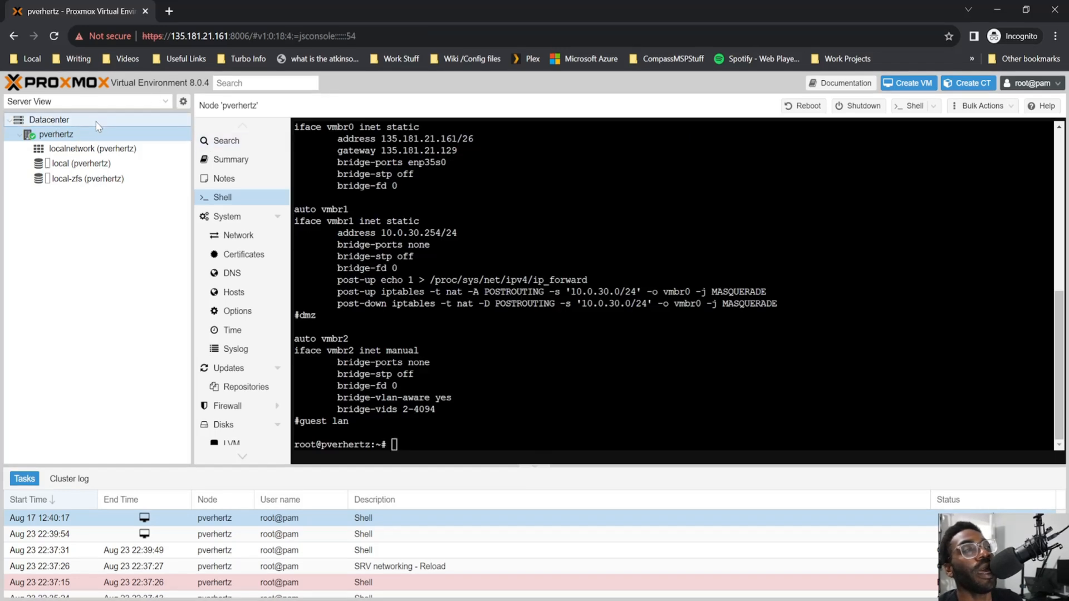
{"action": "left_click", "coordinate": [56, 133]}
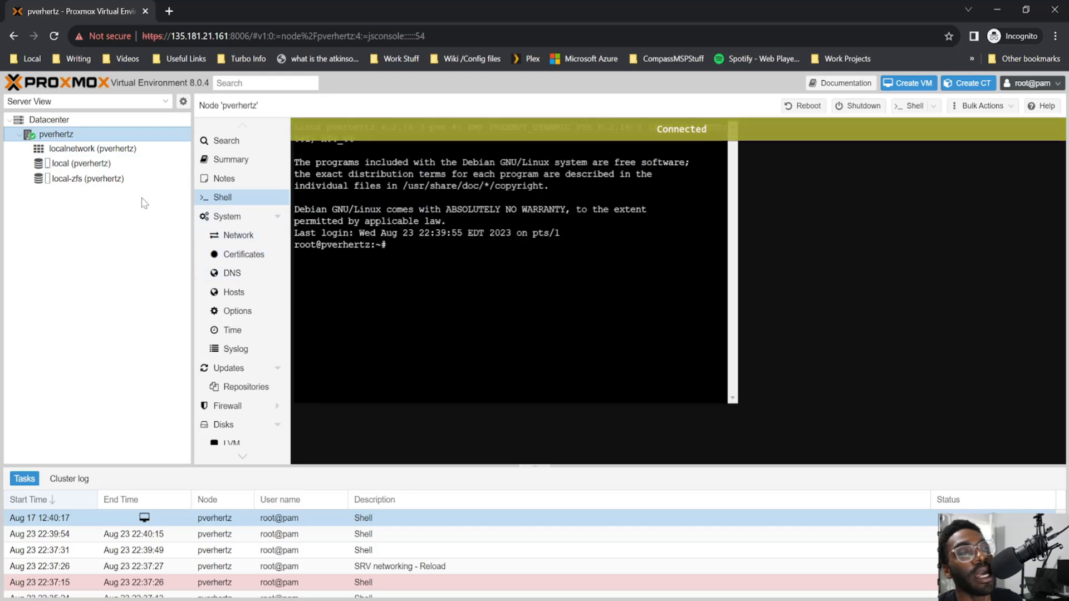
{"action": "left_click", "coordinate": [83, 163]}
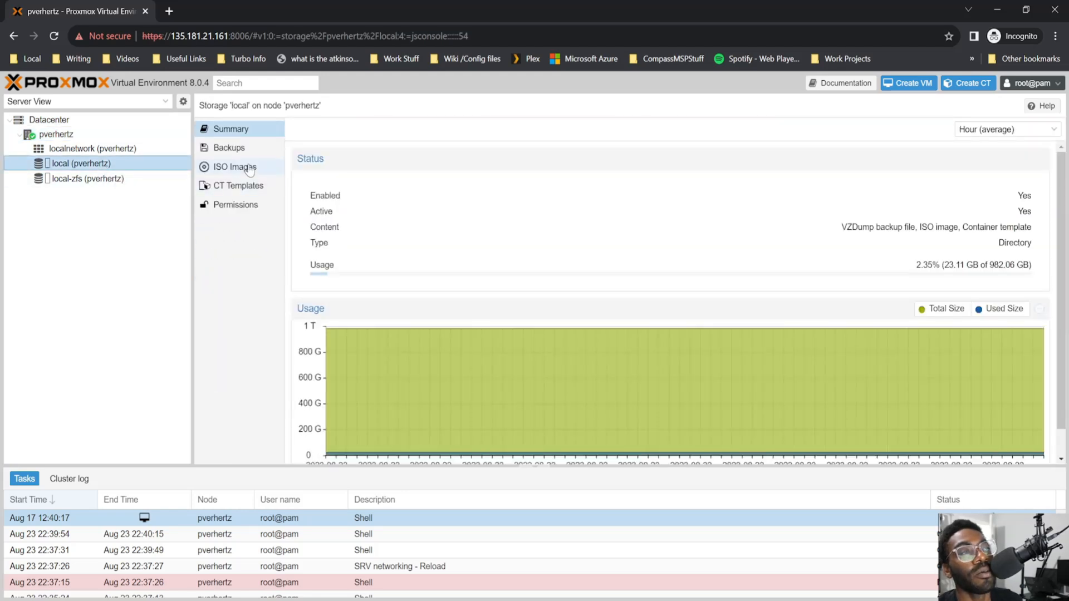
List local storage ISO images, including the OPNsense 23.1 installer, and open a new browser tab
{"action": "left_click", "coordinate": [236, 167]}
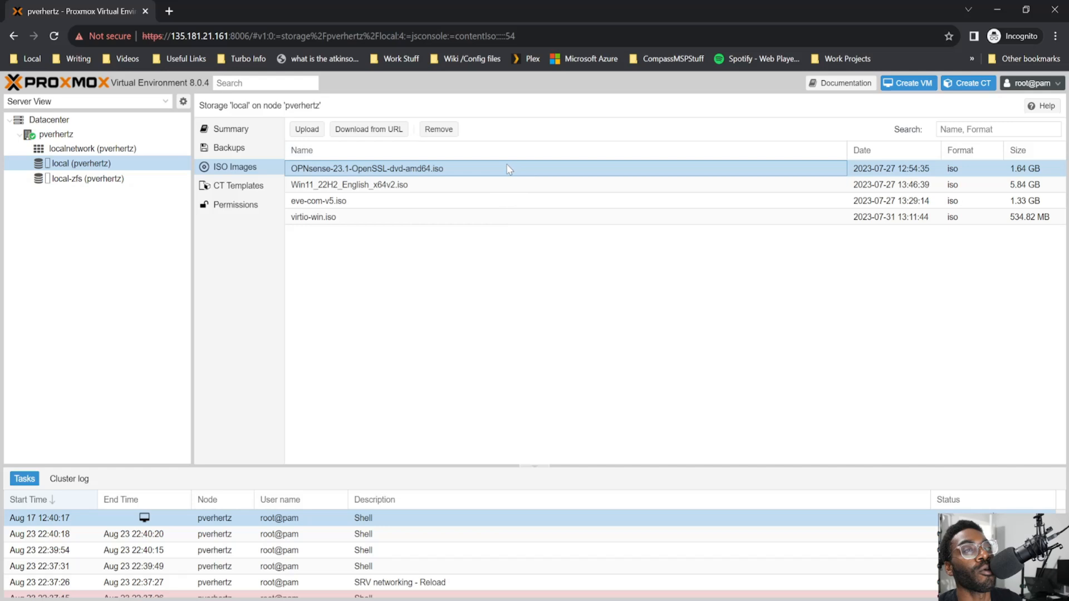
{"action": "mouse_move", "coordinate": [468, 177]}
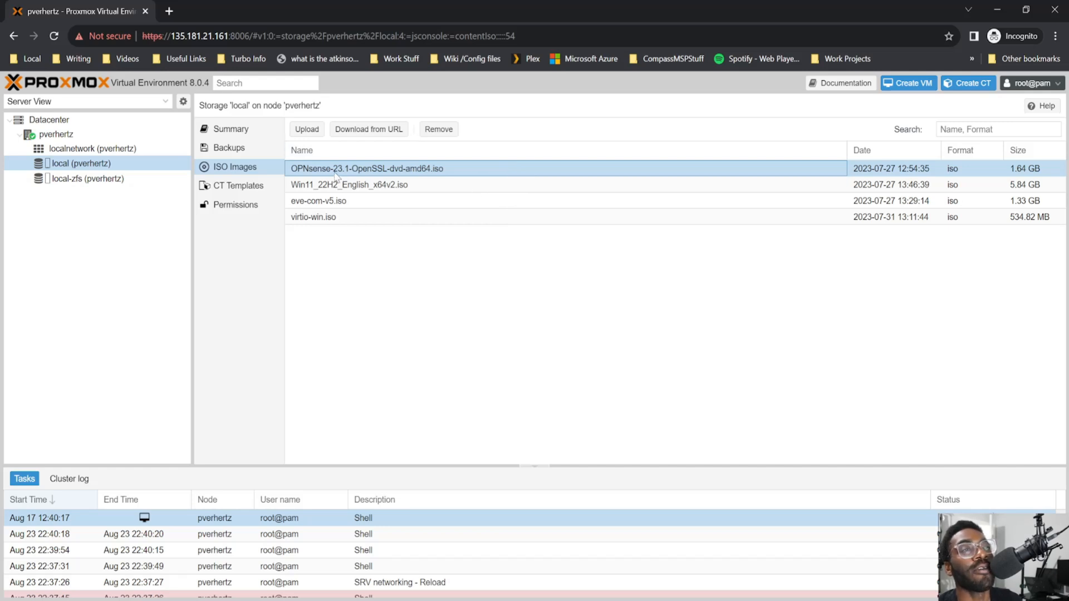
{"action": "mouse_move", "coordinate": [180, 26]}
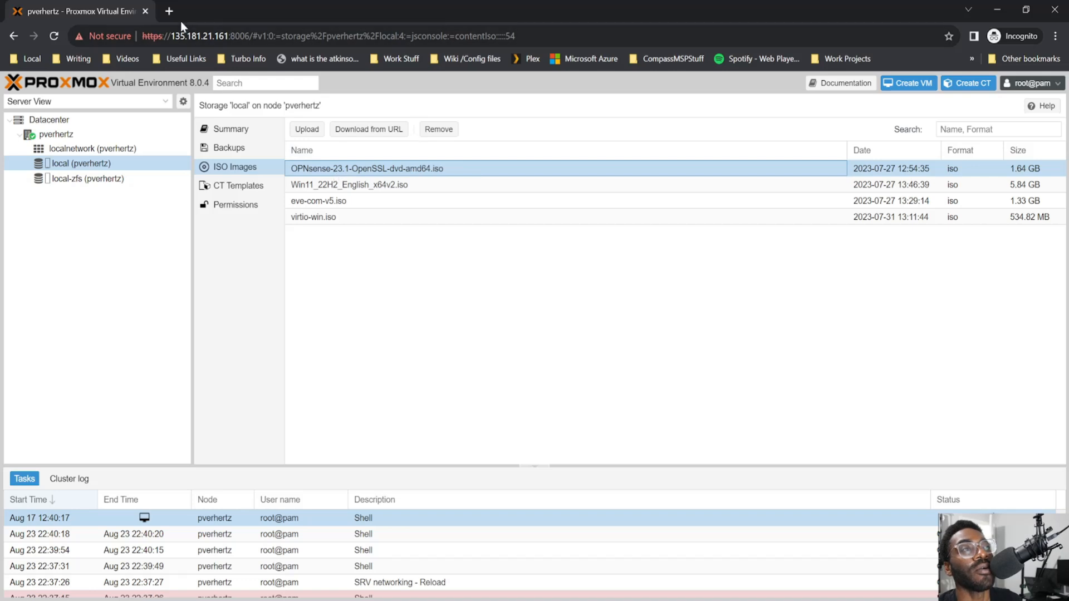
{"action": "left_click", "coordinate": [168, 11]}
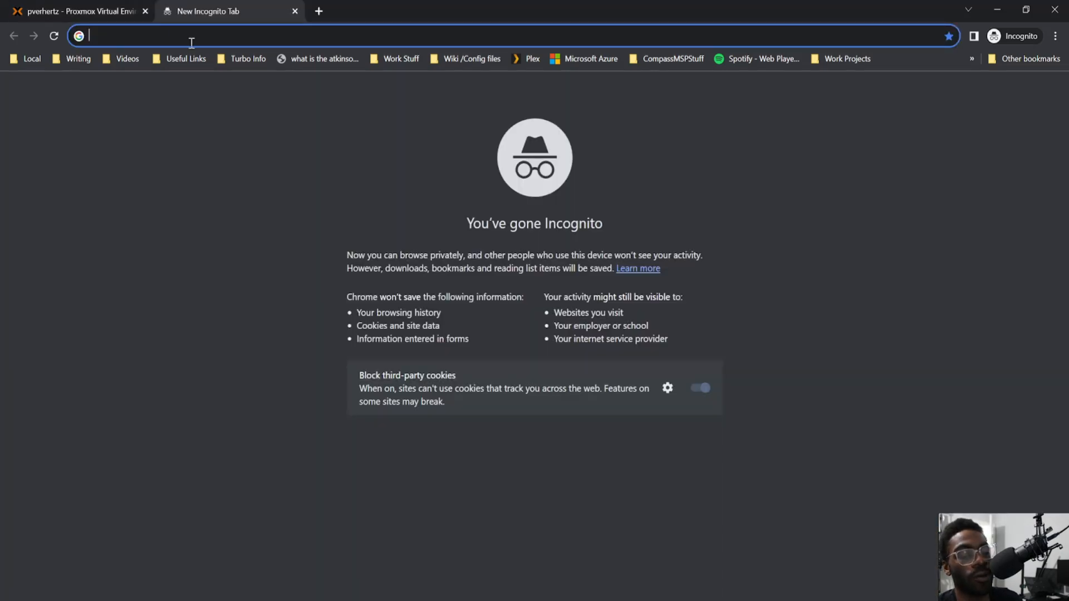
Search 'opensens eiso', open the opnsense.org download page for amd64 dvd, then return to Proxmox
{"action": "type", "text": "o"}
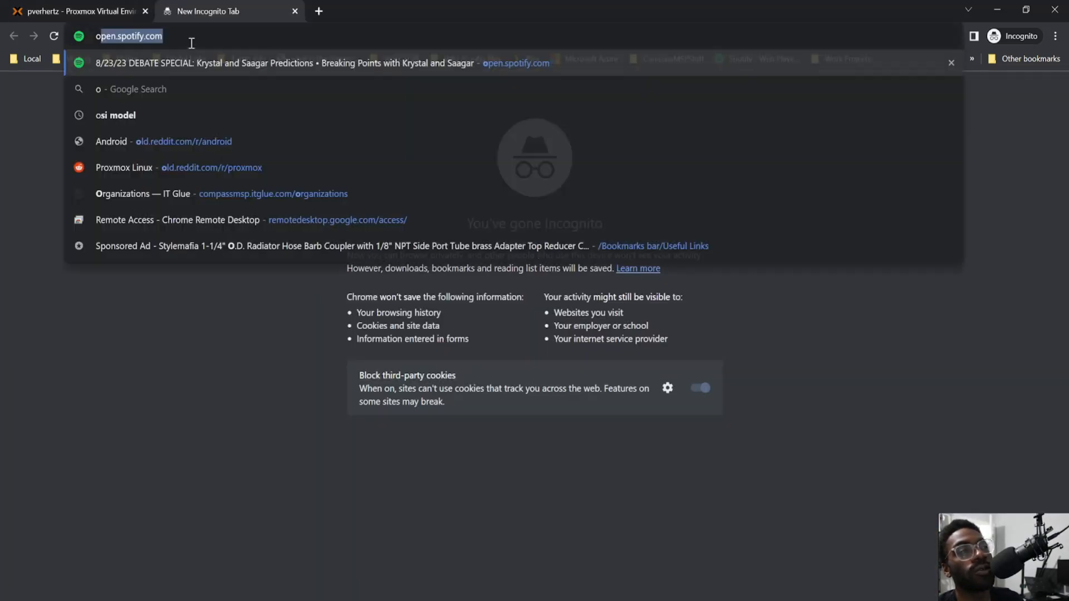
{"action": "type", "text": "opensens eiso"}
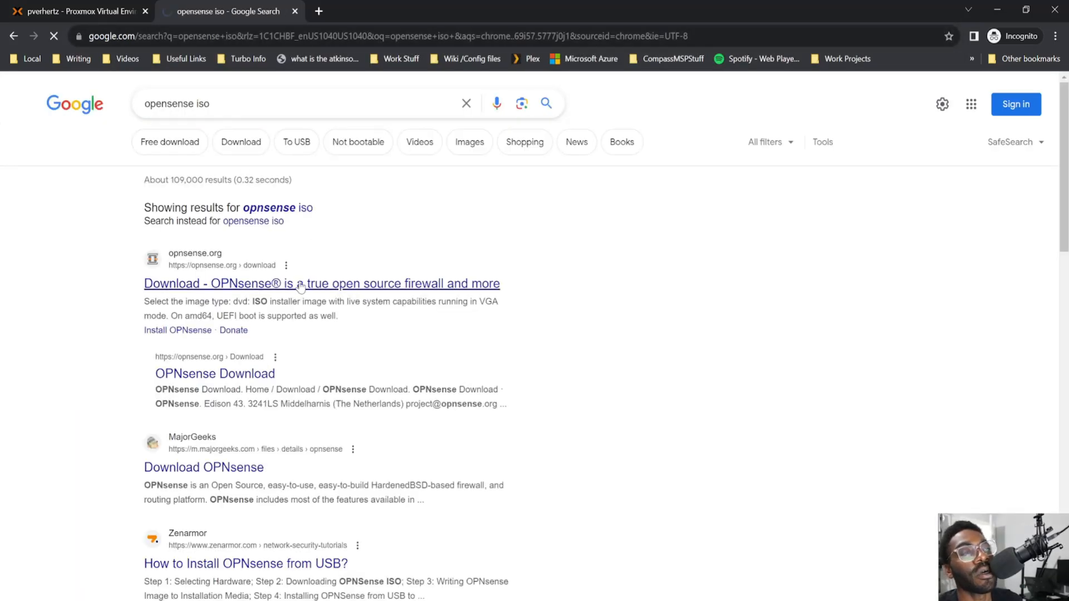
{"action": "left_click", "coordinate": [321, 283]}
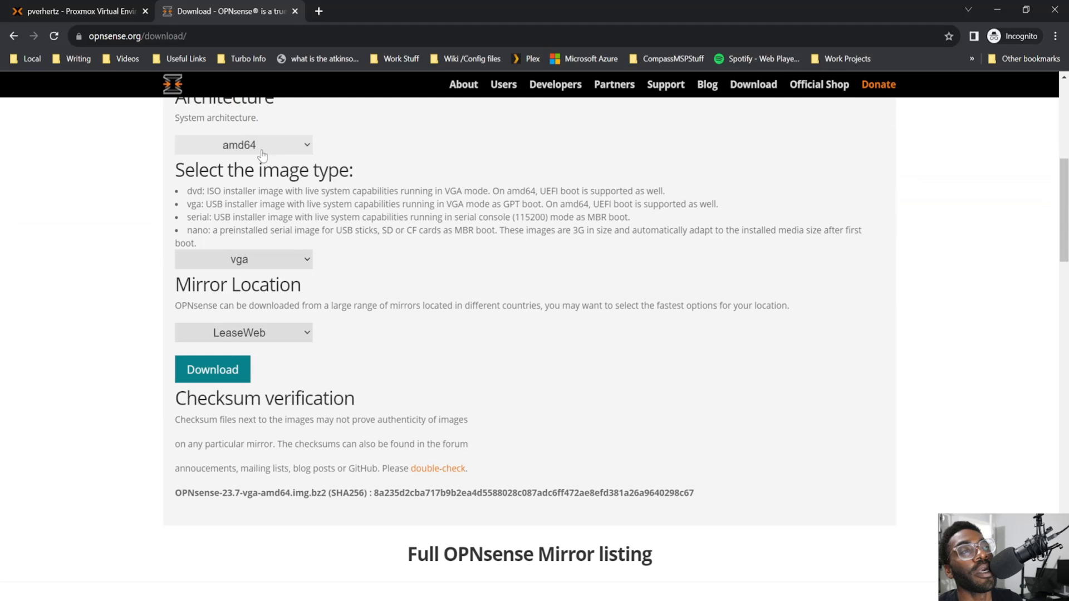
{"action": "mouse_move", "coordinate": [258, 263]}
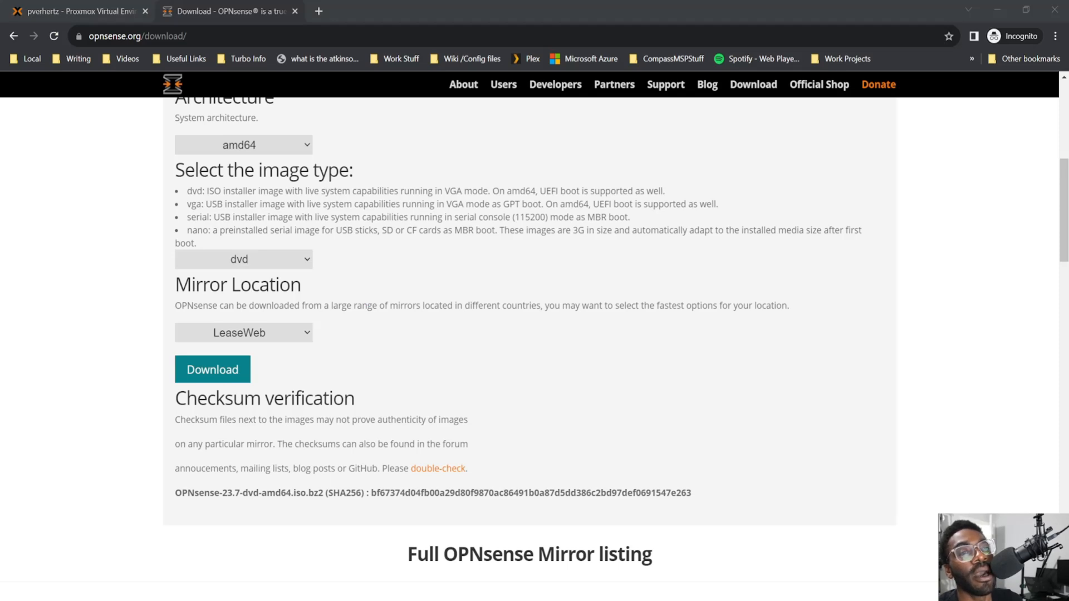
{"action": "left_click", "coordinate": [82, 11]}
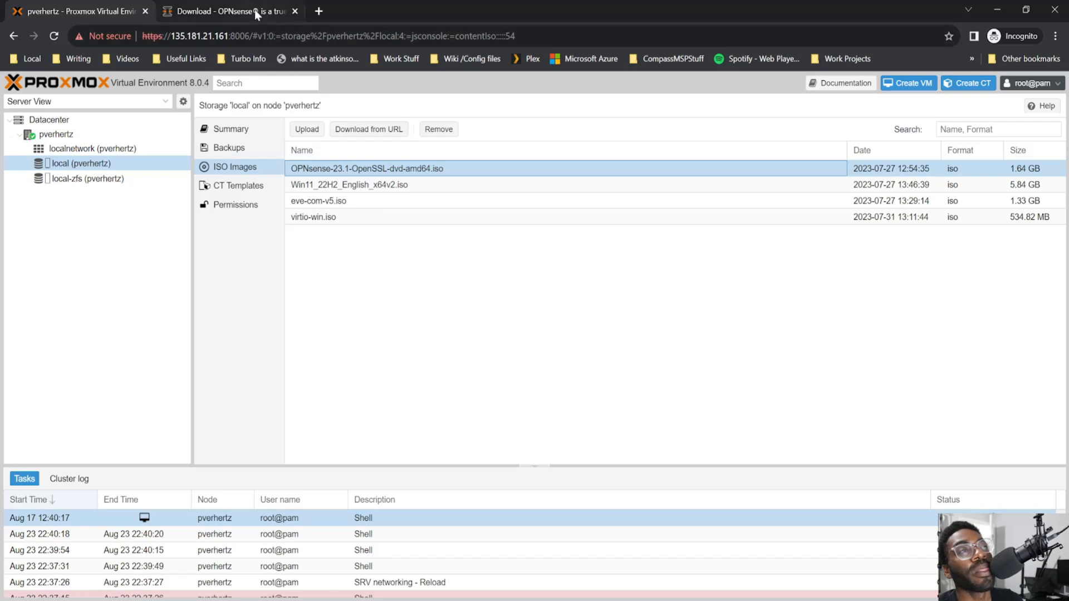
{"action": "mouse_move", "coordinate": [251, 22]}
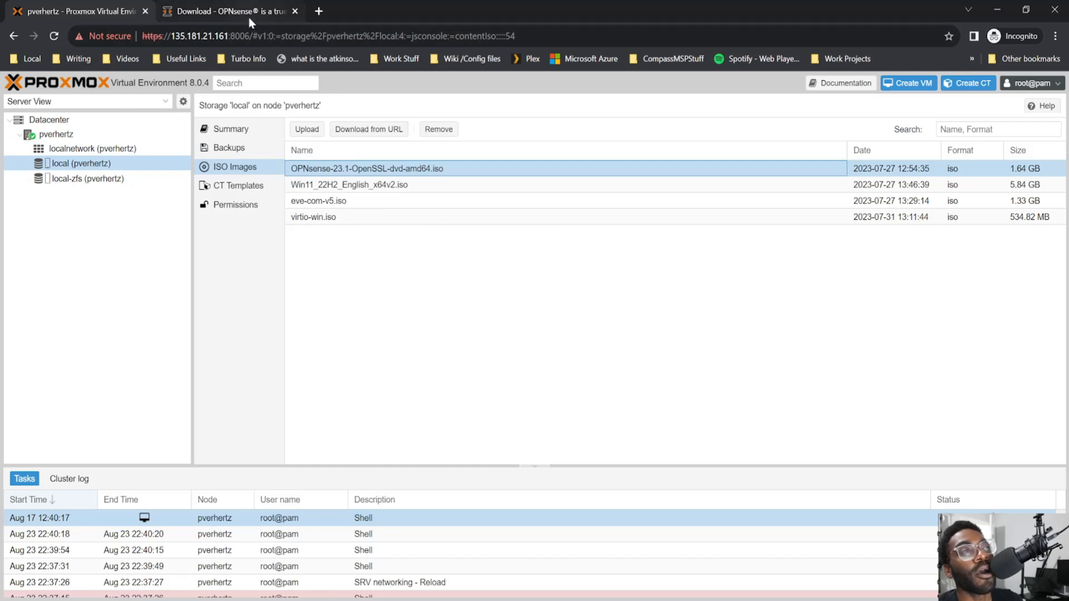
{"action": "left_click", "coordinate": [228, 11]}
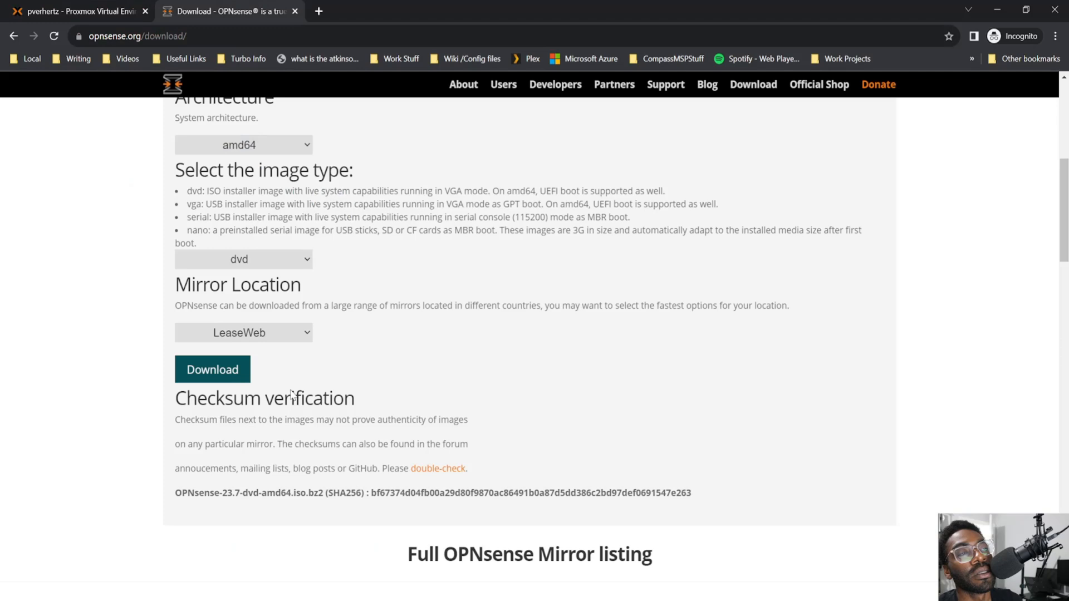
{"action": "mouse_move", "coordinate": [276, 70]}
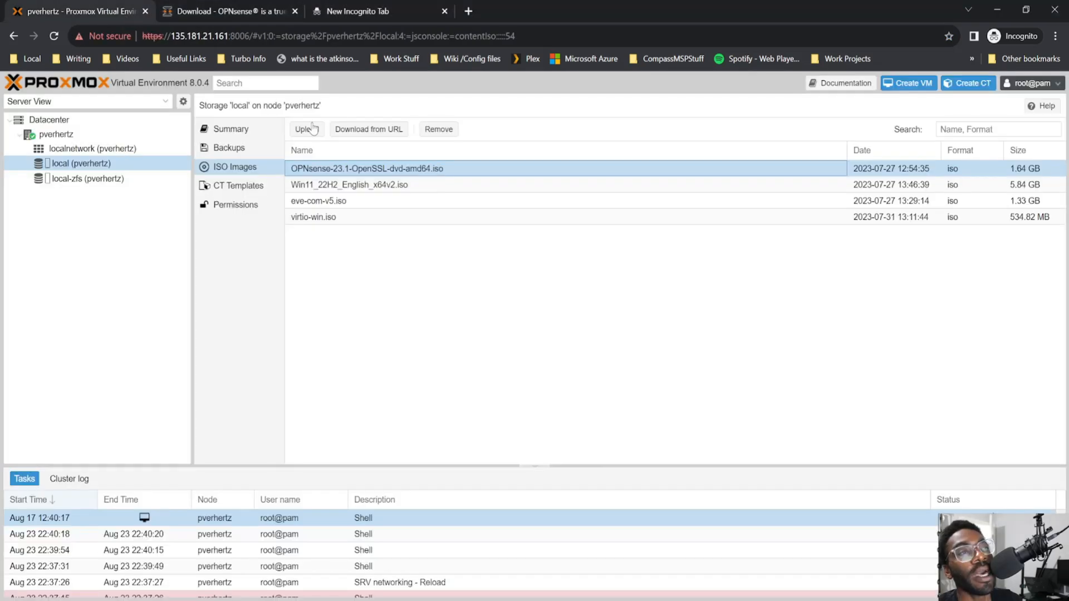
{"action": "left_click", "coordinate": [368, 128]}
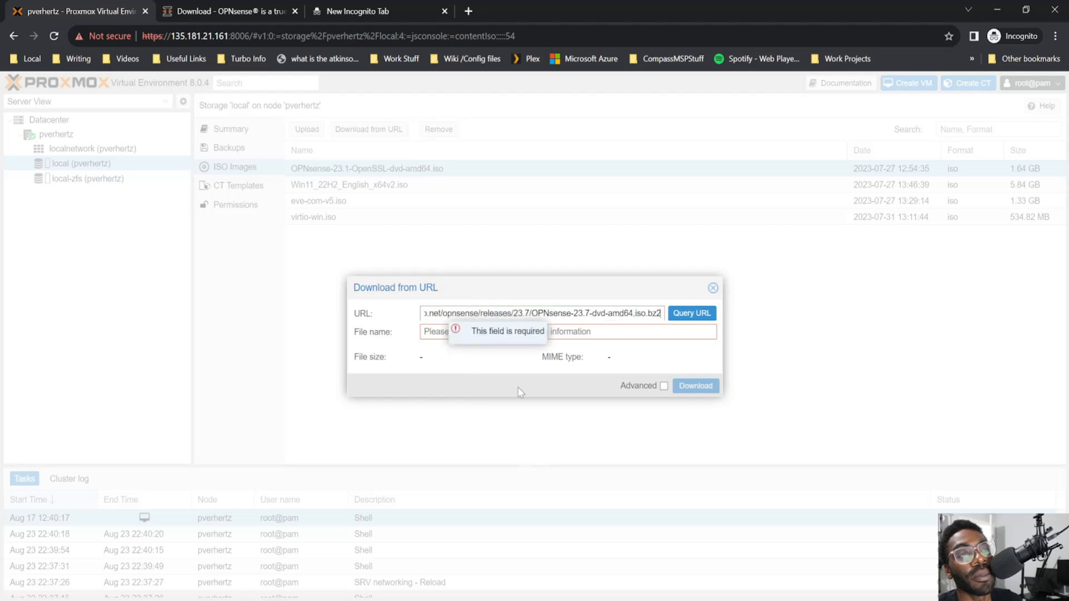
{"action": "left_click", "coordinate": [690, 313]}
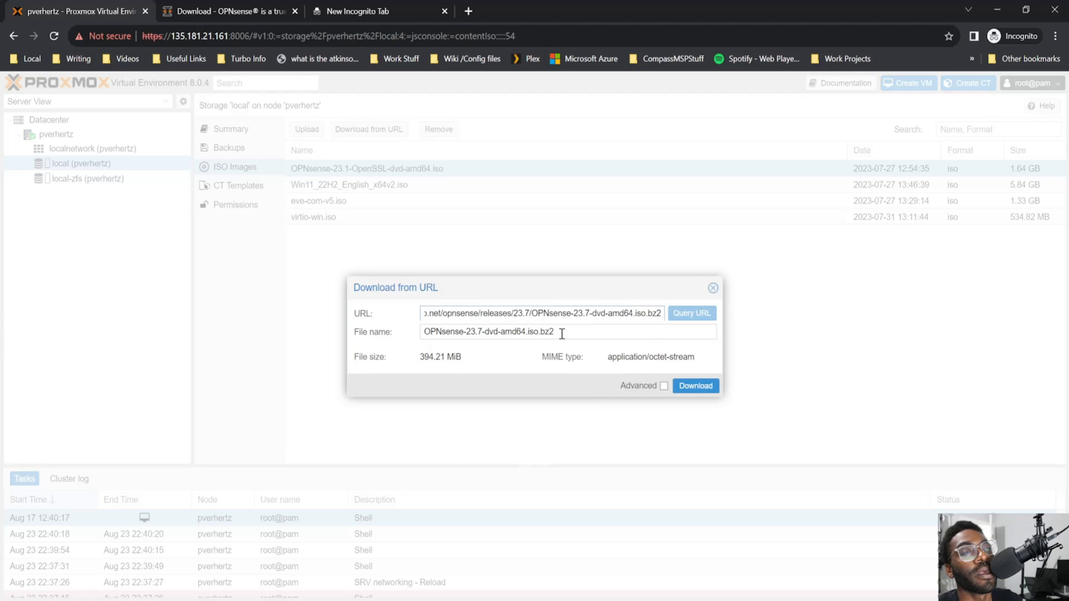
{"action": "double_click", "coordinate": [547, 332]}
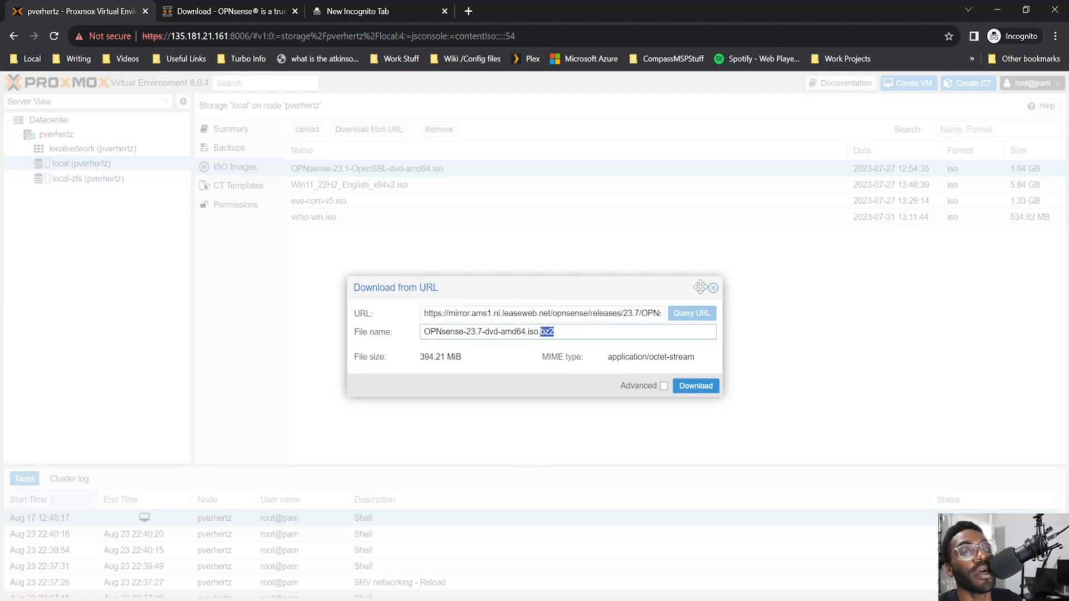
{"action": "left_click", "coordinate": [714, 287]}
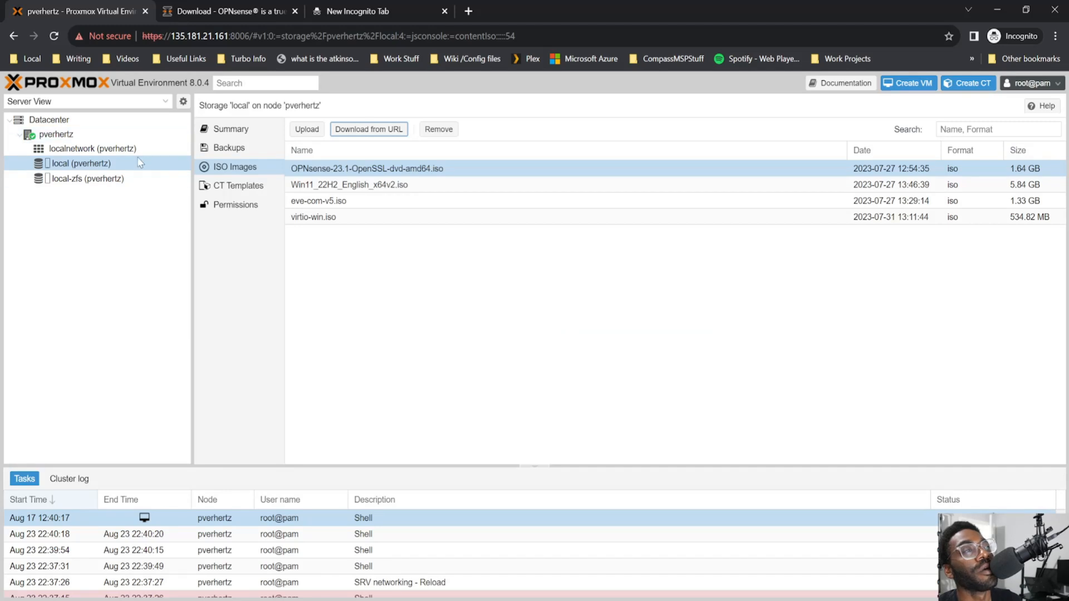
Start a VM named router on pverhertz with the OPNsense 23.1 ISO and 64 GiB write-through disk
{"action": "left_click", "coordinate": [55, 134]}
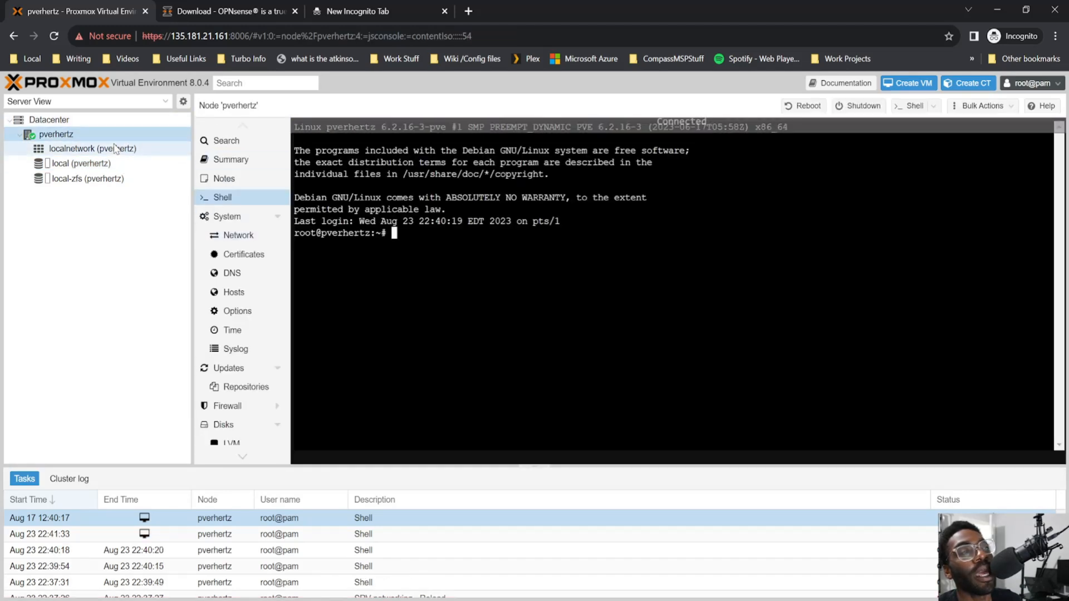
{"action": "left_click", "coordinate": [55, 134]}
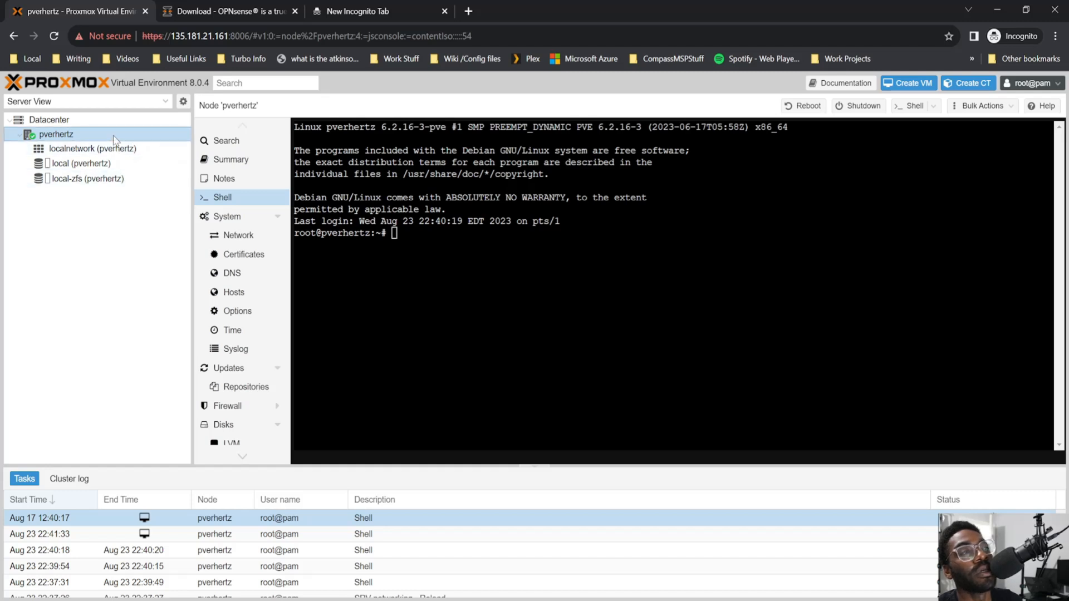
{"action": "left_click", "coordinate": [908, 82]}
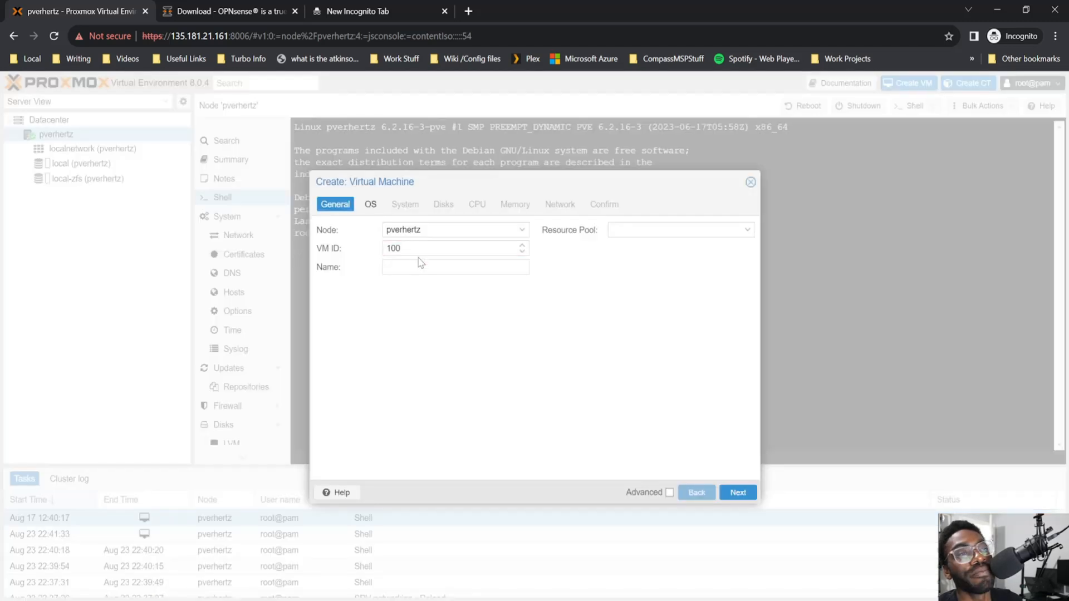
{"action": "type", "text": "rou"}
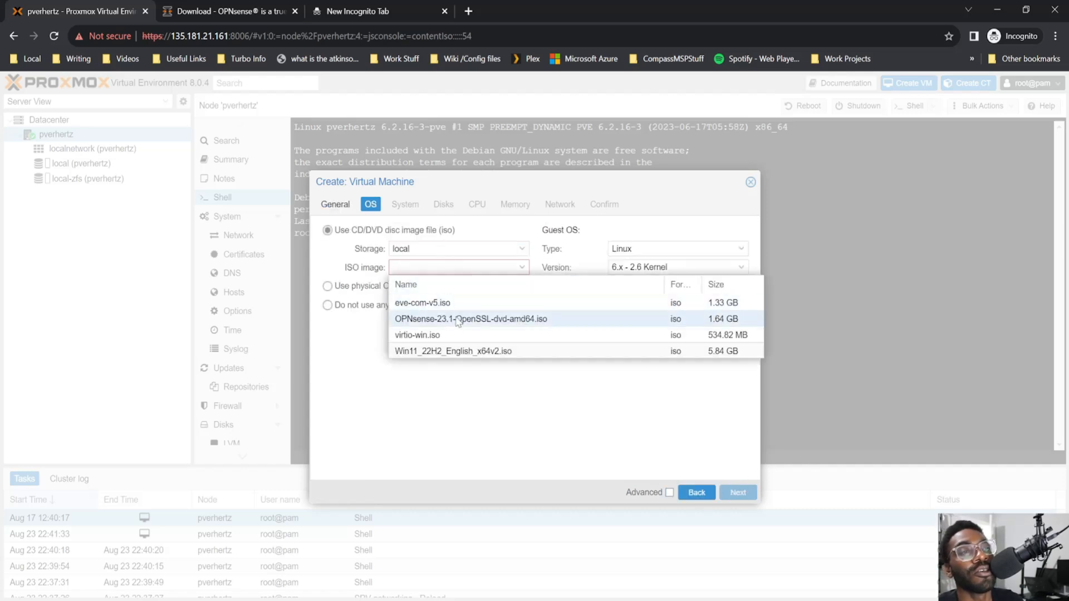
{"action": "left_click", "coordinate": [737, 492]}
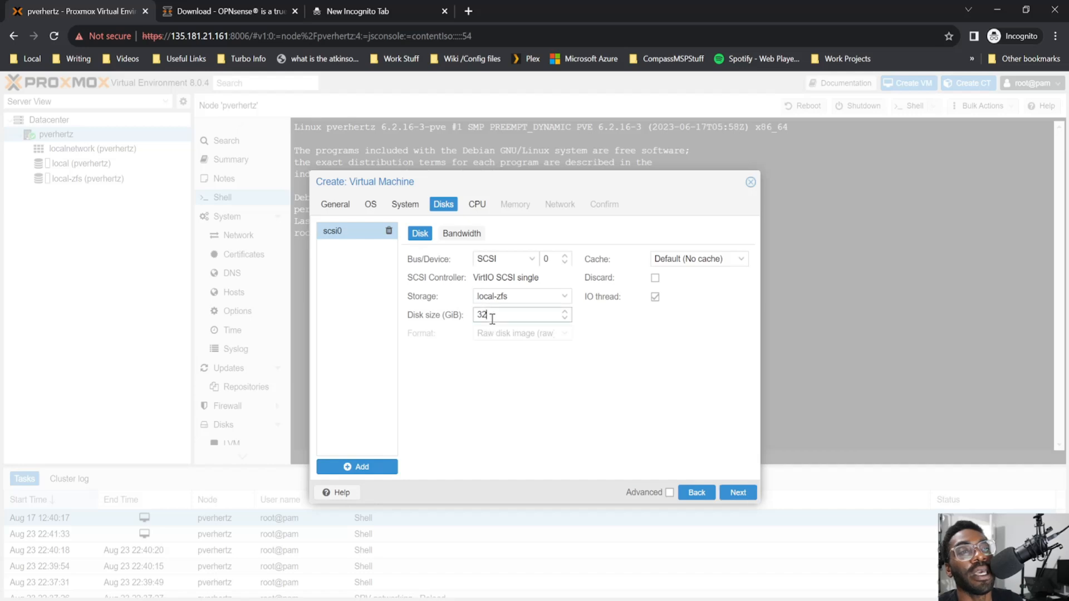
{"action": "type", "text": "64"}
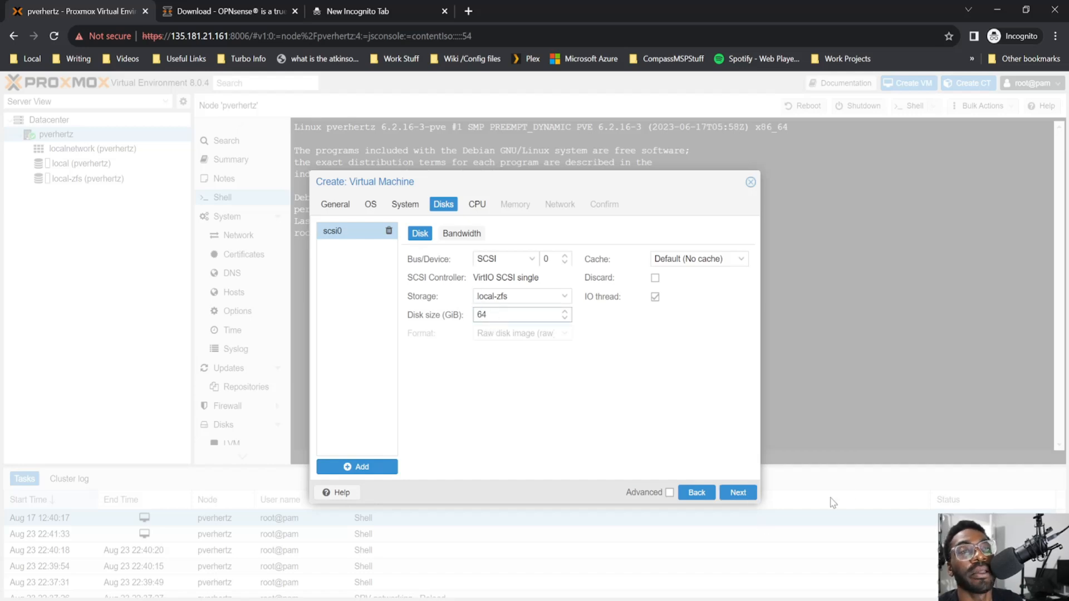
{"action": "left_click", "coordinate": [698, 258]}
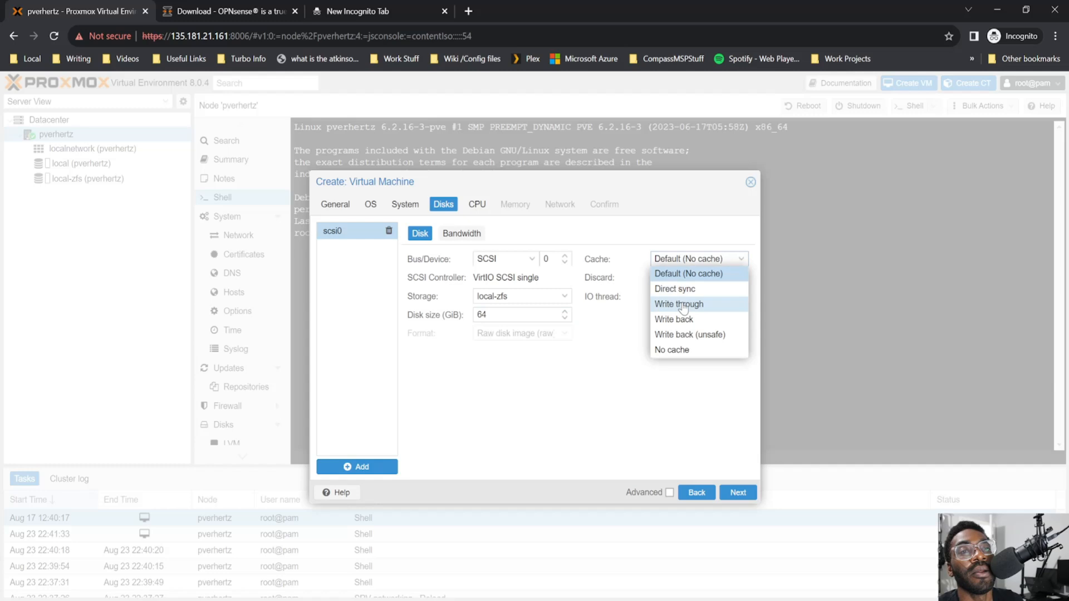
{"action": "left_click", "coordinate": [679, 304]}
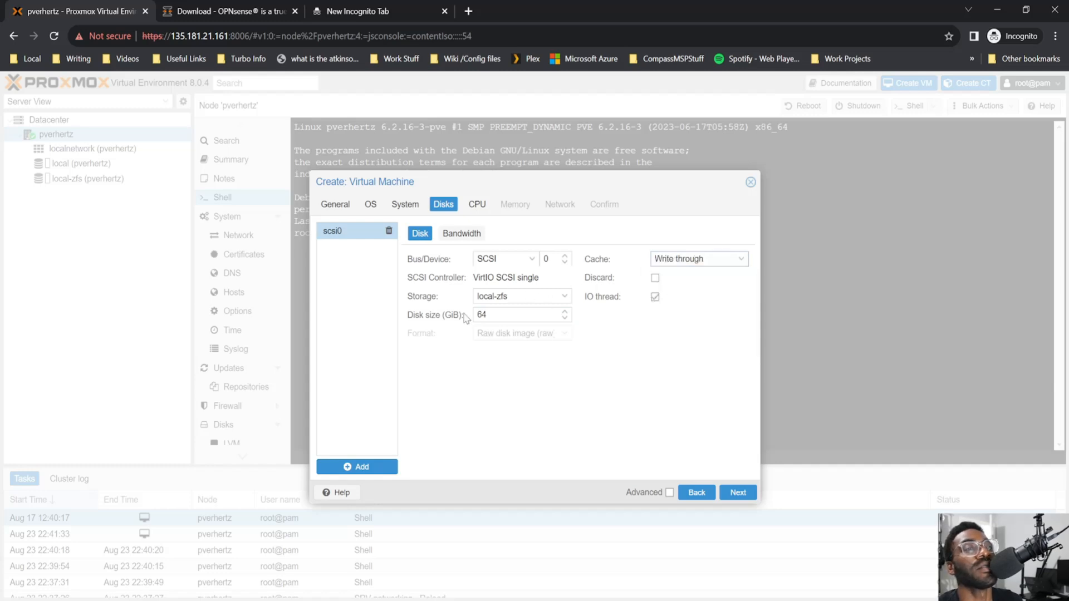
{"action": "mouse_move", "coordinate": [633, 321]}
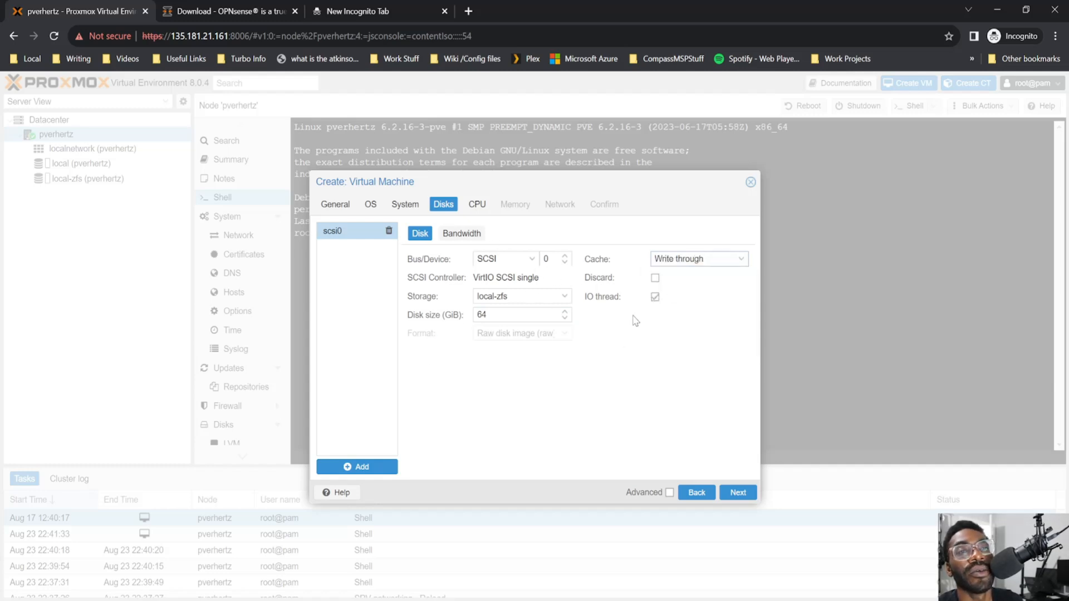
Give the VM 2 cores, 2048 MiB and bridge vmbr1, set it to start after creation, and create it
{"action": "left_click", "coordinate": [738, 493]}
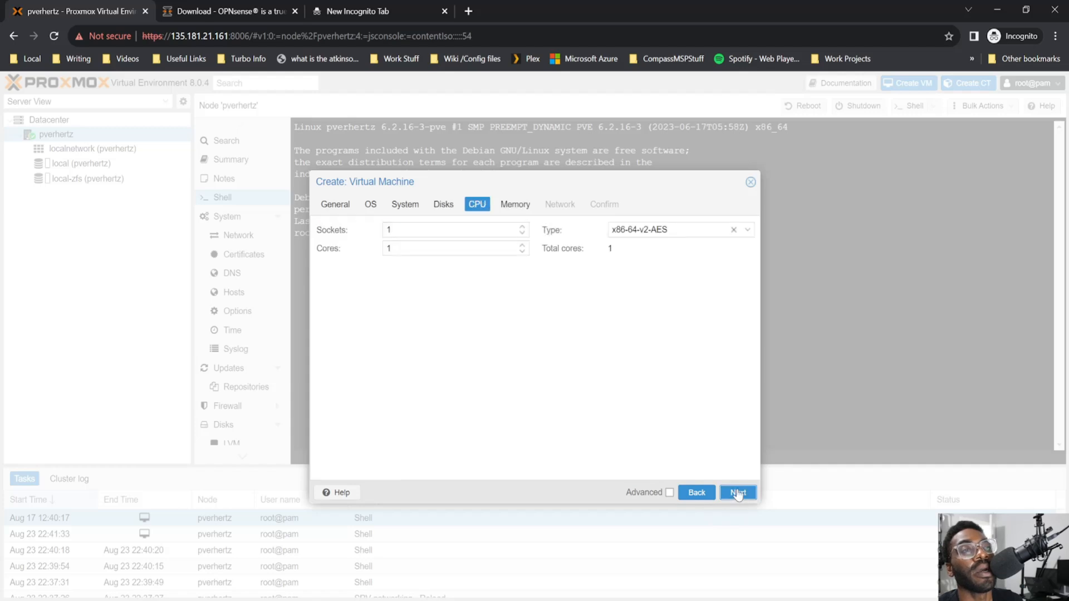
{"action": "type", "text": "2"}
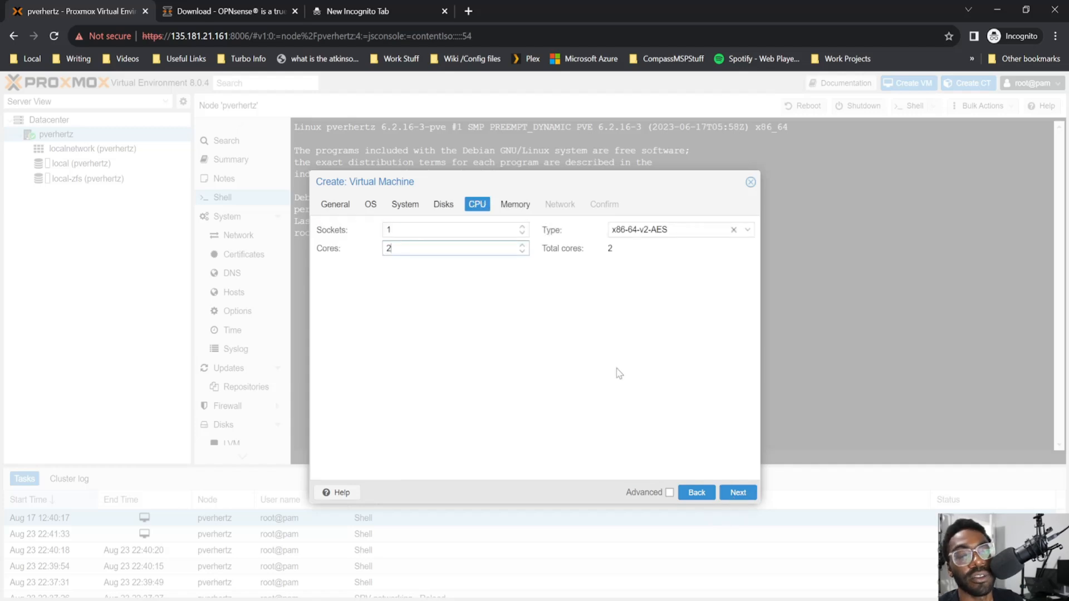
{"action": "left_click", "coordinate": [737, 492]}
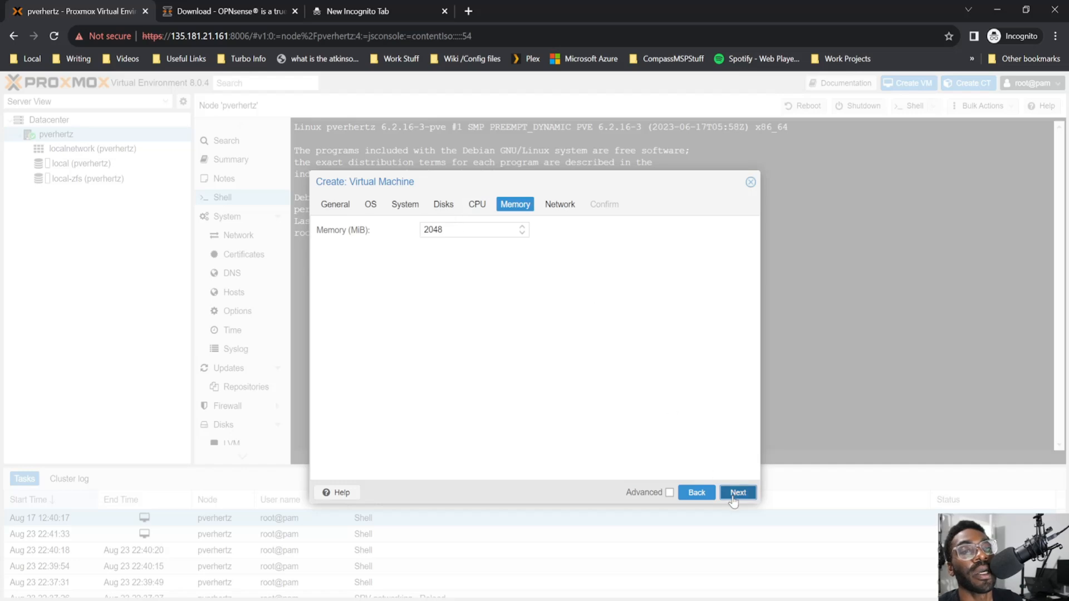
{"action": "left_click", "coordinate": [738, 492]}
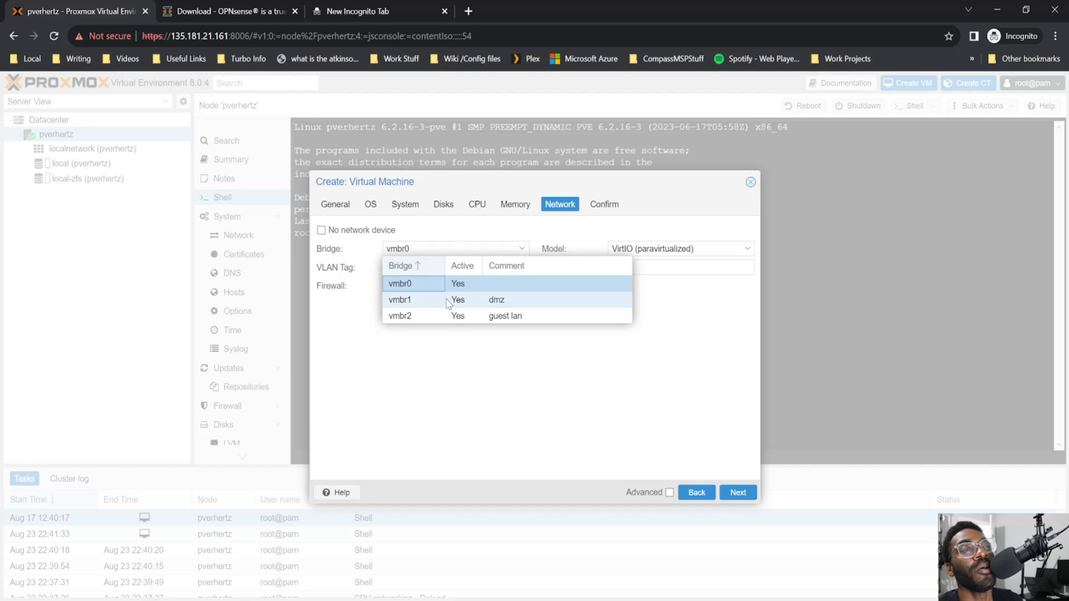
{"action": "left_click", "coordinate": [400, 299]}
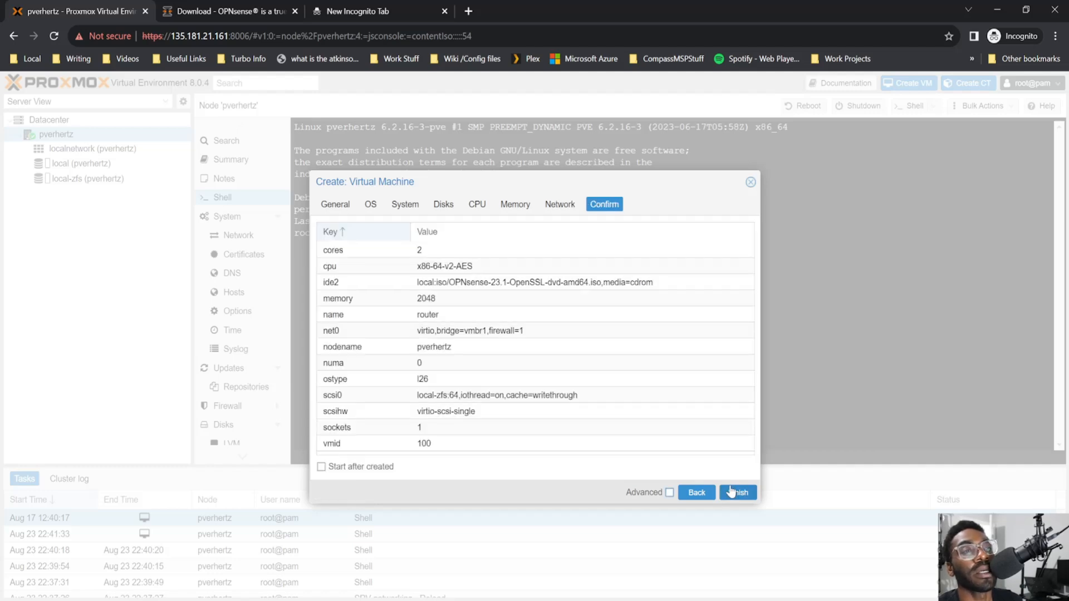
{"action": "left_click", "coordinate": [322, 467]}
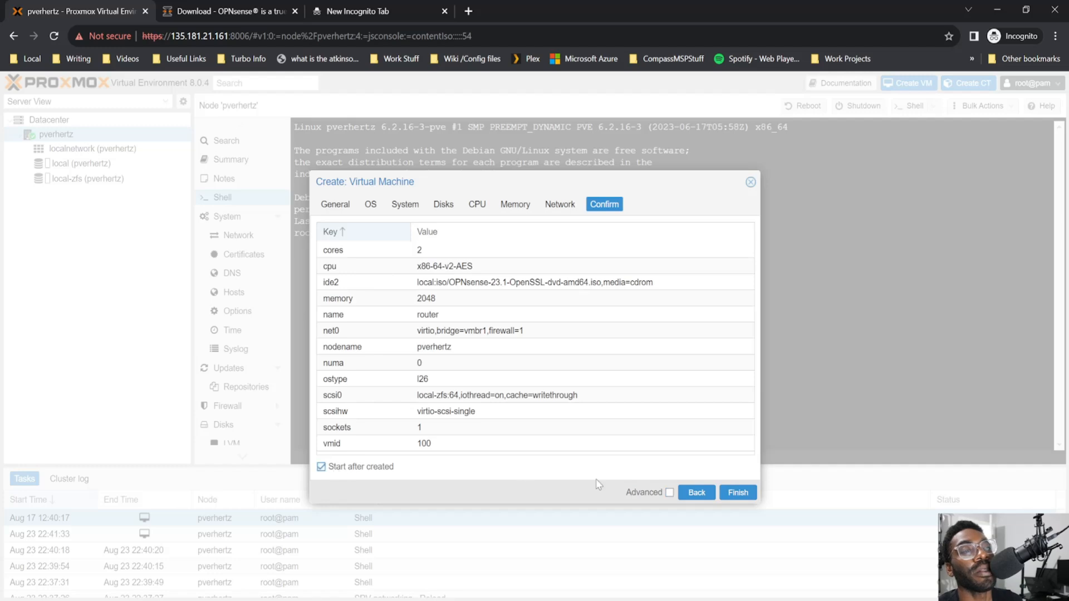
{"action": "left_click", "coordinate": [320, 466]}
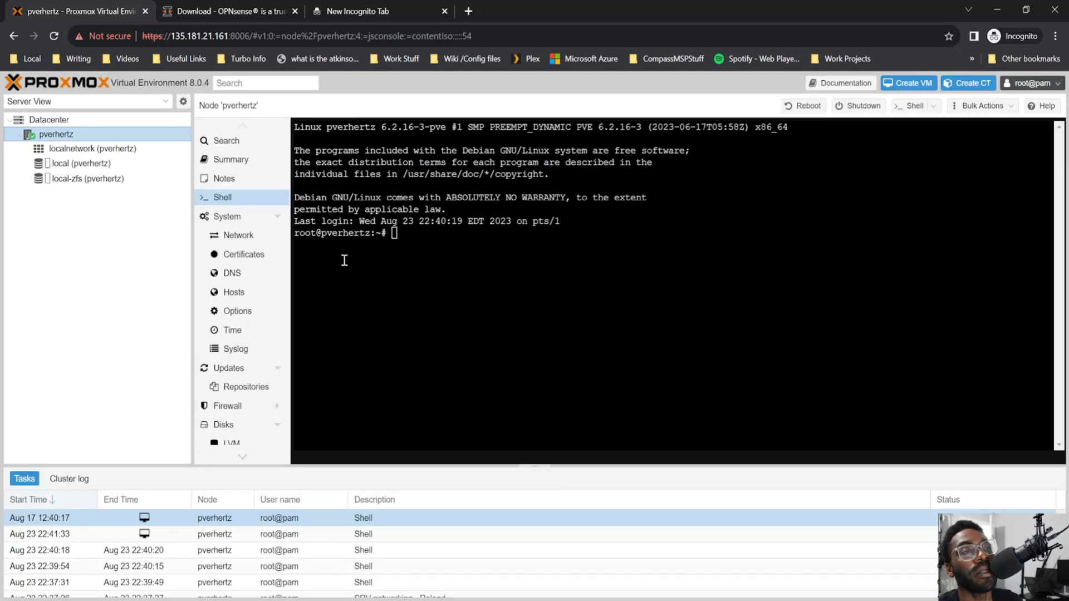
Add a second network device on bridge vmbr2 to VM 100 through its Hardware list
{"action": "left_click", "coordinate": [54, 148]}
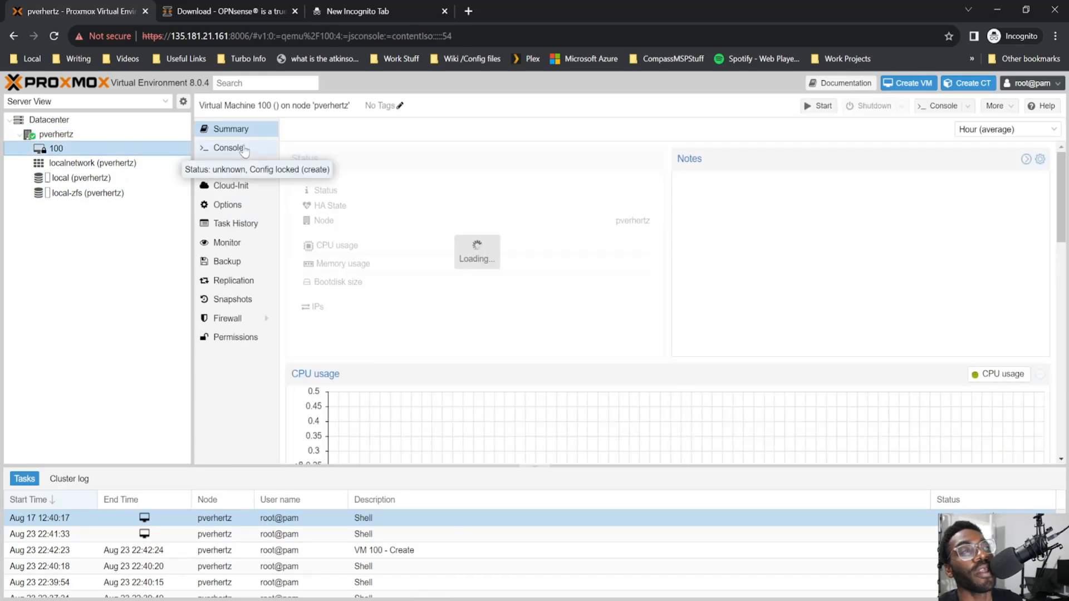
{"action": "left_click", "coordinate": [229, 148]}
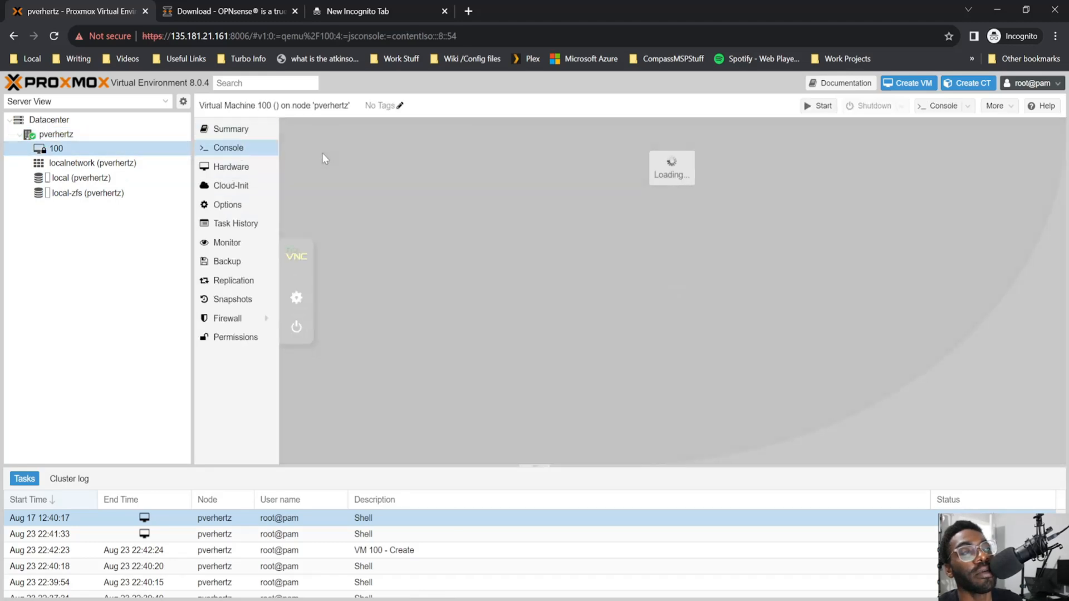
{"action": "left_click", "coordinate": [230, 166]}
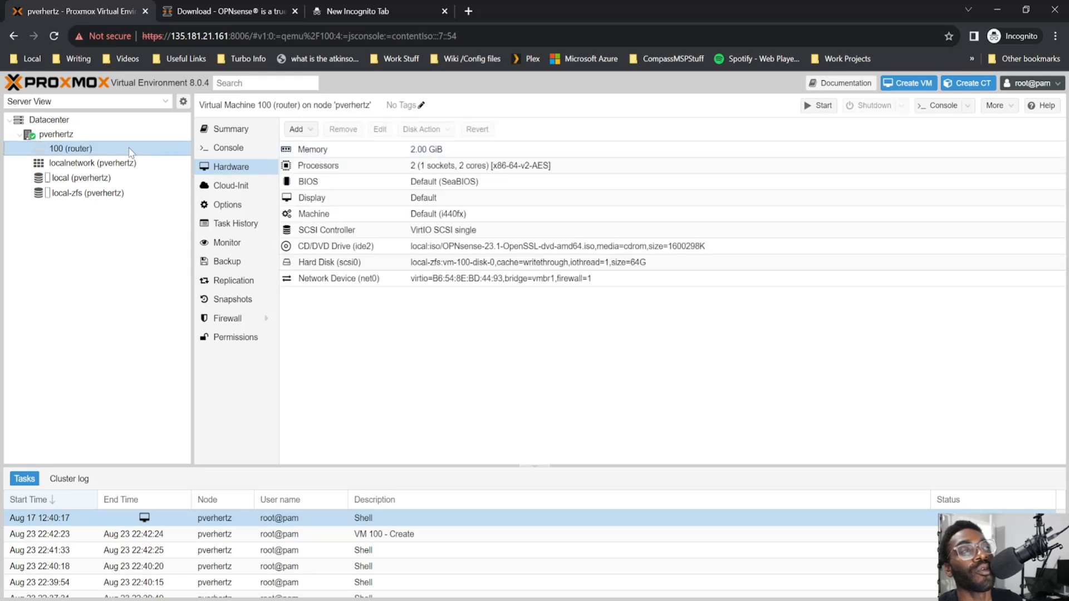
{"action": "left_click", "coordinate": [296, 129]}
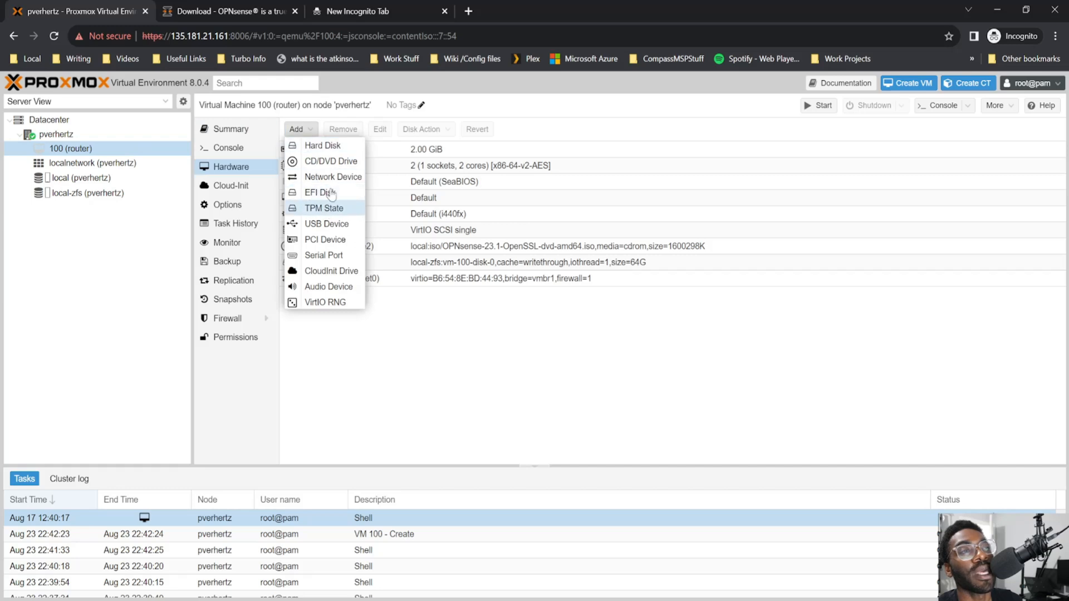
{"action": "left_click", "coordinate": [333, 176]}
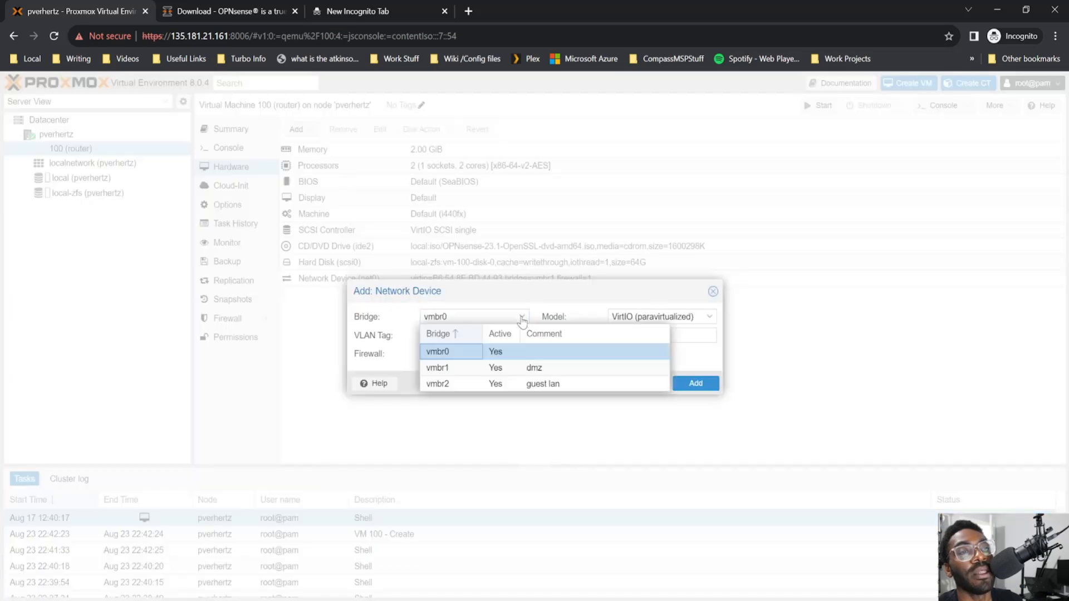
{"action": "left_click", "coordinate": [437, 383]}
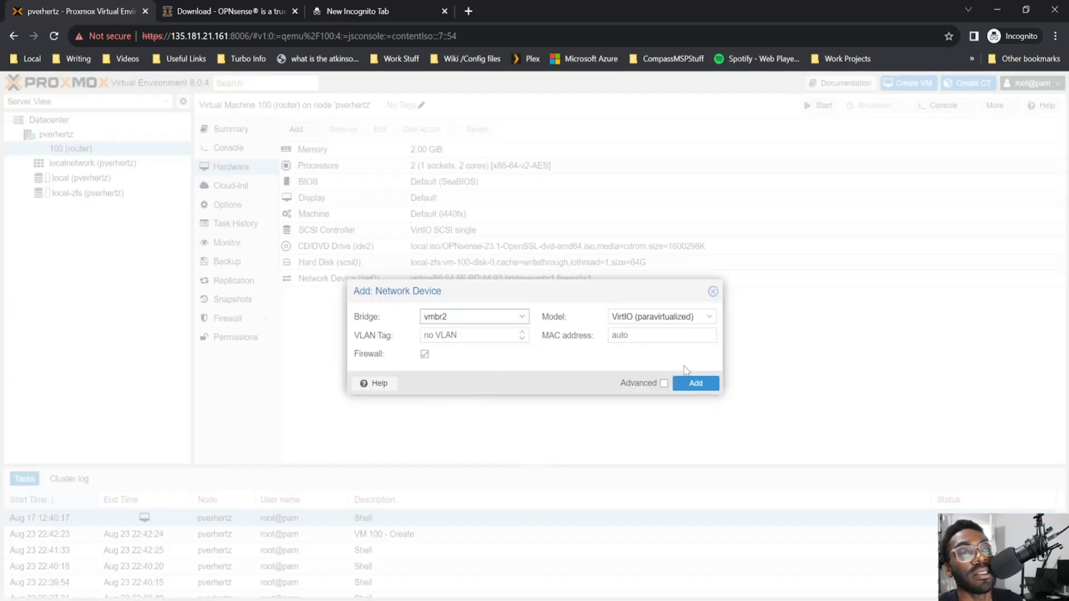
{"action": "left_click", "coordinate": [694, 383]}
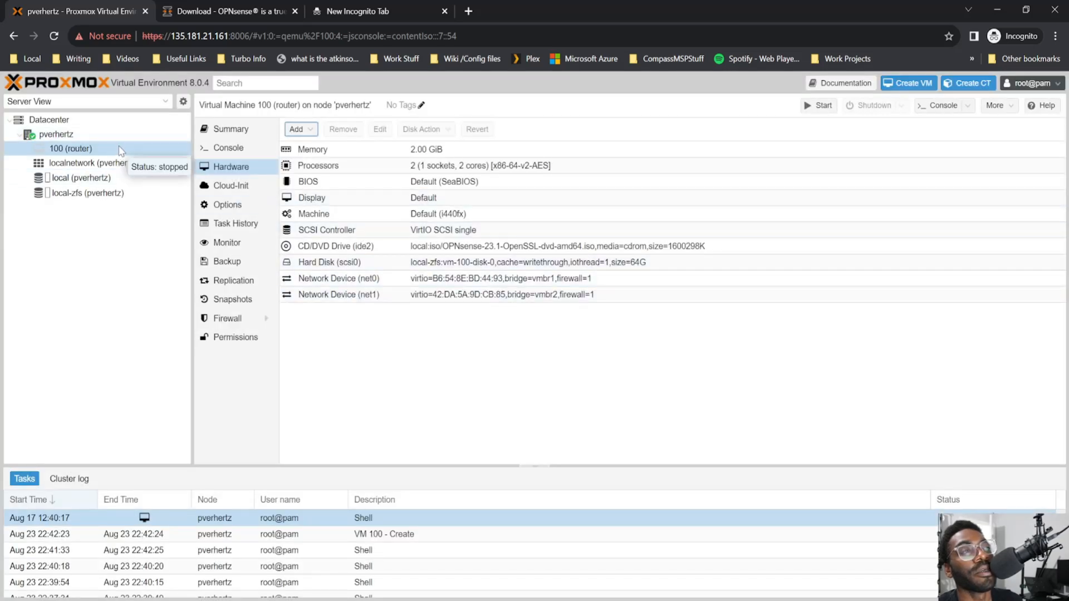
{"action": "left_click", "coordinate": [227, 147]}
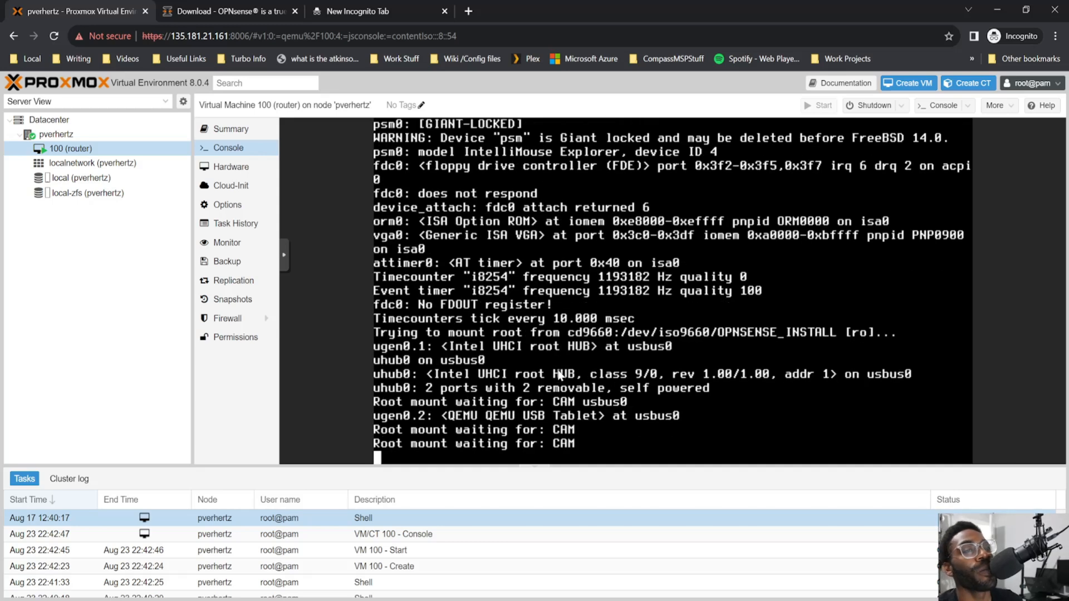
Scroll through the OPNsense boot output in the router VM console
{"action": "scroll", "scroll_direction": "down", "scroll_amount": 3}
{"action": "type", "text": "exit"}
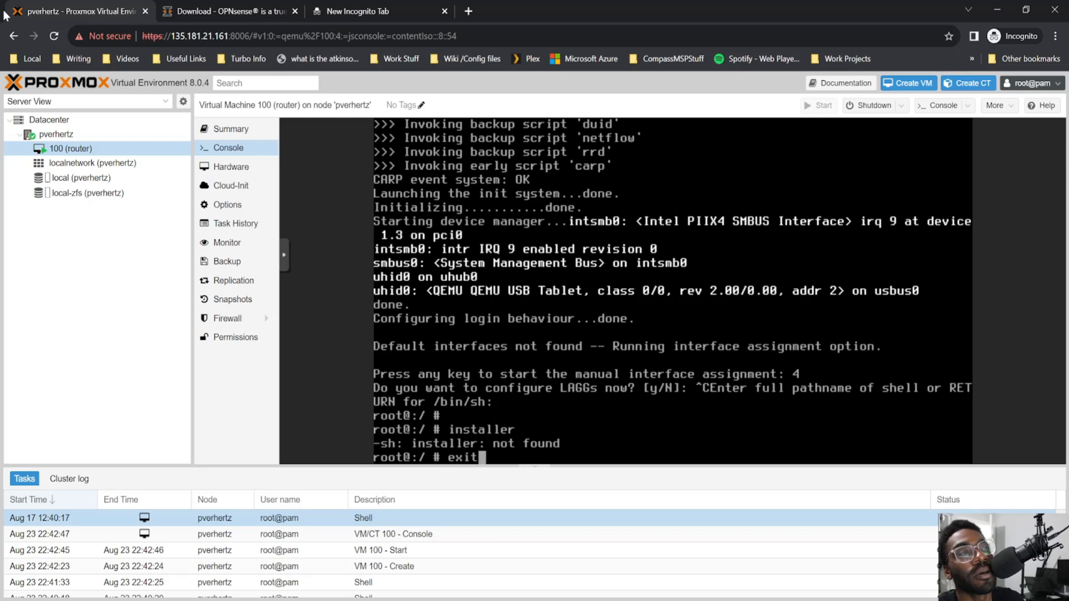
Stop and then restart the router VM from its right-click power menu
{"action": "right_click", "coordinate": [70, 149]}
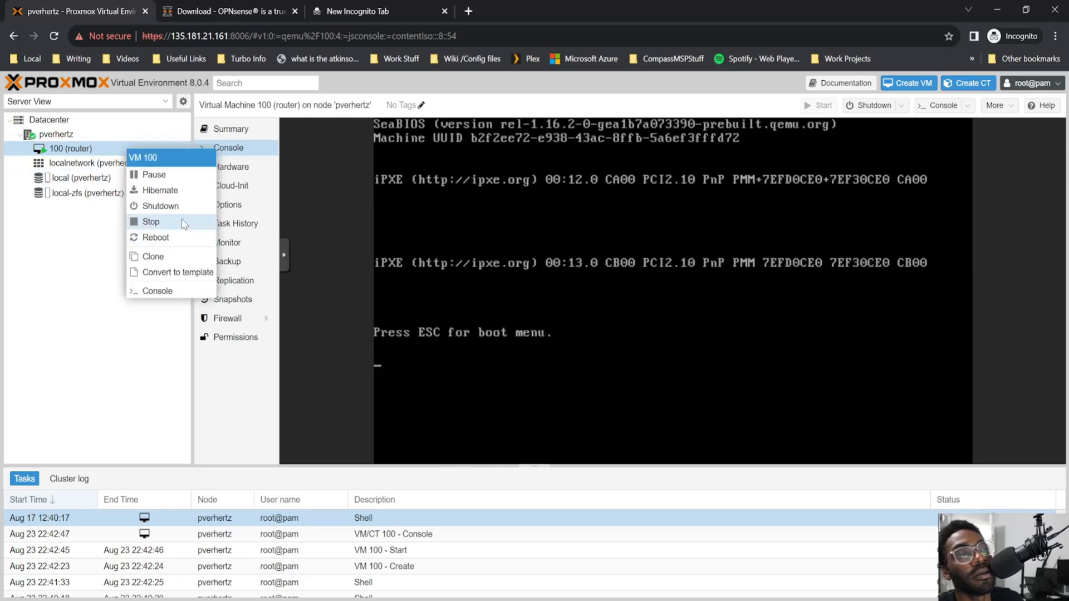
{"action": "left_click", "coordinate": [151, 222]}
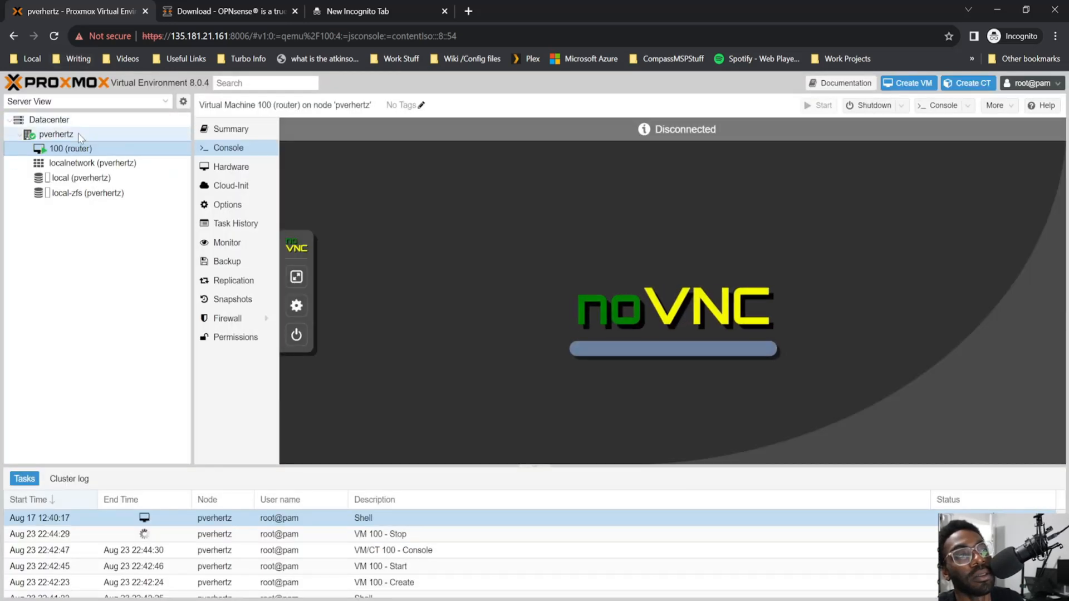
{"action": "right_click", "coordinate": [70, 148]}
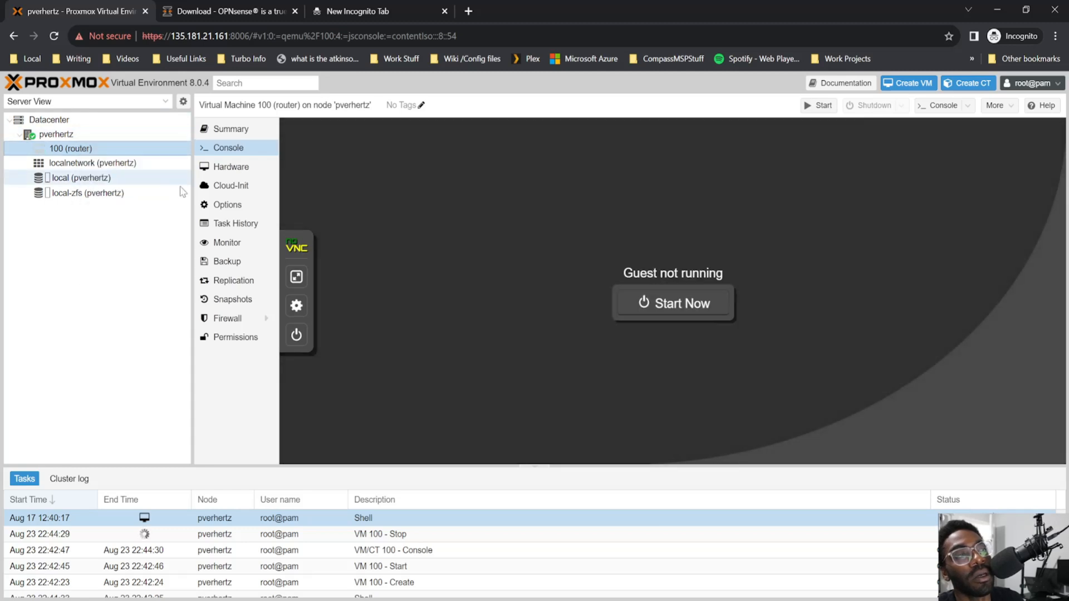
{"action": "left_click", "coordinate": [672, 303]}
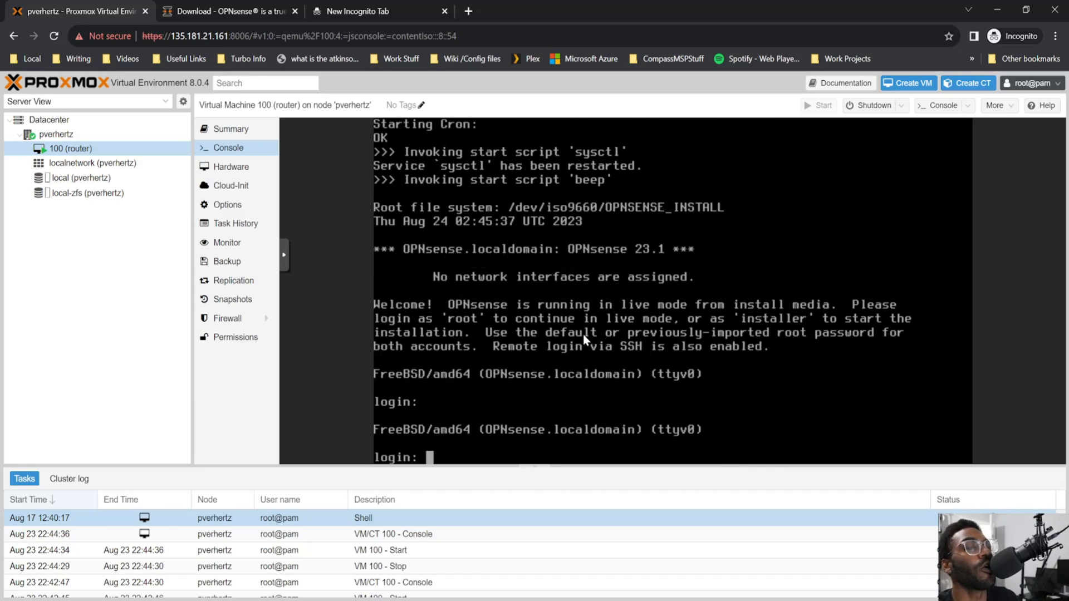
At the OPNsense console, try logging in as opnsense, then log in as installer
{"action": "type", "text": "opnsens"}
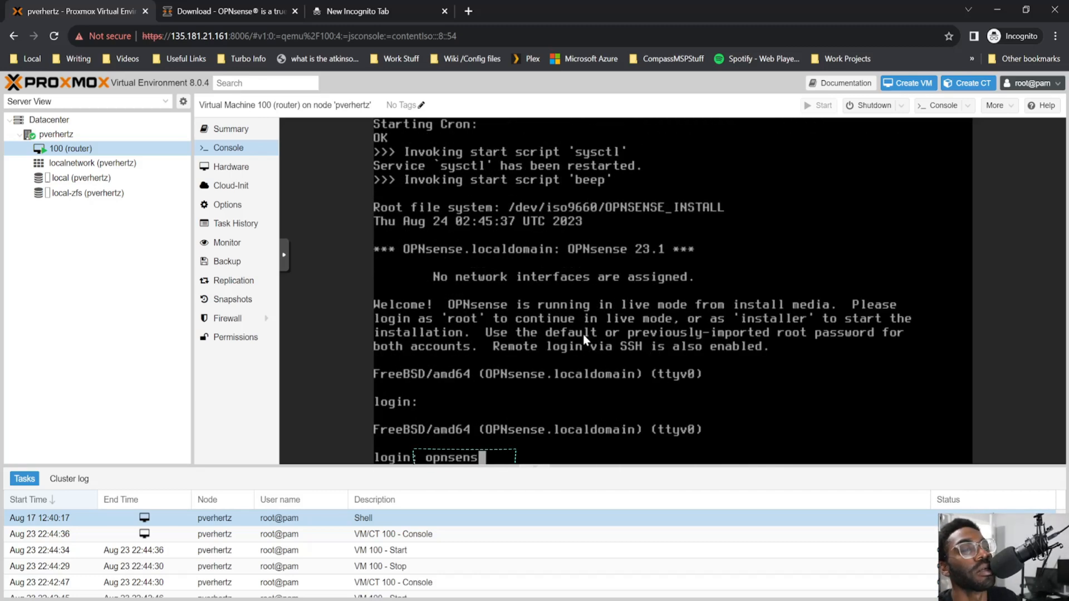
{"action": "key", "text": "enter"}
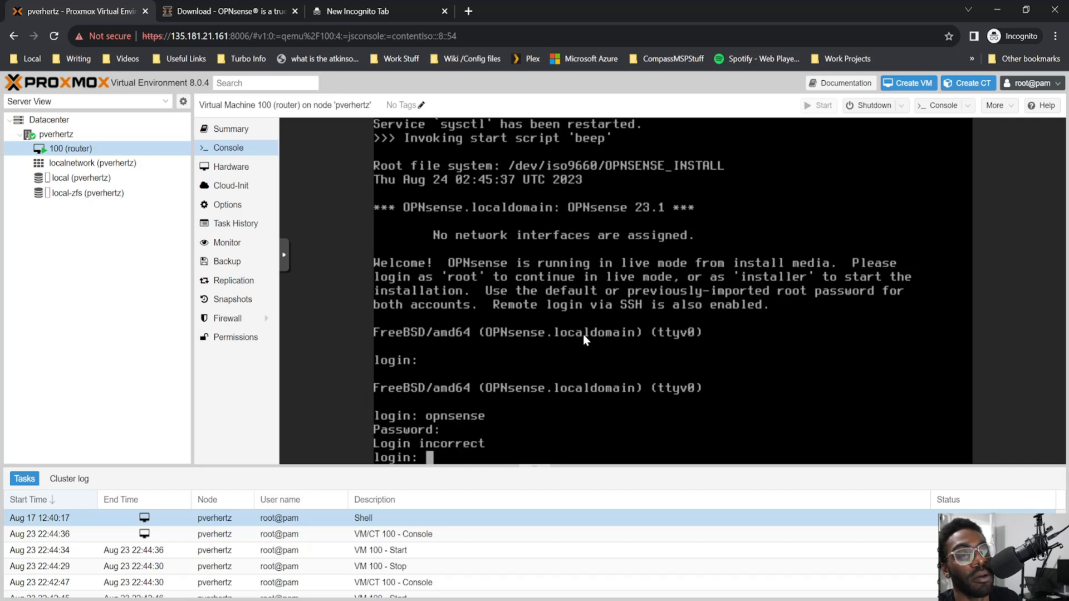
{"action": "type", "text": "opnsense"}
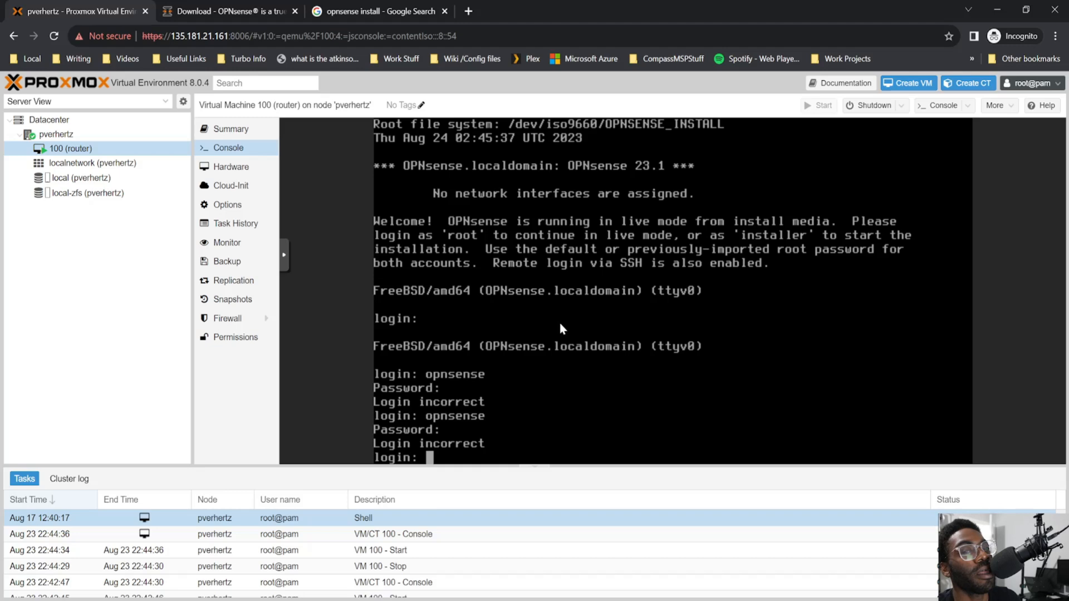
{"action": "type", "text": "ins"}
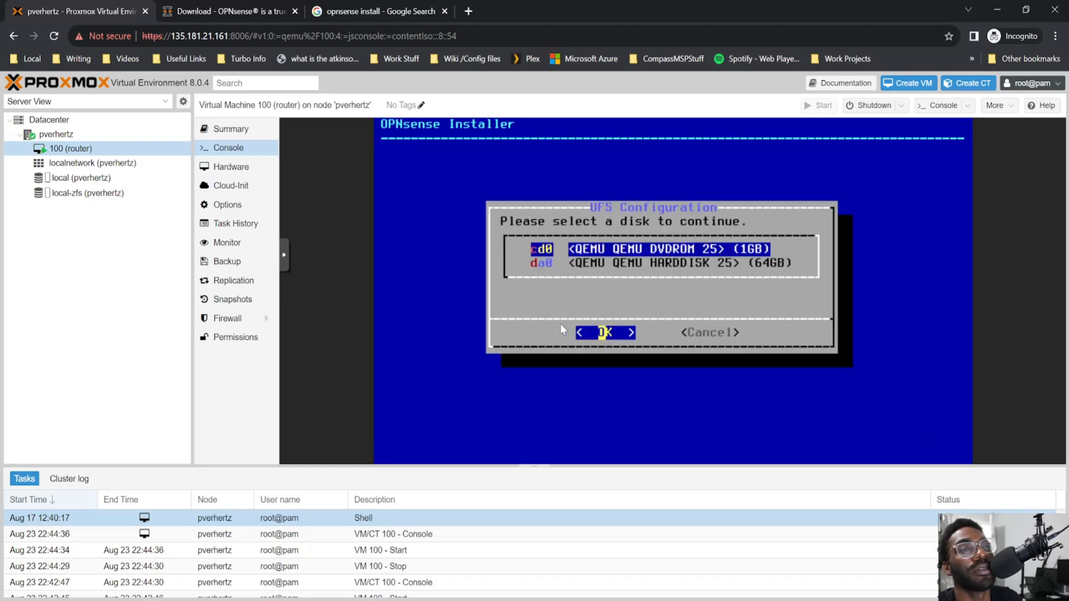
Install OPNsense to the 64GB disk with 8GB swap, complete the install, and reboot
{"action": "left_click", "coordinate": [602, 331]}
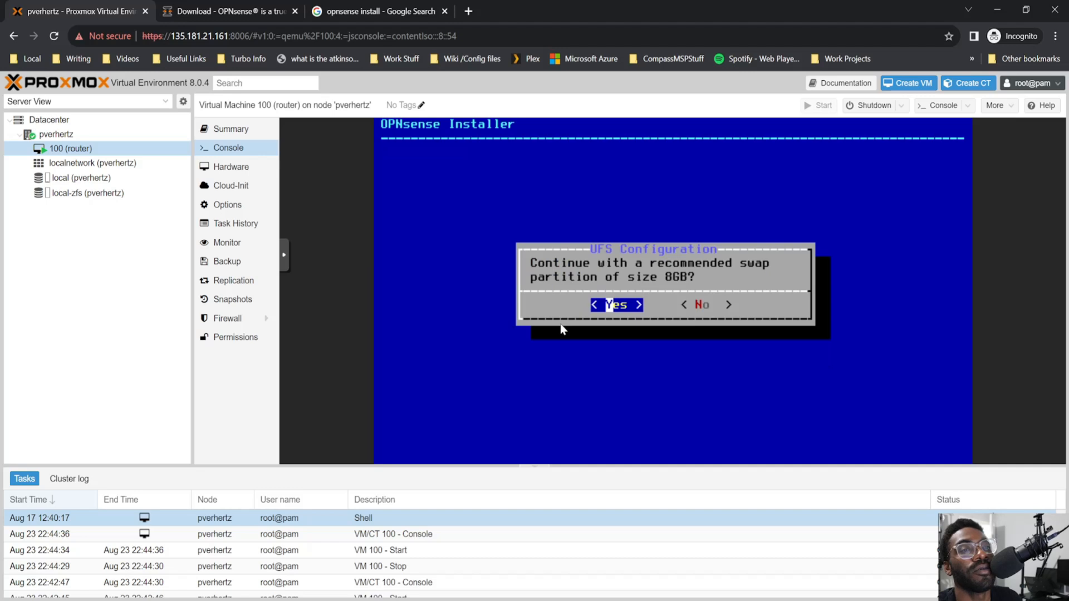
{"action": "left_click", "coordinate": [614, 304]}
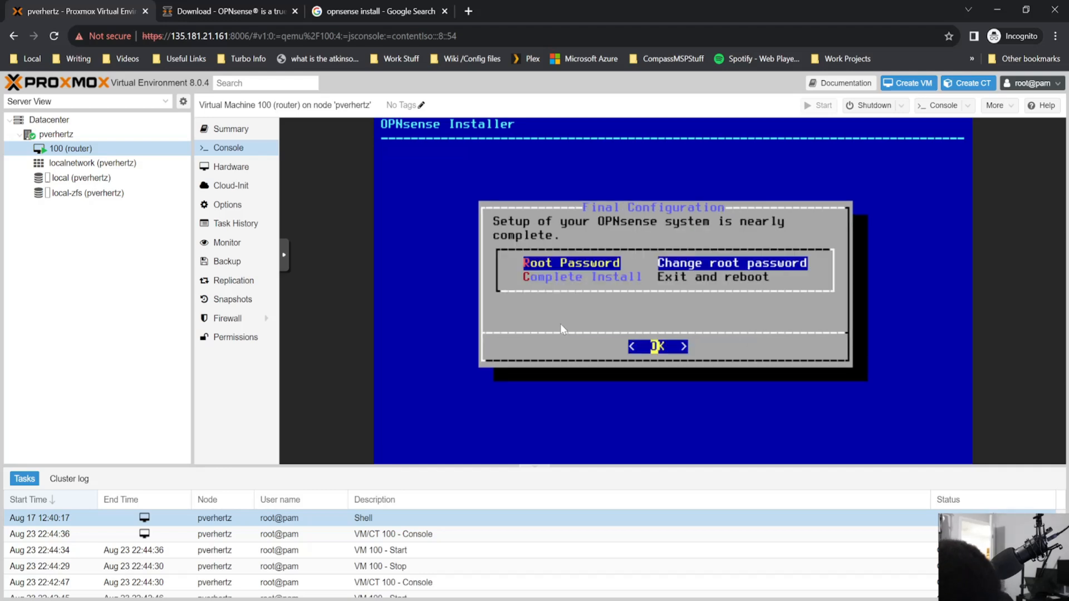
{"action": "left_click", "coordinate": [655, 347]}
{"action": "type", "text": "root"}
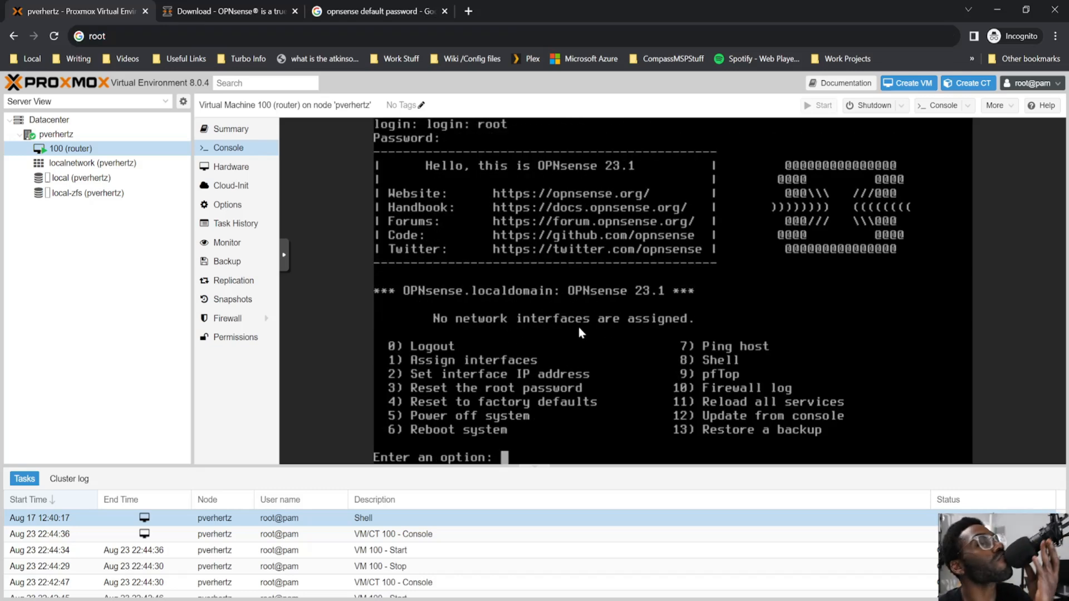
{"action": "mouse_move", "coordinate": [534, 407]}
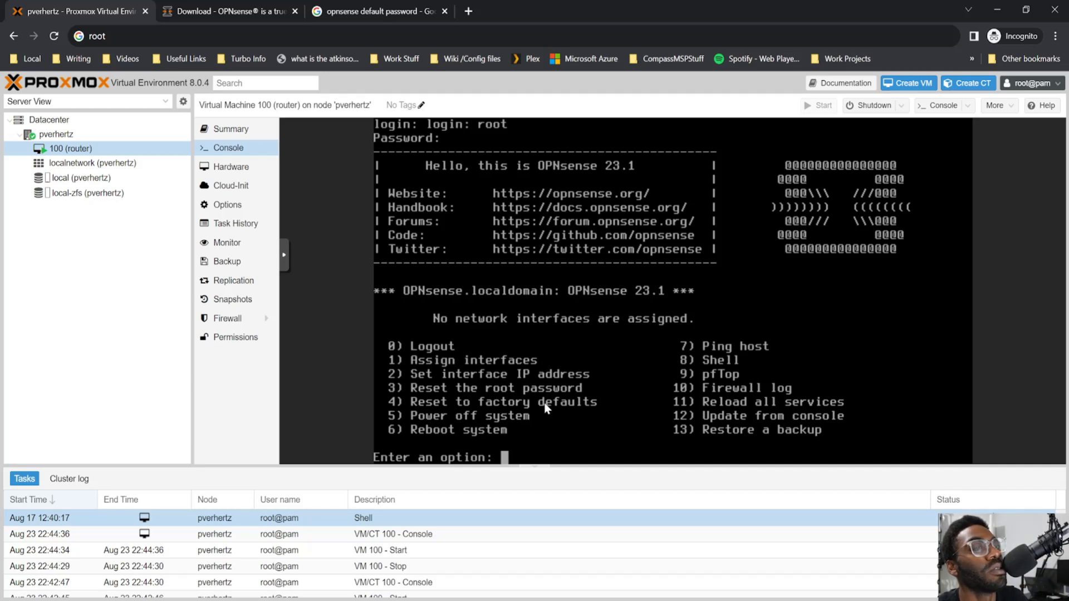
Assign vtnet0 as WAN and vtnet1 as LAN, declining LAGGs and VLANs
{"action": "type", "text": "1"}
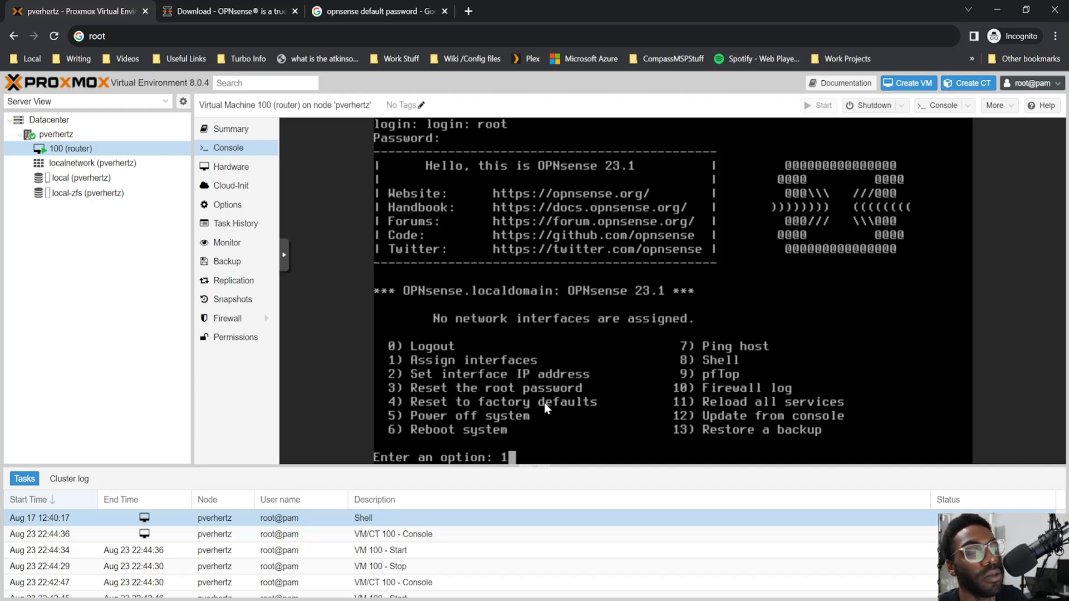
{"action": "key", "text": "enter"}
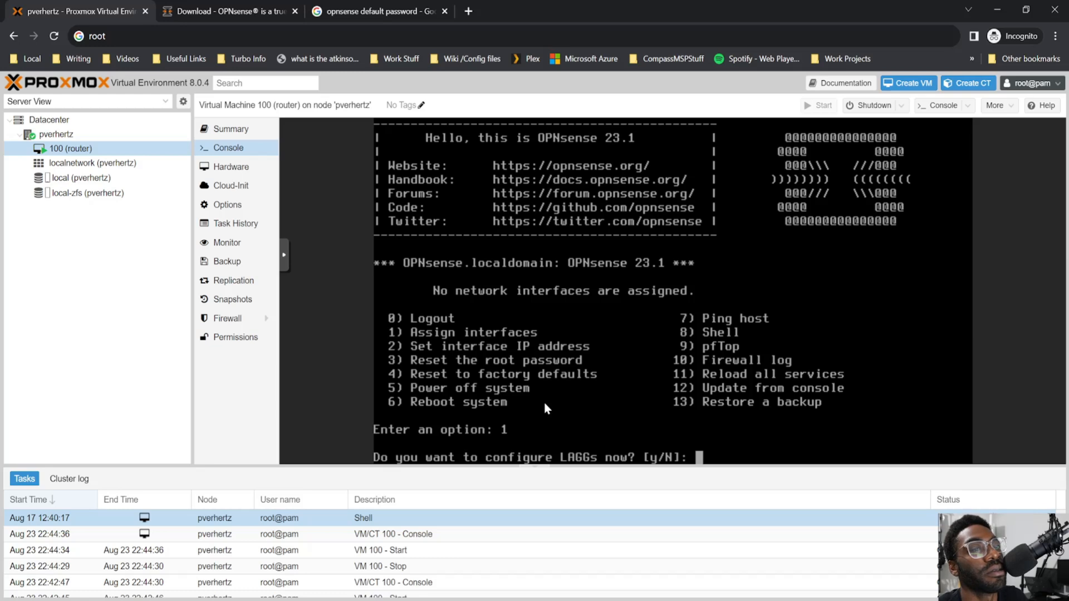
{"action": "type", "text": "n"}
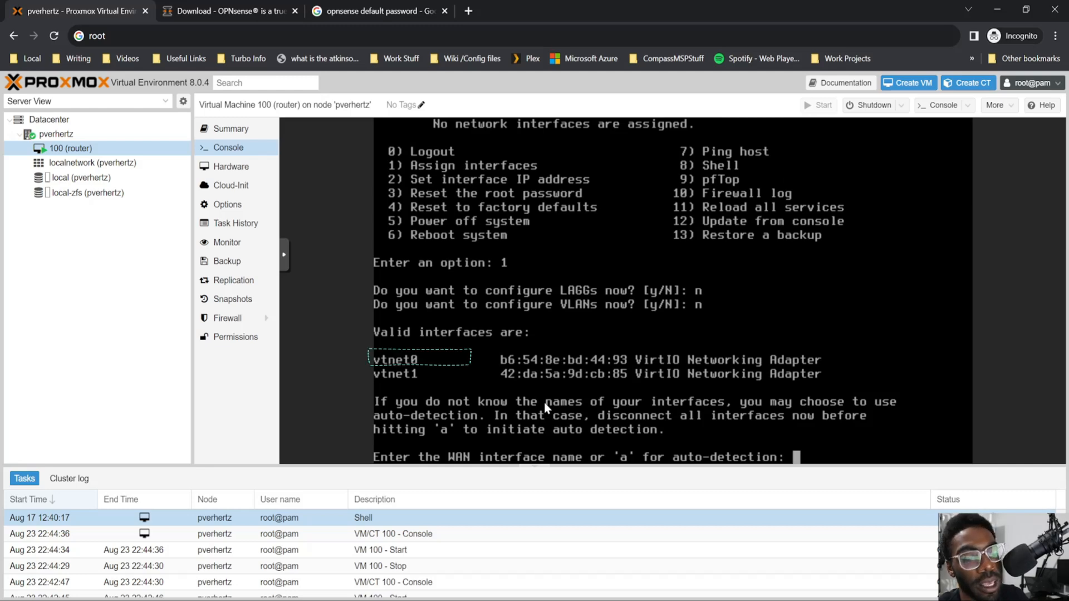
{"action": "type", "text": "vtnet"}
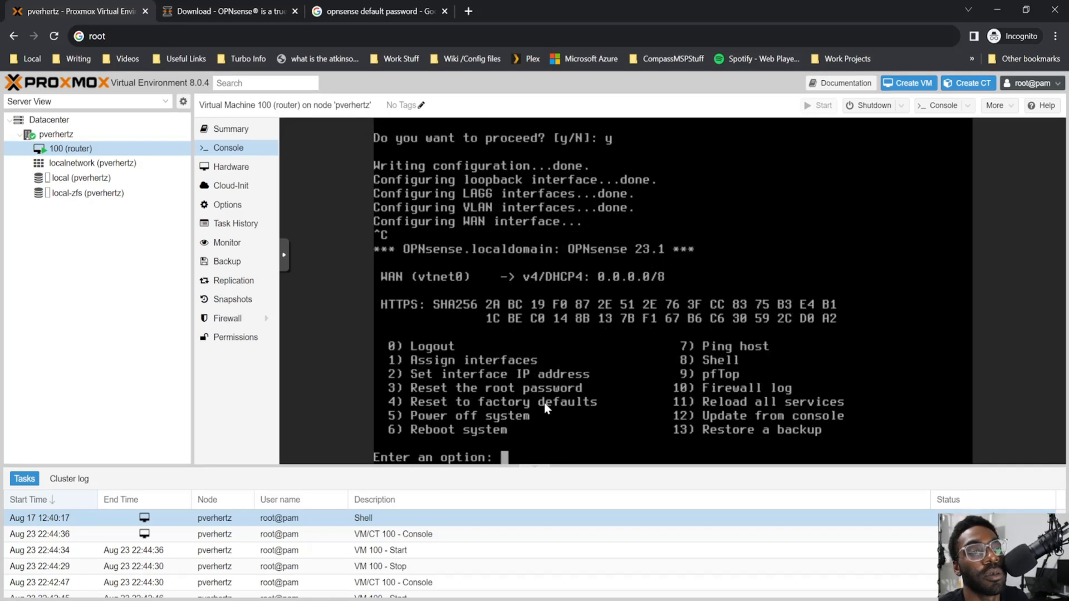
{"action": "type", "text": "1"}
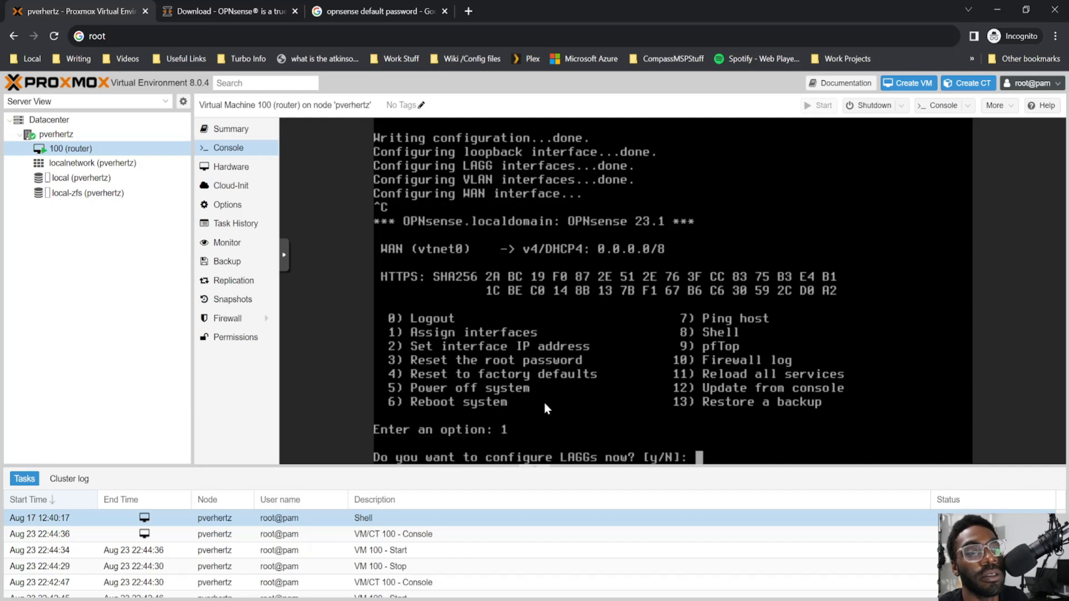
{"action": "type", "text": "n"}
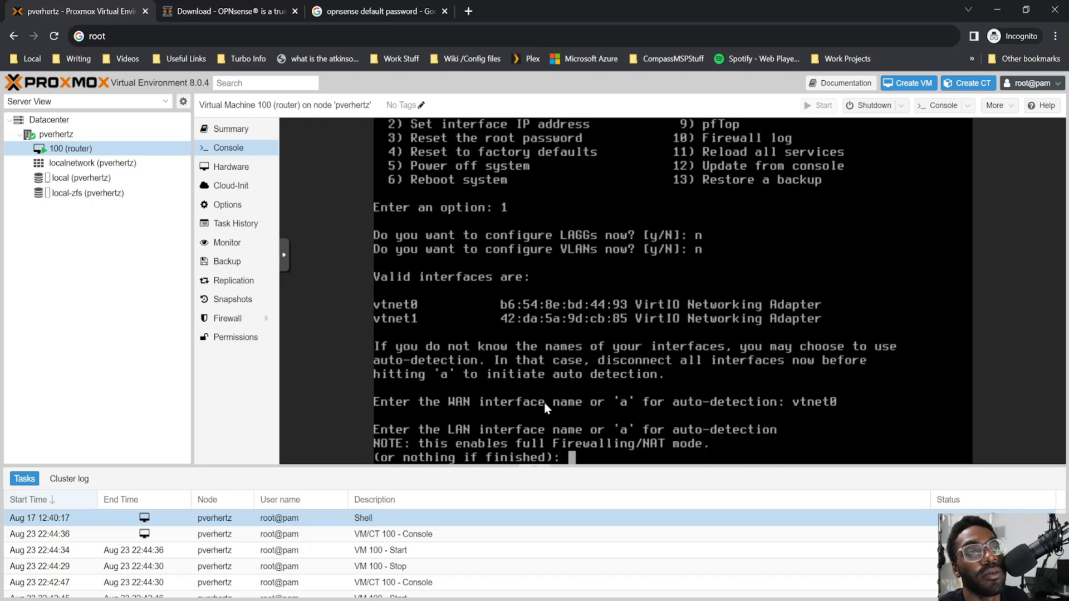
{"action": "type", "text": "vtnet1"}
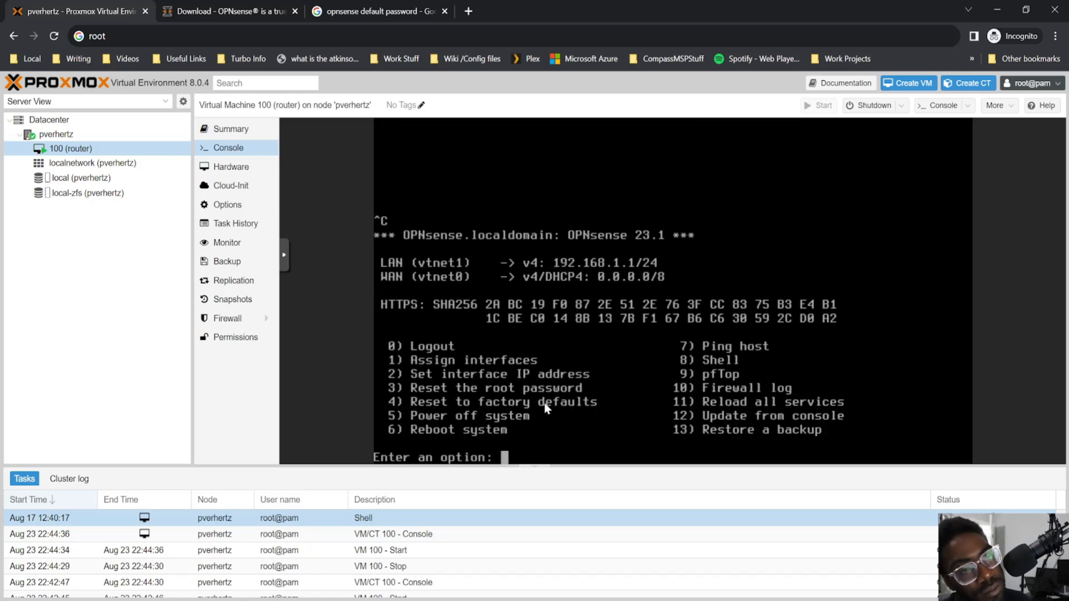
Pick WAN (option 2) for IP configuration after reviewing the host's network bridges
{"action": "type", "text": "2"}
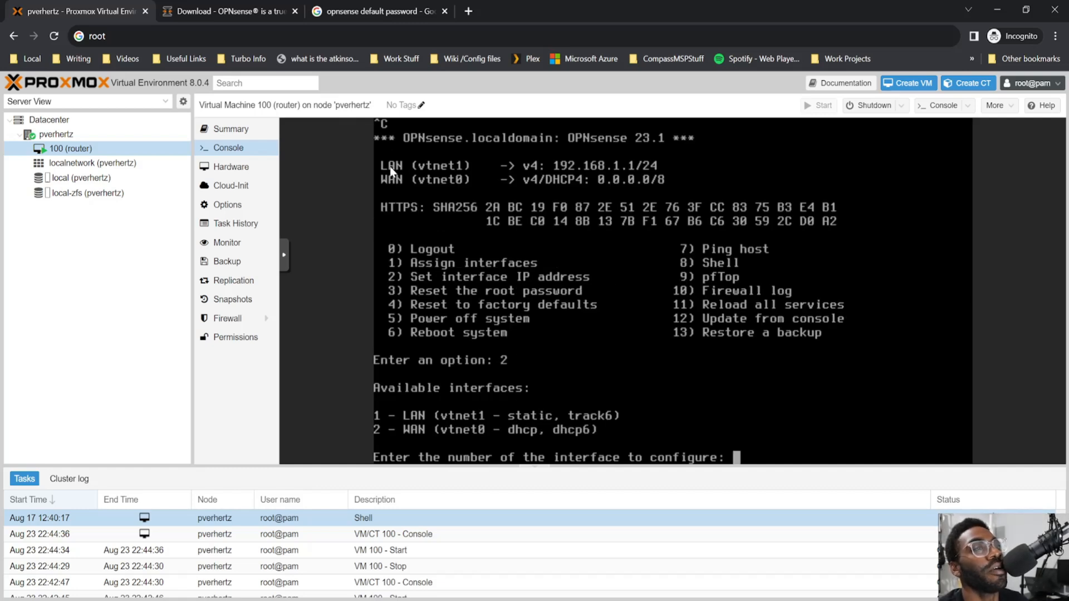
{"action": "mouse_move", "coordinate": [607, 231]}
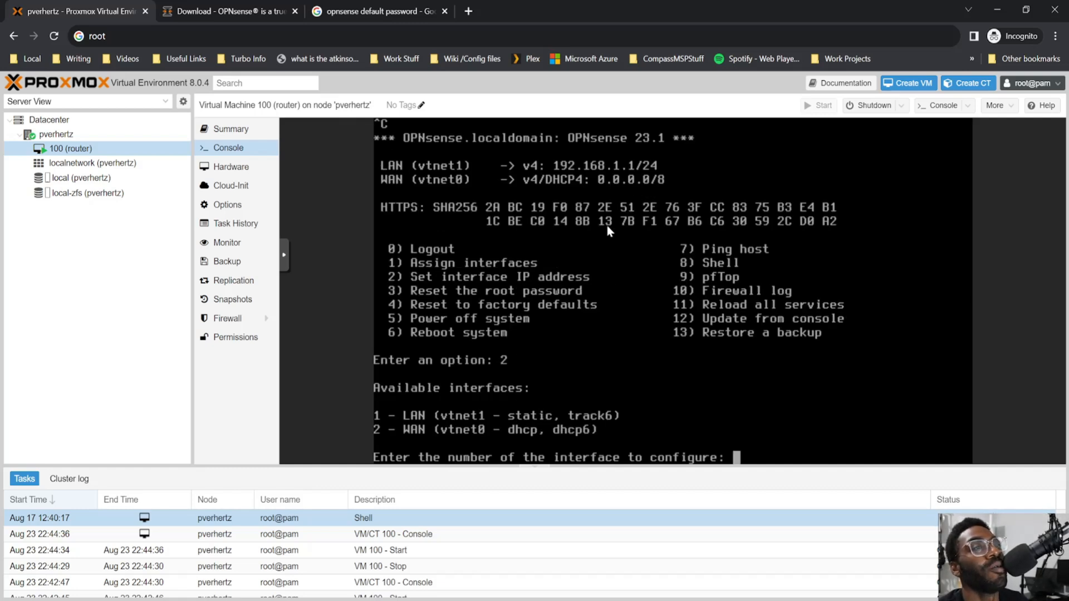
{"action": "mouse_move", "coordinate": [524, 186]}
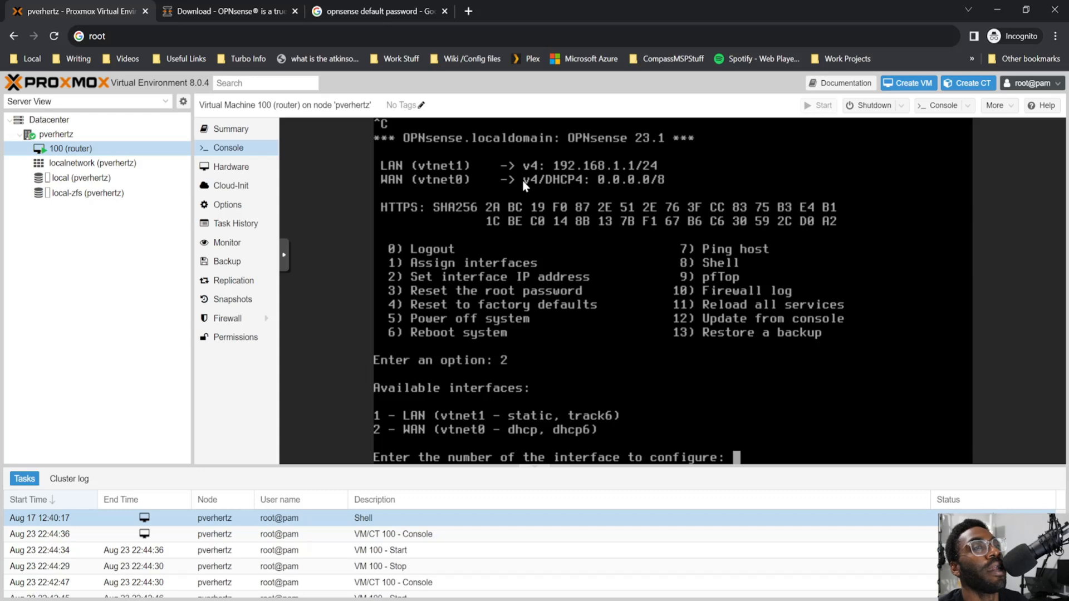
{"action": "mouse_move", "coordinate": [571, 284]}
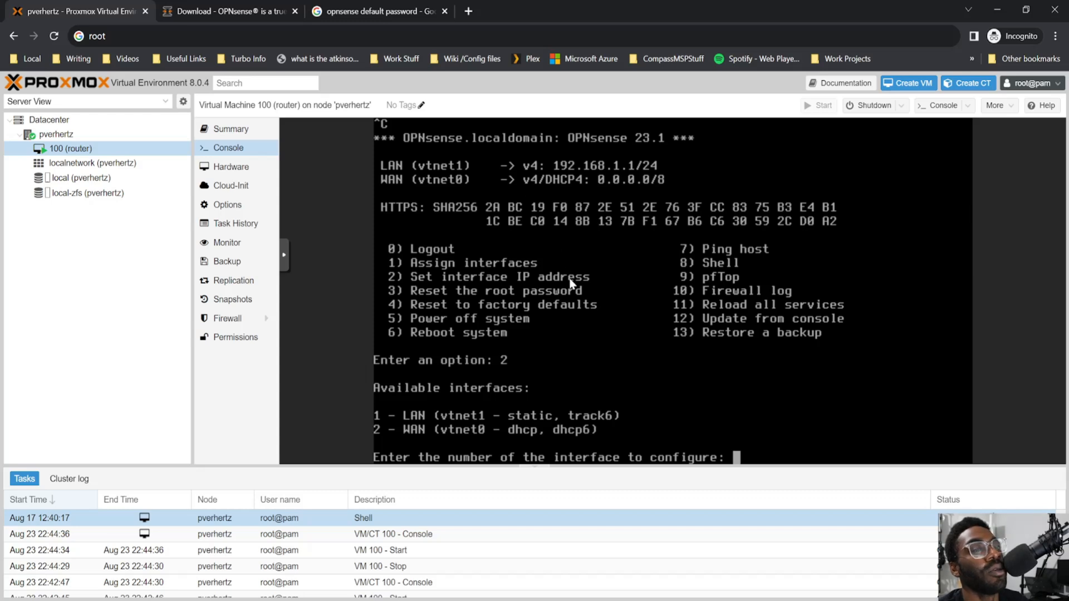
{"action": "type", "text": "2"}
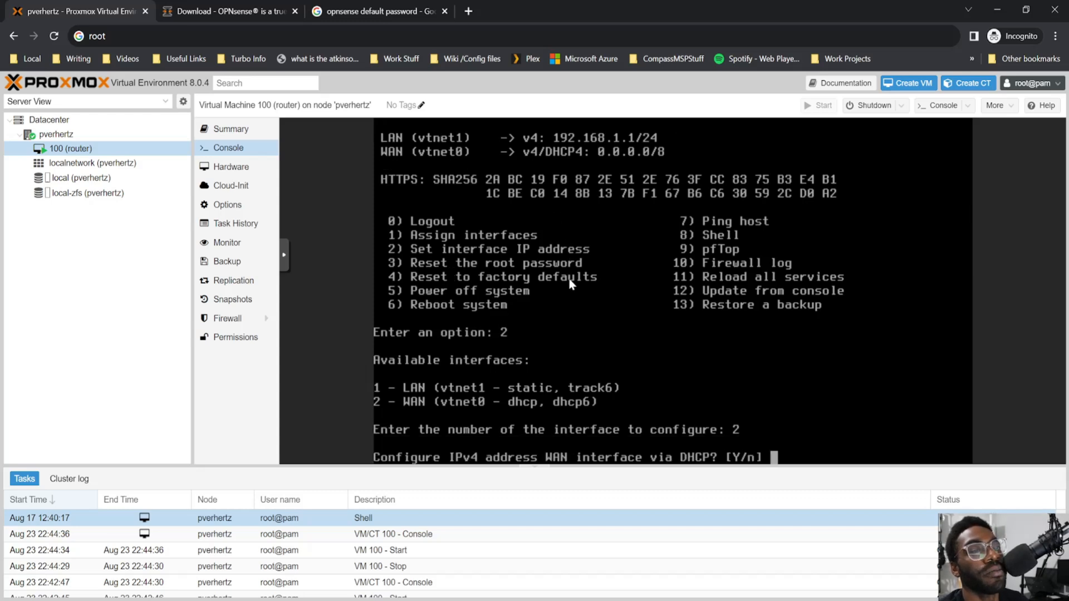
{"action": "mouse_move", "coordinate": [235, 166]}
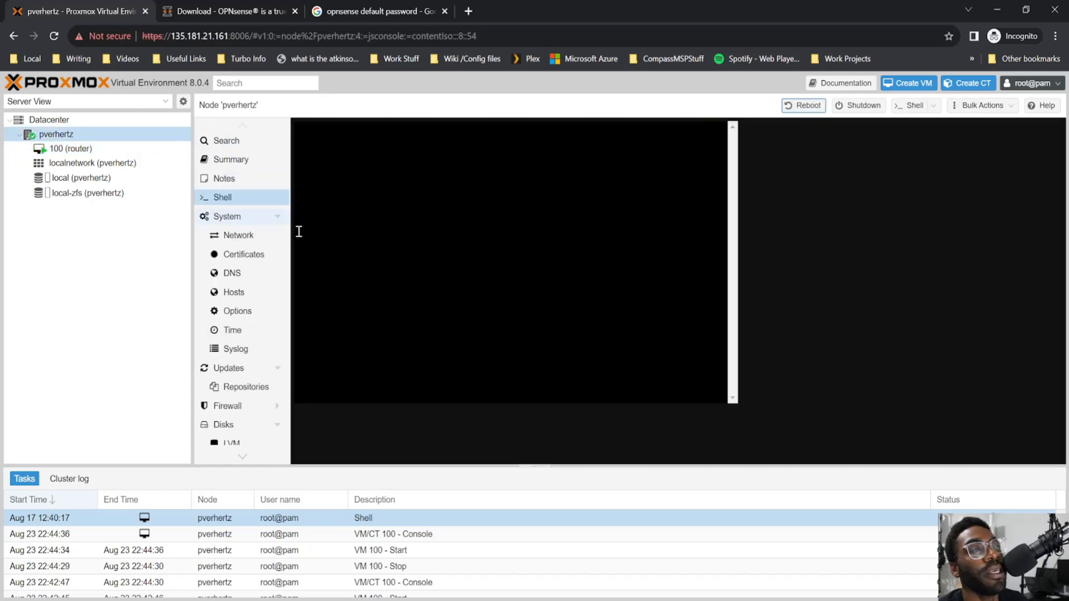
{"action": "left_click", "coordinate": [239, 235]}
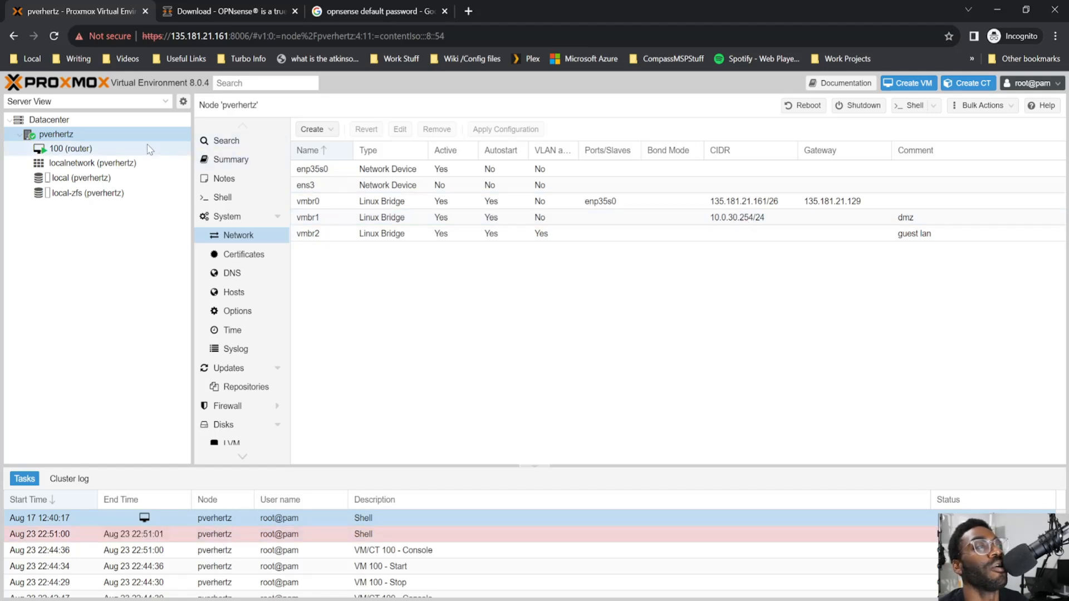
{"action": "left_click", "coordinate": [71, 148]}
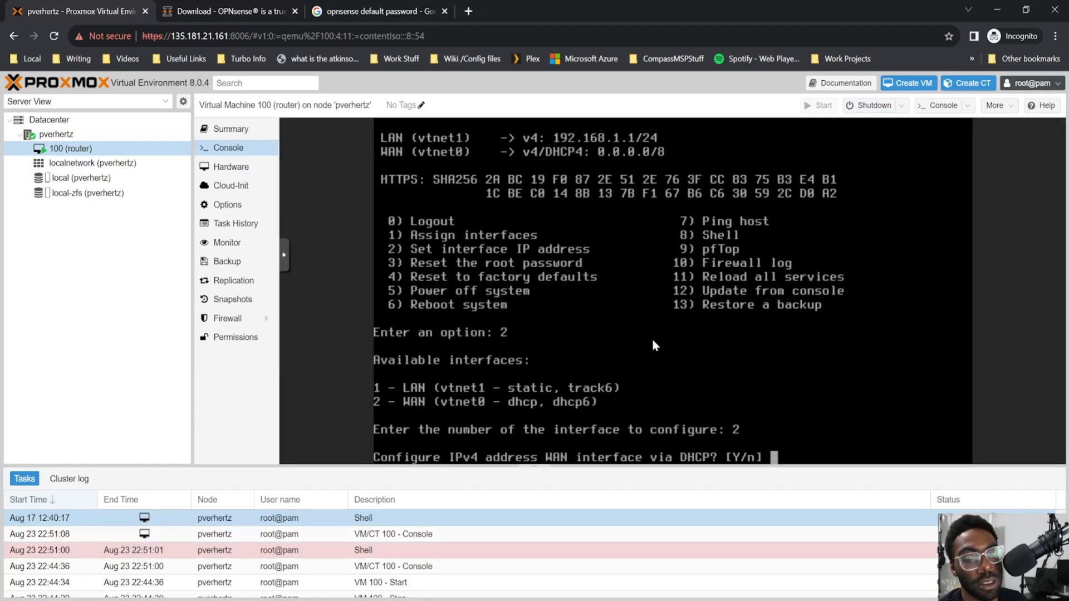
Decline DHCP and give WAN the static address 10.0.30.1 with a /24 mask
{"action": "type", "text": "n"}
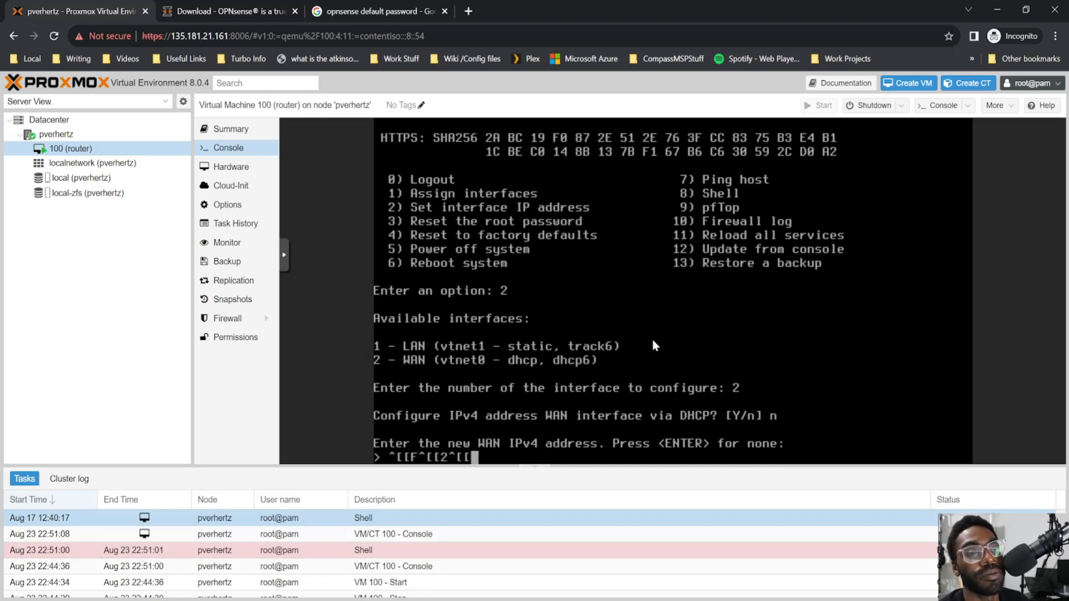
{"action": "type", "text": "10.0"}
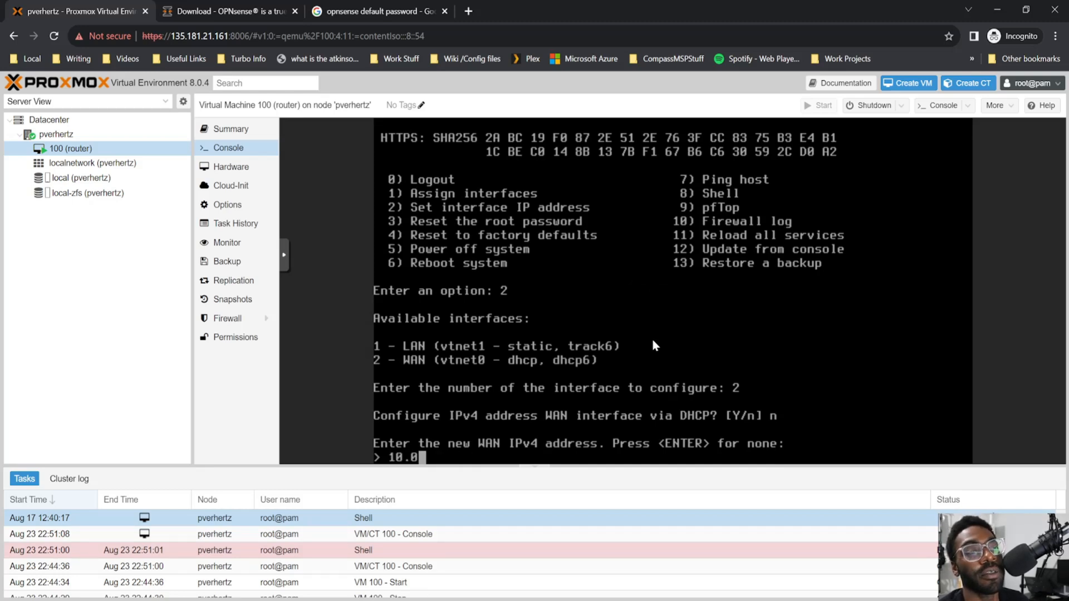
{"action": "type", "text": "2"}
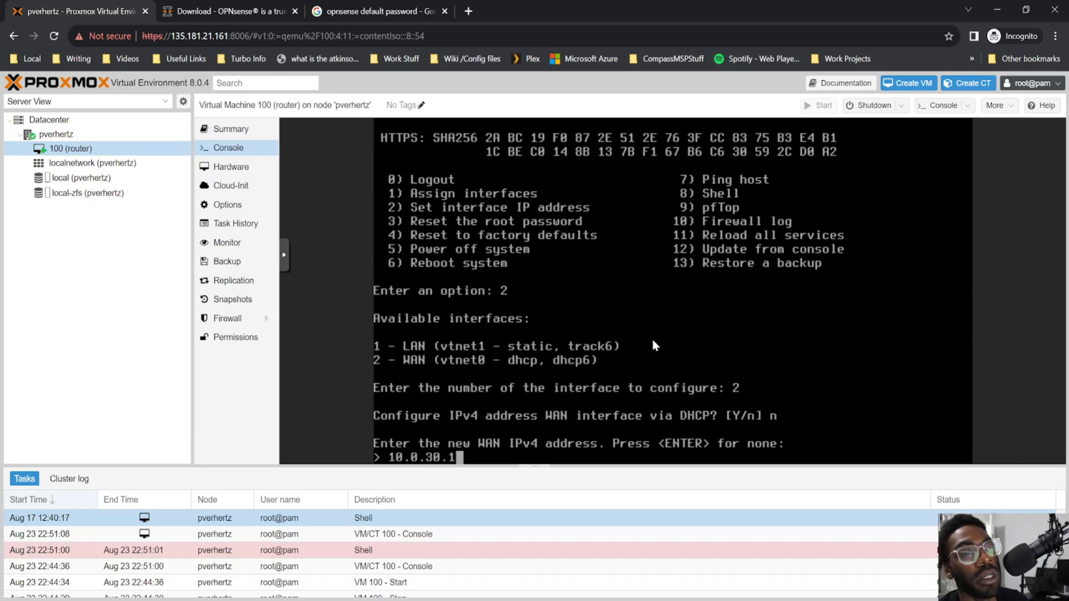
{"action": "type", "text": "24"}
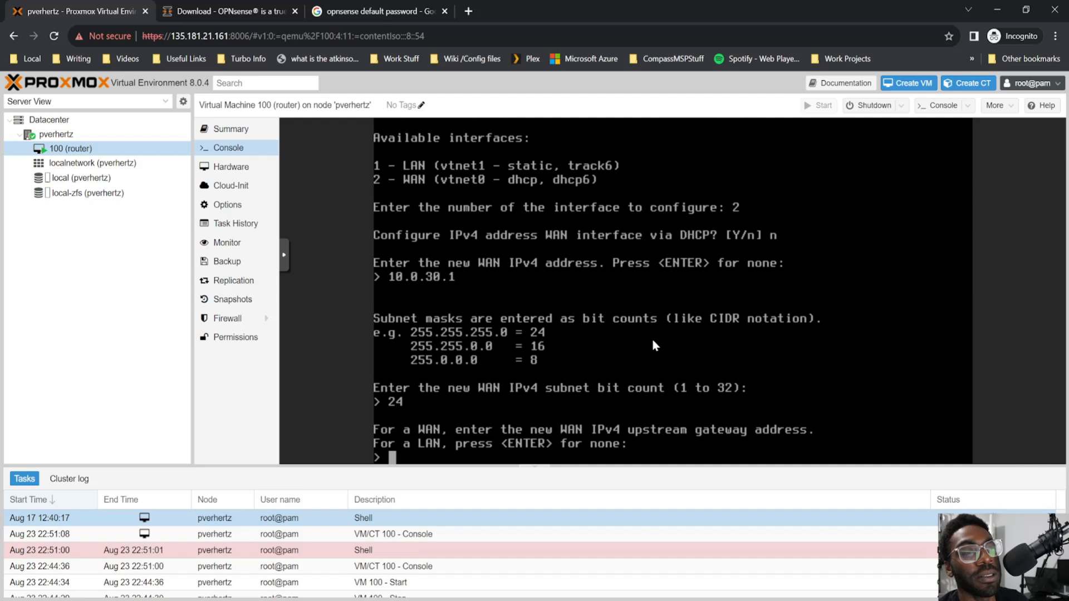
Start entering the WAN gateway and recheck the dmz bridge address 10.0.30.254/24
{"action": "type", "text": "10.0."}
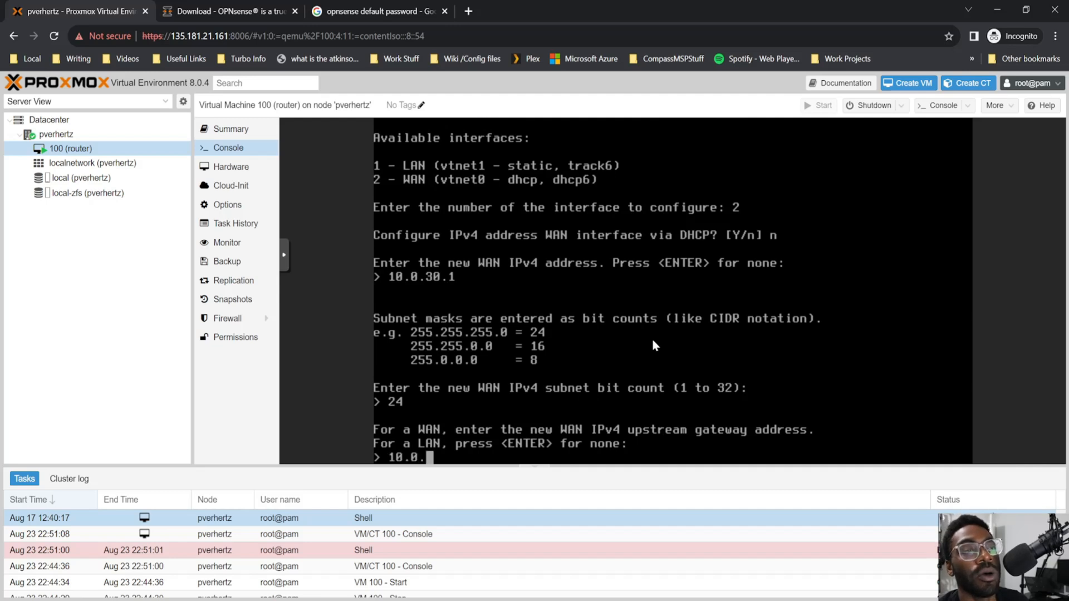
{"action": "type", "text": "0"}
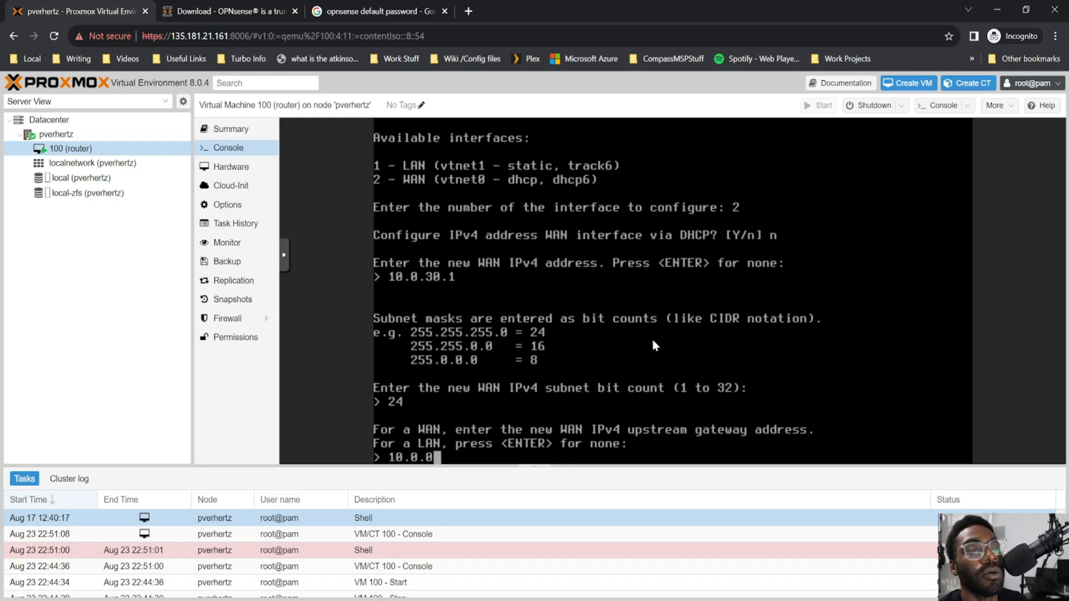
{"action": "key", "text": "backspace"}
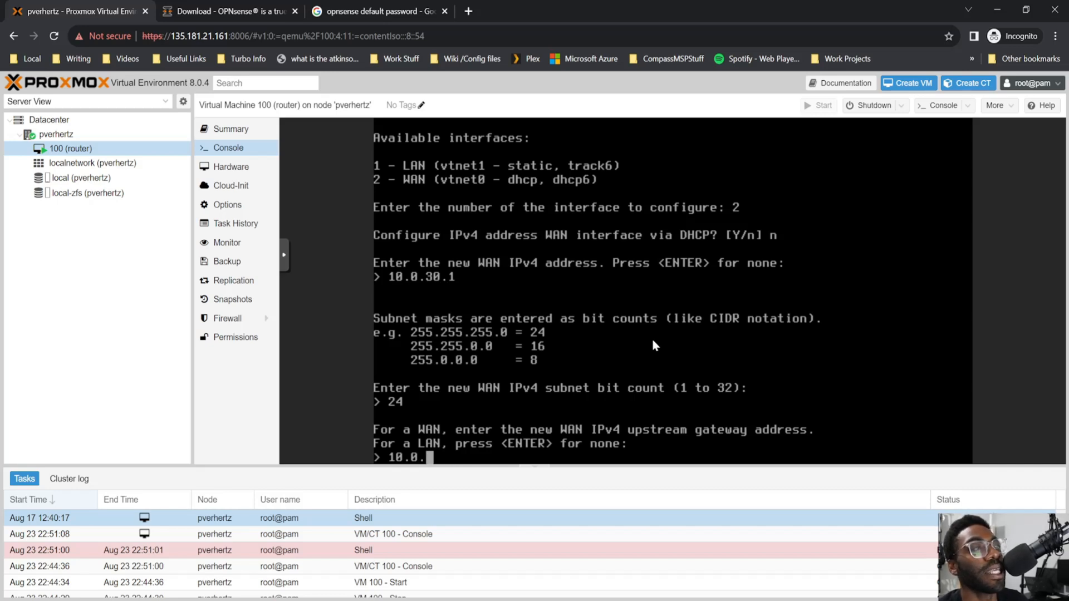
{"action": "mouse_move", "coordinate": [106, 158]}
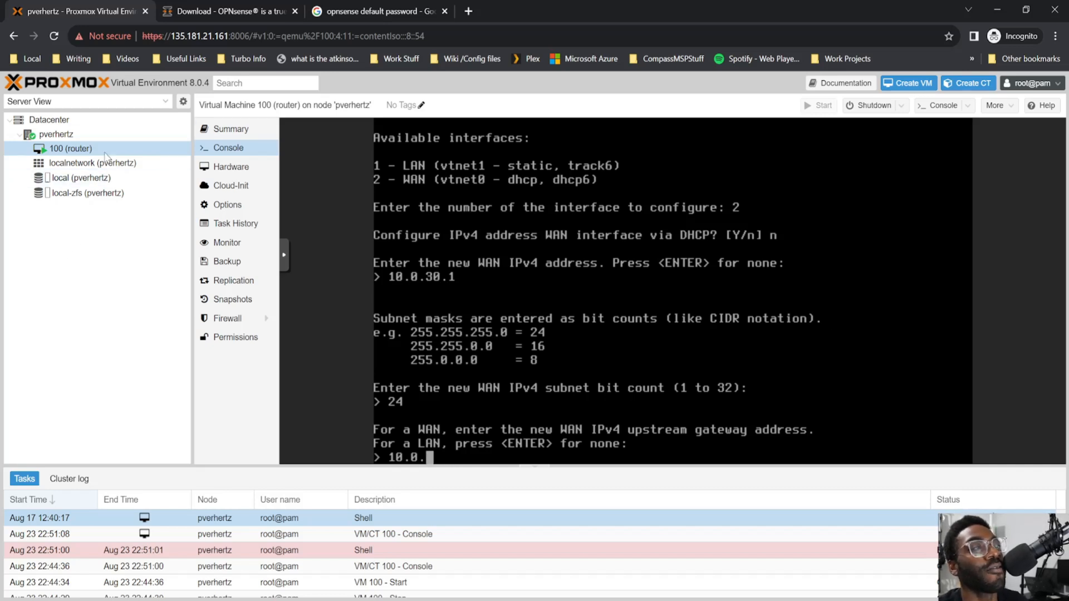
{"action": "left_click", "coordinate": [56, 134]}
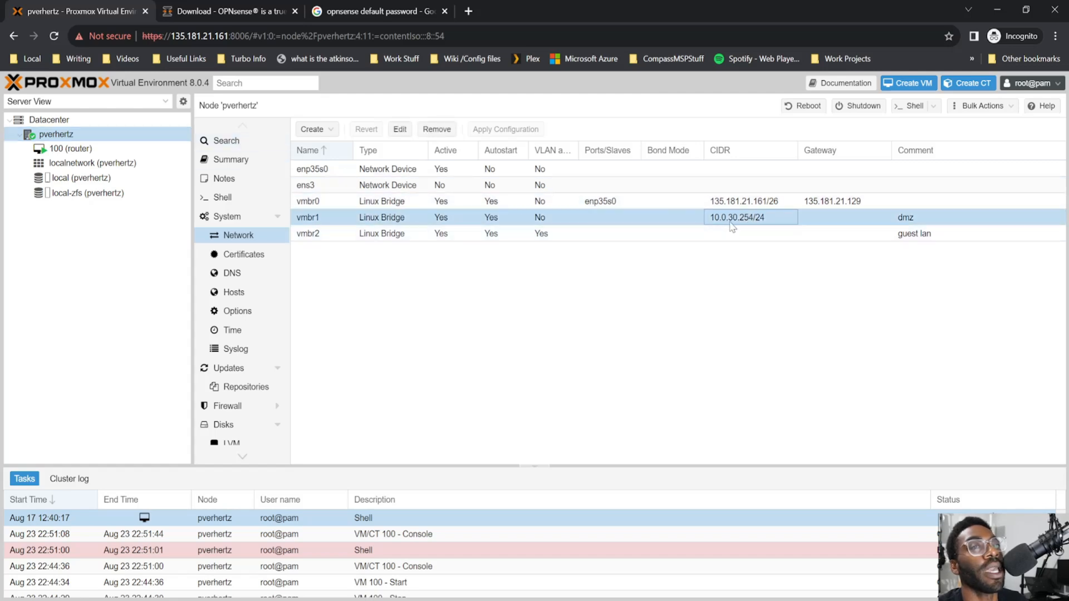
Back in the router console, set the WAN gateway to 10.0.30.254
{"action": "left_click", "coordinate": [71, 148]}
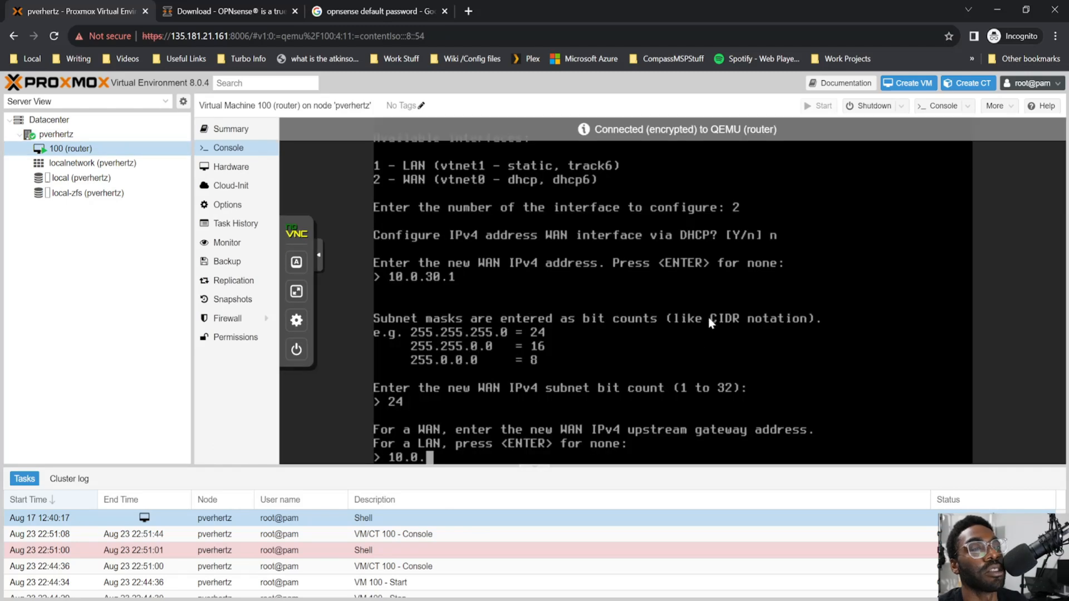
{"action": "type", "text": "30.354"}
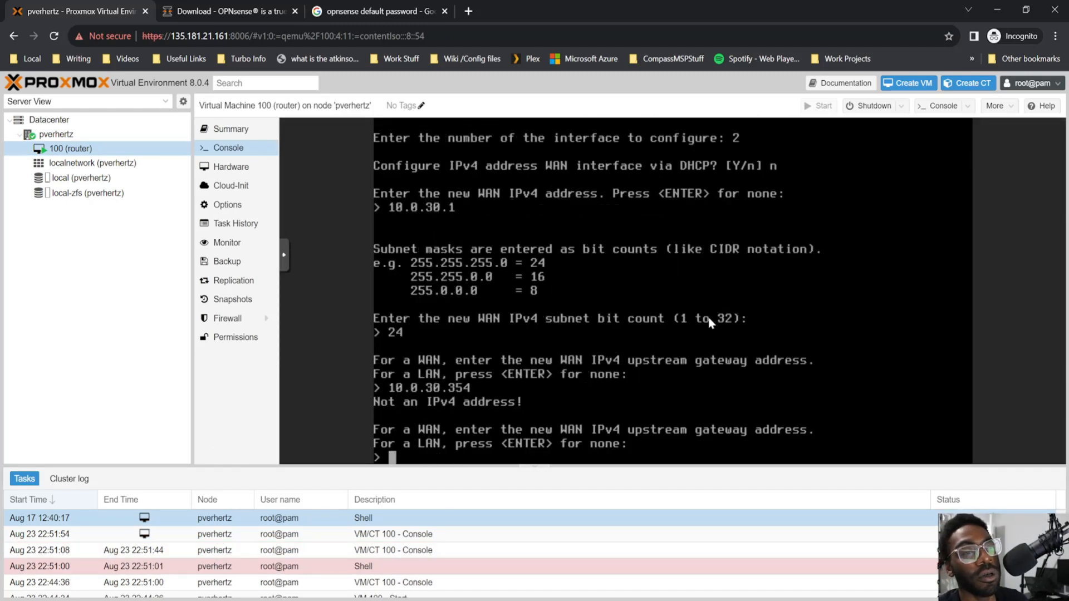
{"action": "type", "text": "1"}
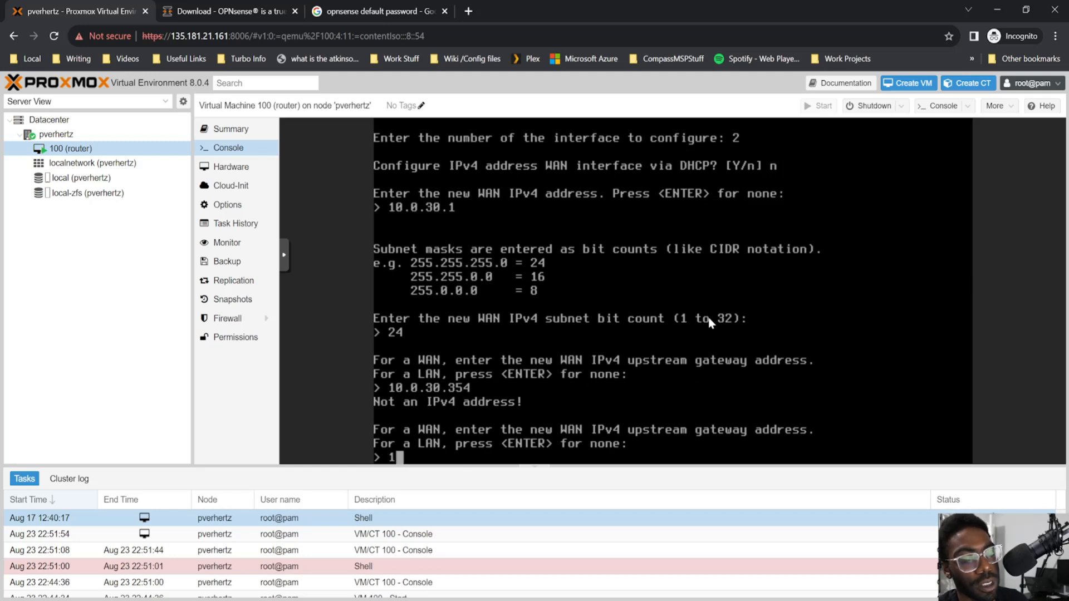
{"action": "type", "text": "10.0.30.354"}
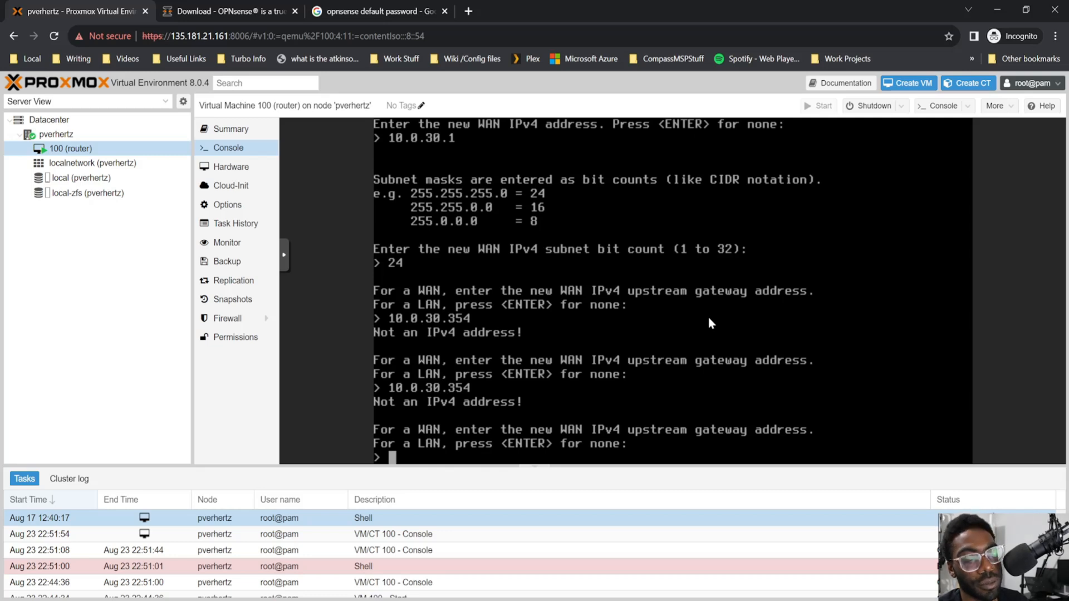
Set name server 1.1.1.1 and decline DHCP6, leaving the IPv6 address empty
{"action": "type", "text": "10.0.30.254"}
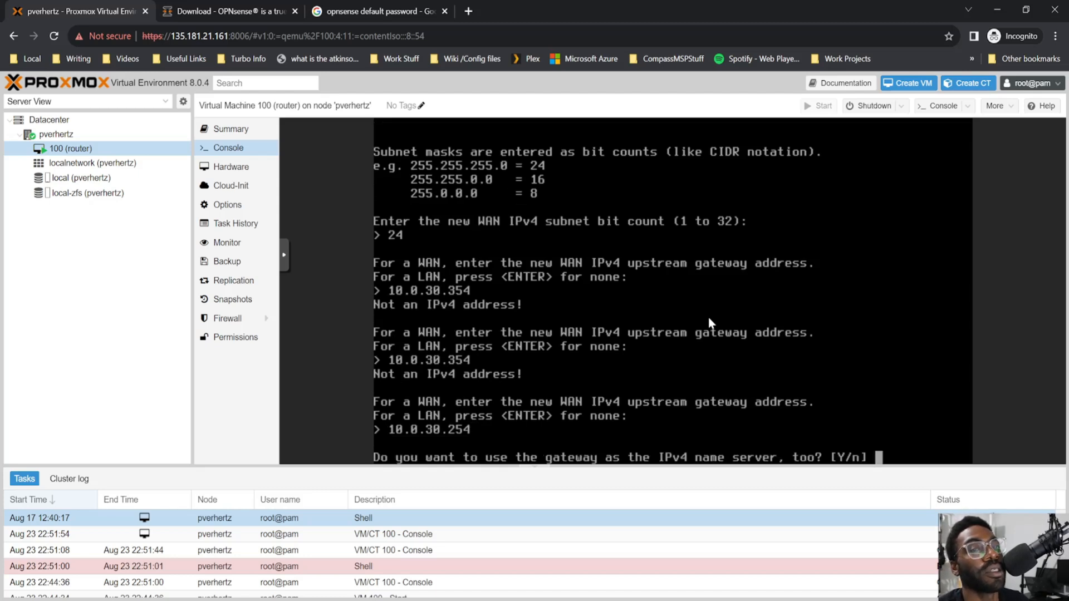
{"action": "type", "text": "n"}
{"action": "type", "text": "1.1.1.1"}
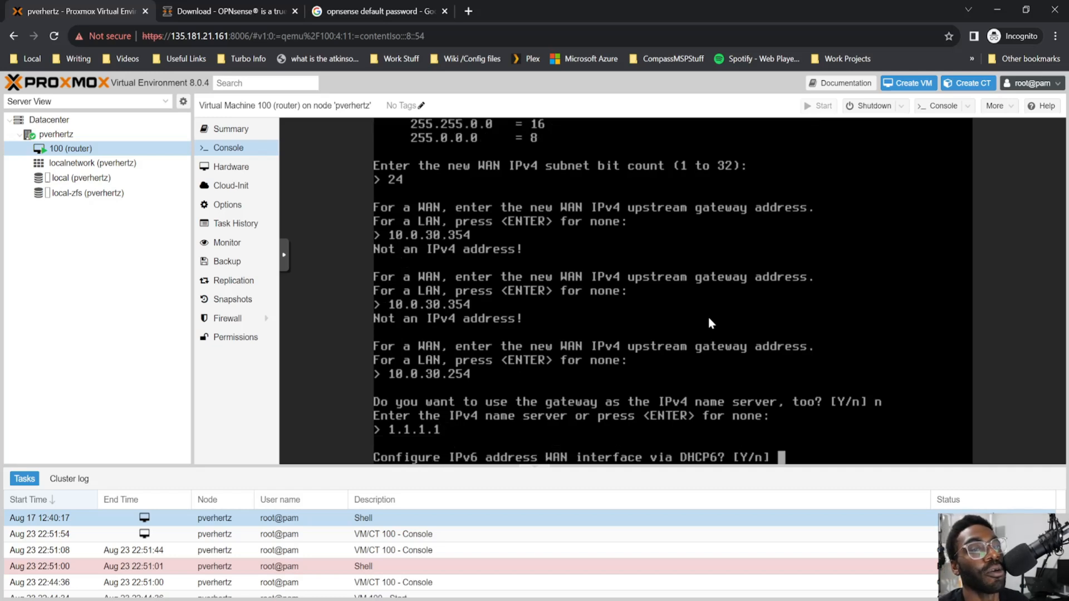
{"action": "type", "text": "n"}
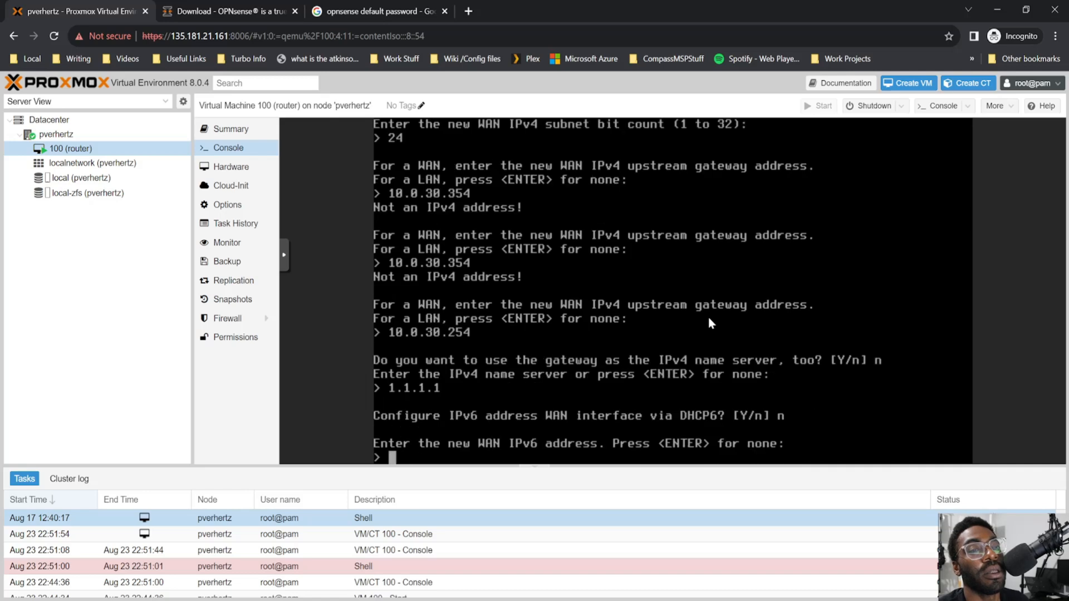
{"action": "key", "text": "enter"}
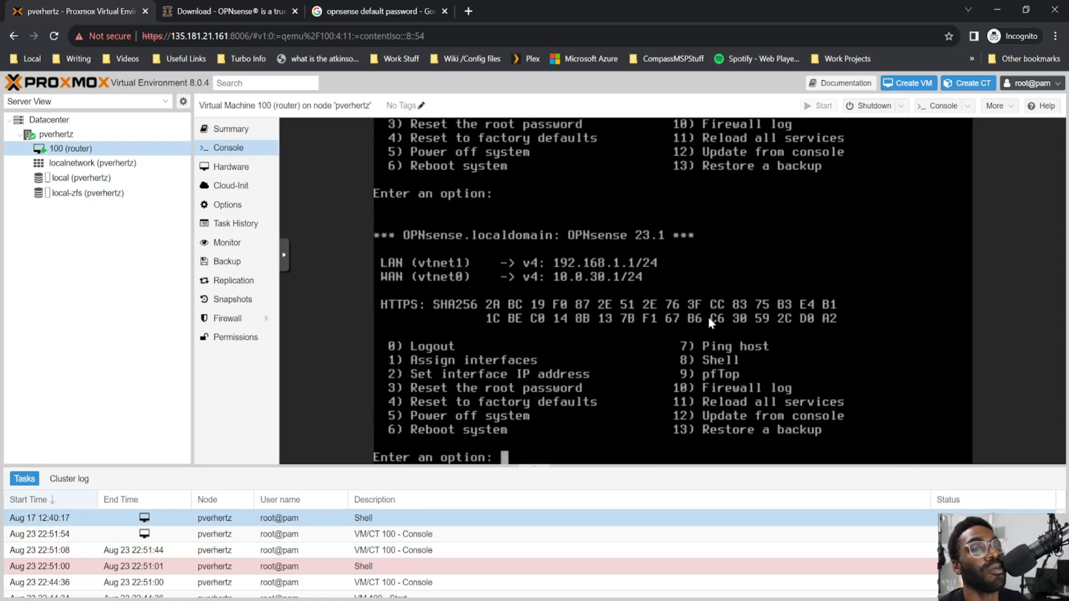
Enter the OPNsense shell with option 8 and start typing a ping command
{"action": "type", "text": "8"}
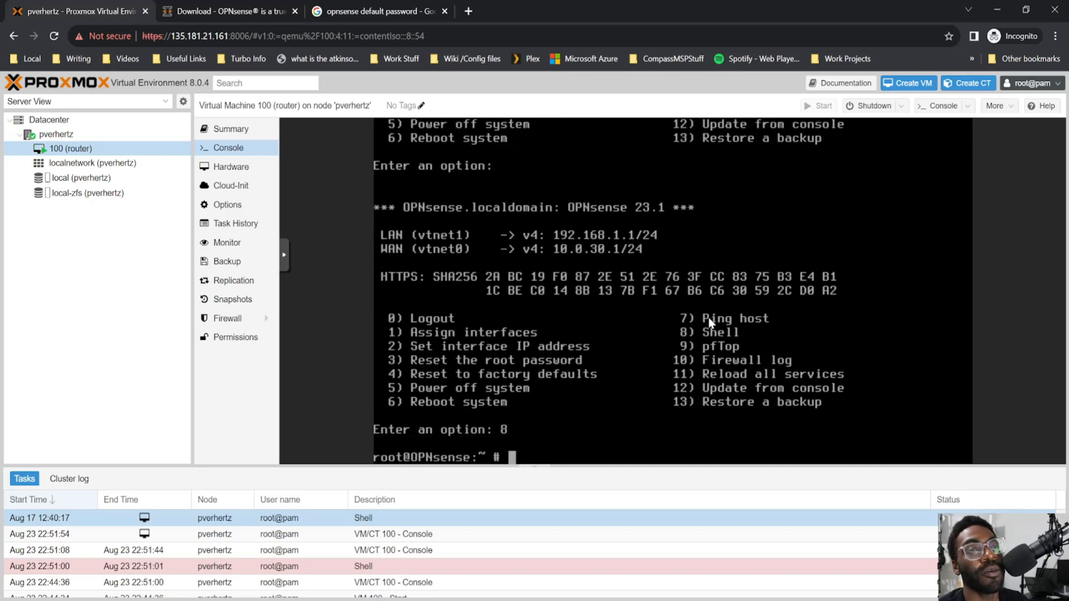
{"action": "type", "text": "ping"}
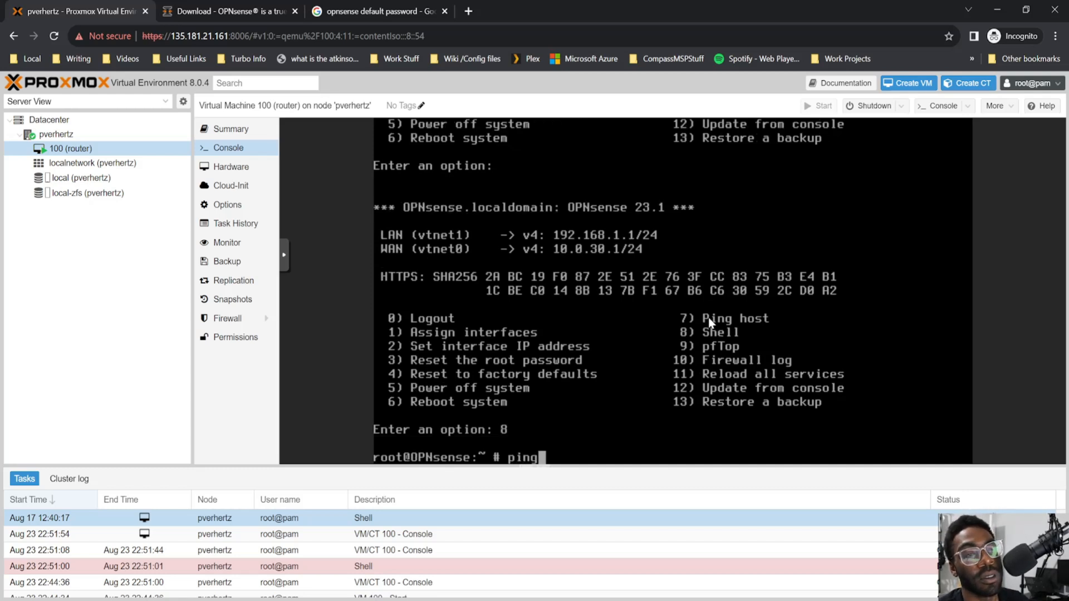
{"action": "type", "text": "1."}
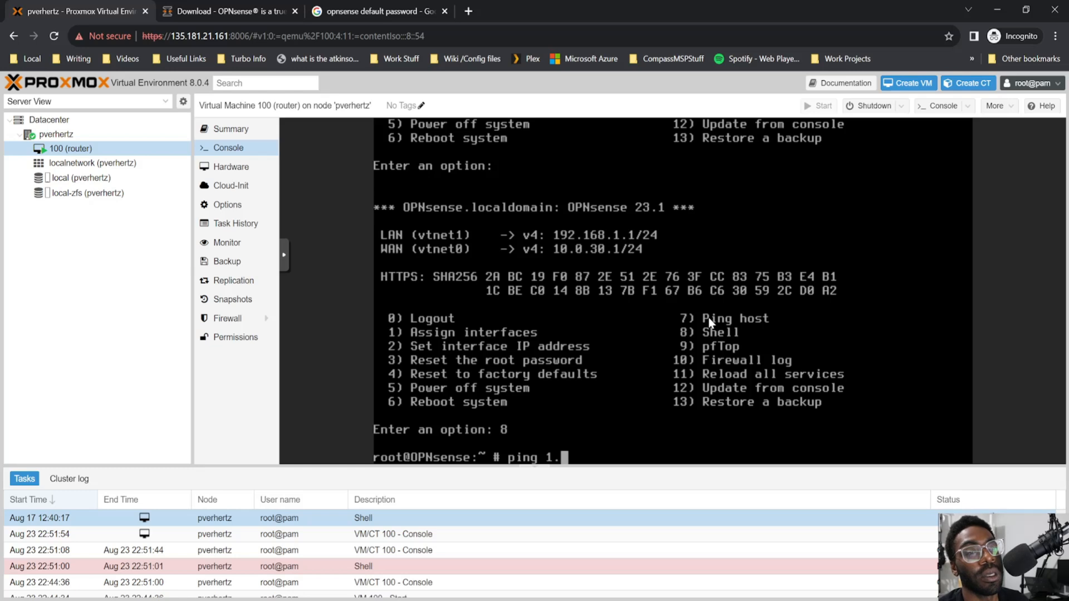